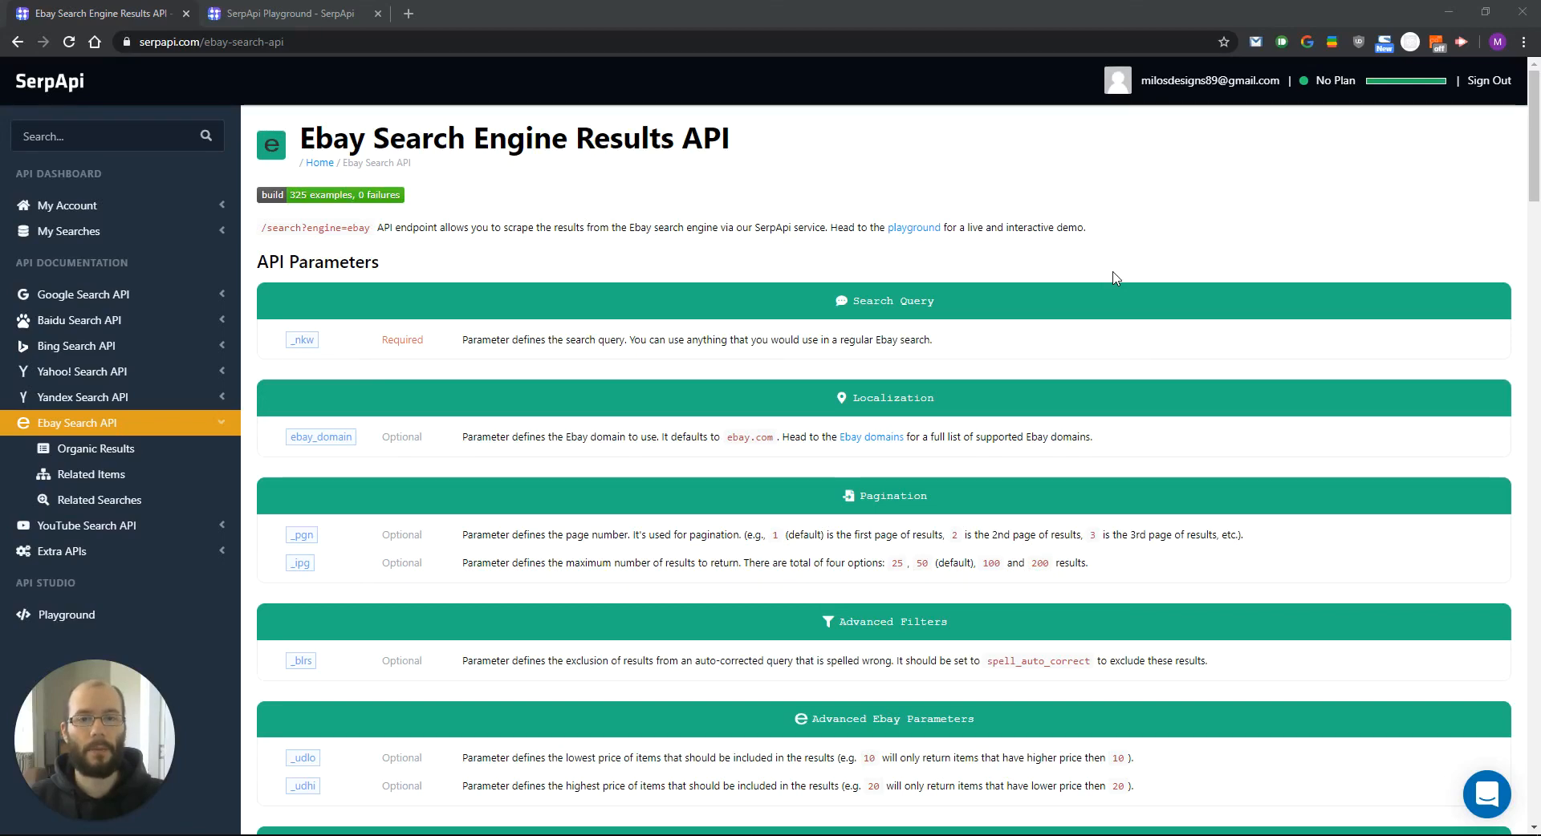
{"action": "mouse_move", "coordinate": [745, 368]}
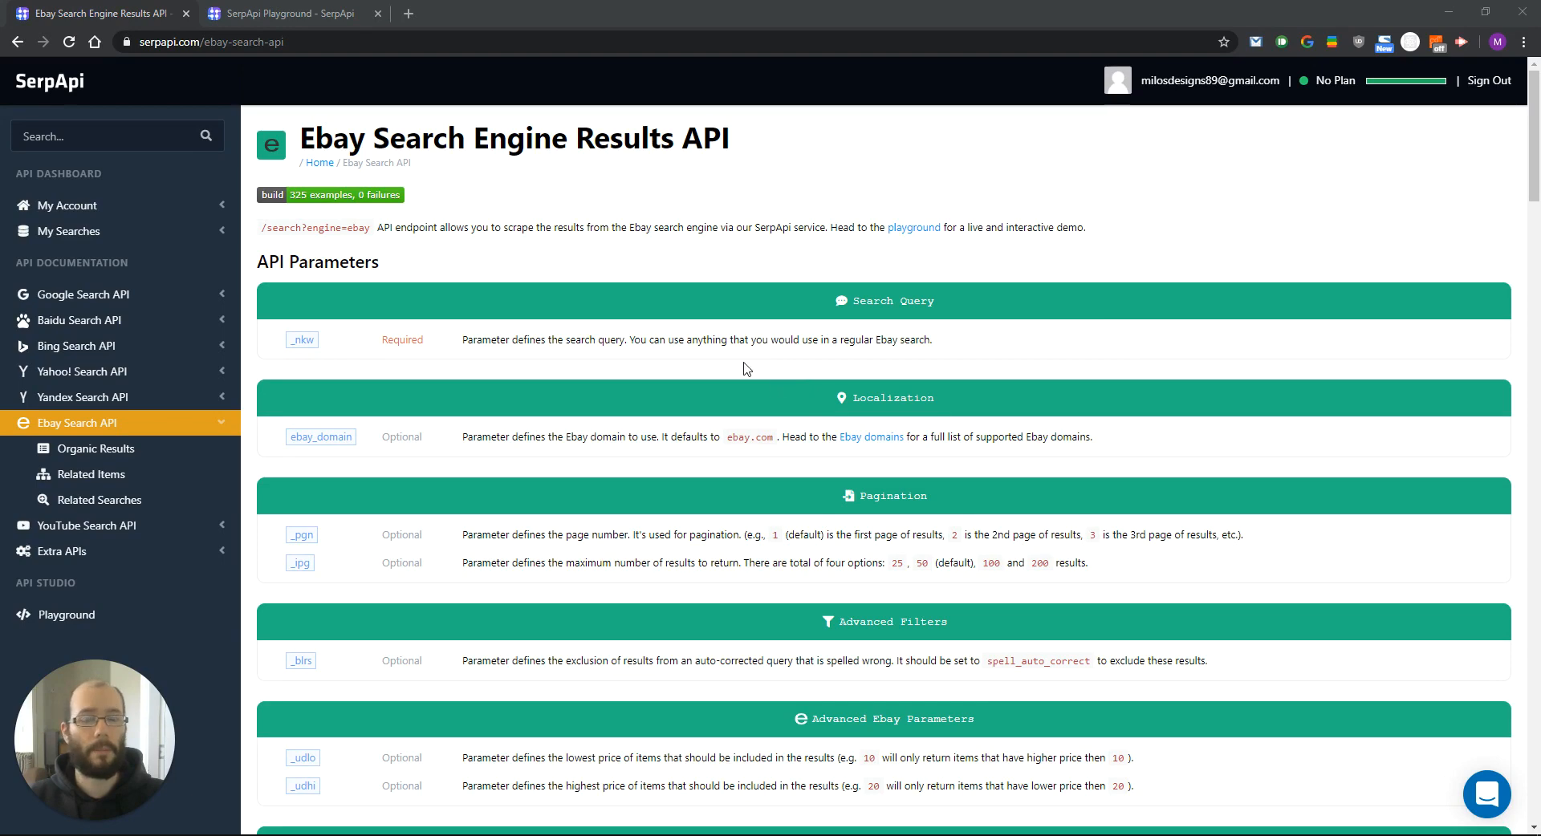
{"action": "mouse_move", "coordinate": [647, 315]}
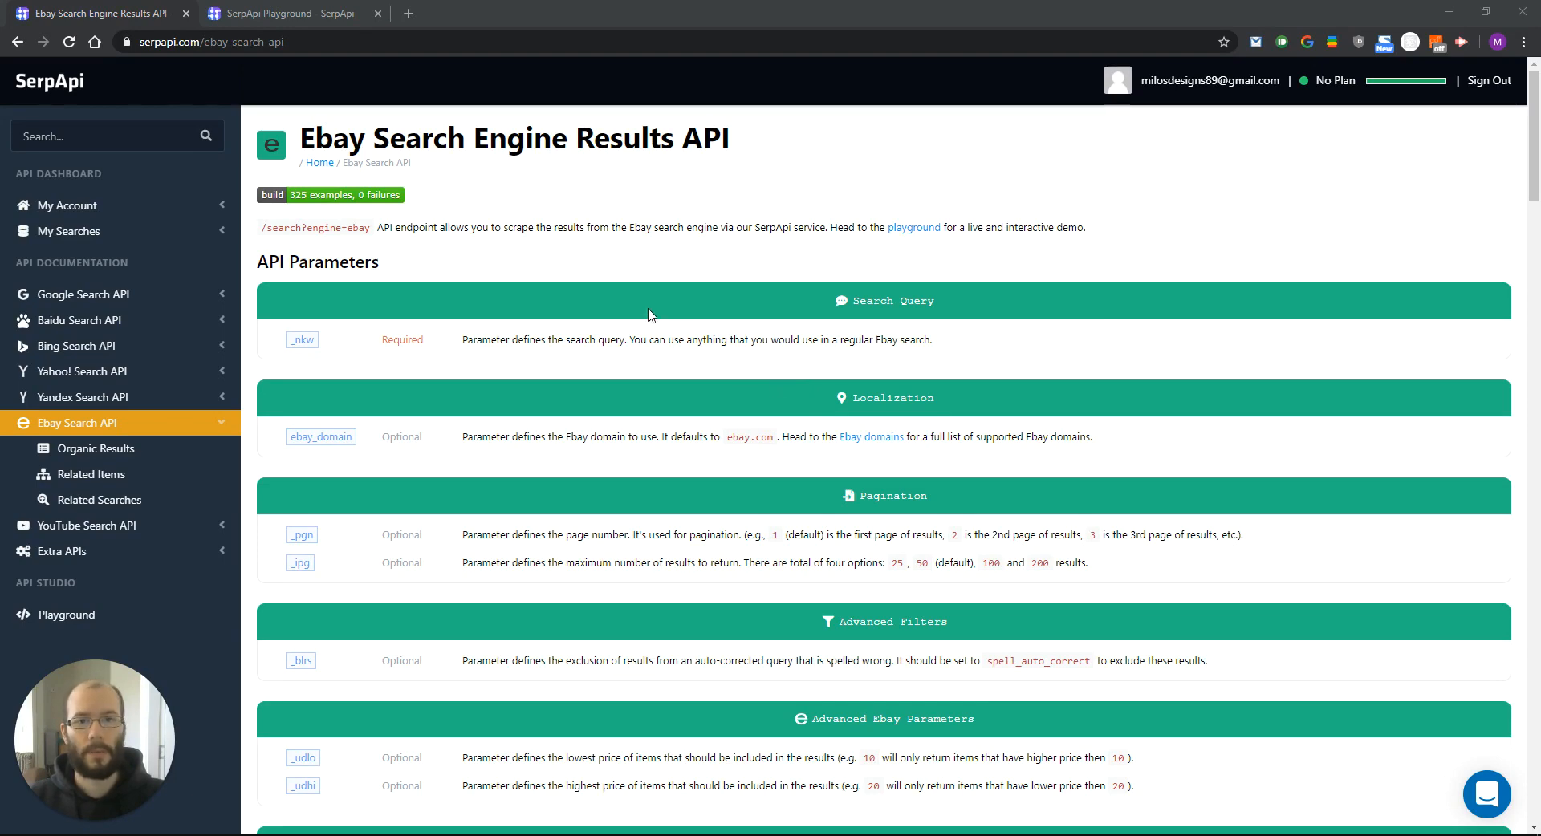
{"action": "mouse_move", "coordinate": [984, 267]}
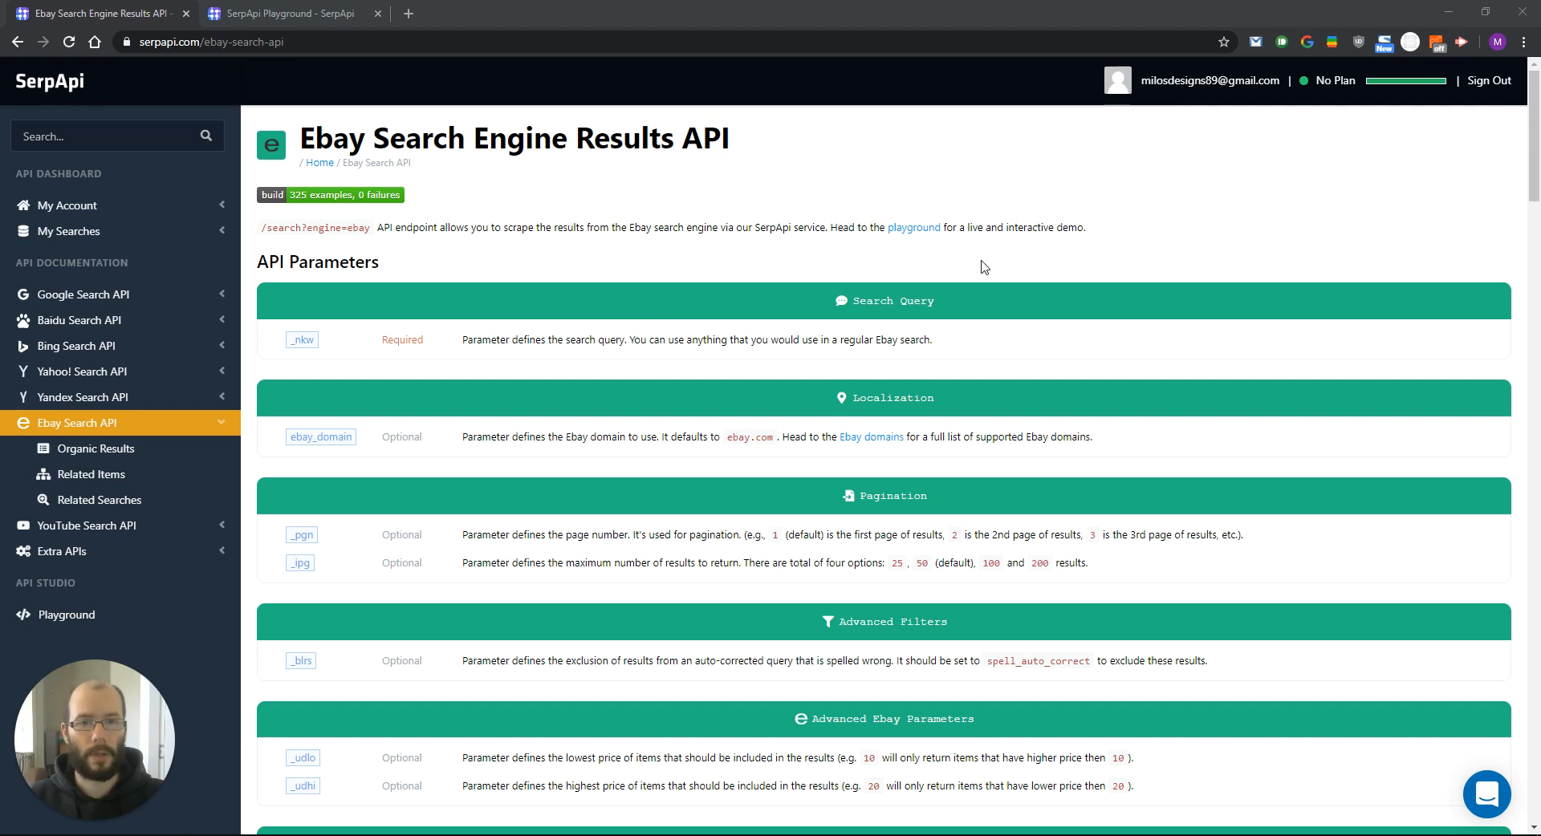
{"action": "mouse_move", "coordinate": [872, 385]}
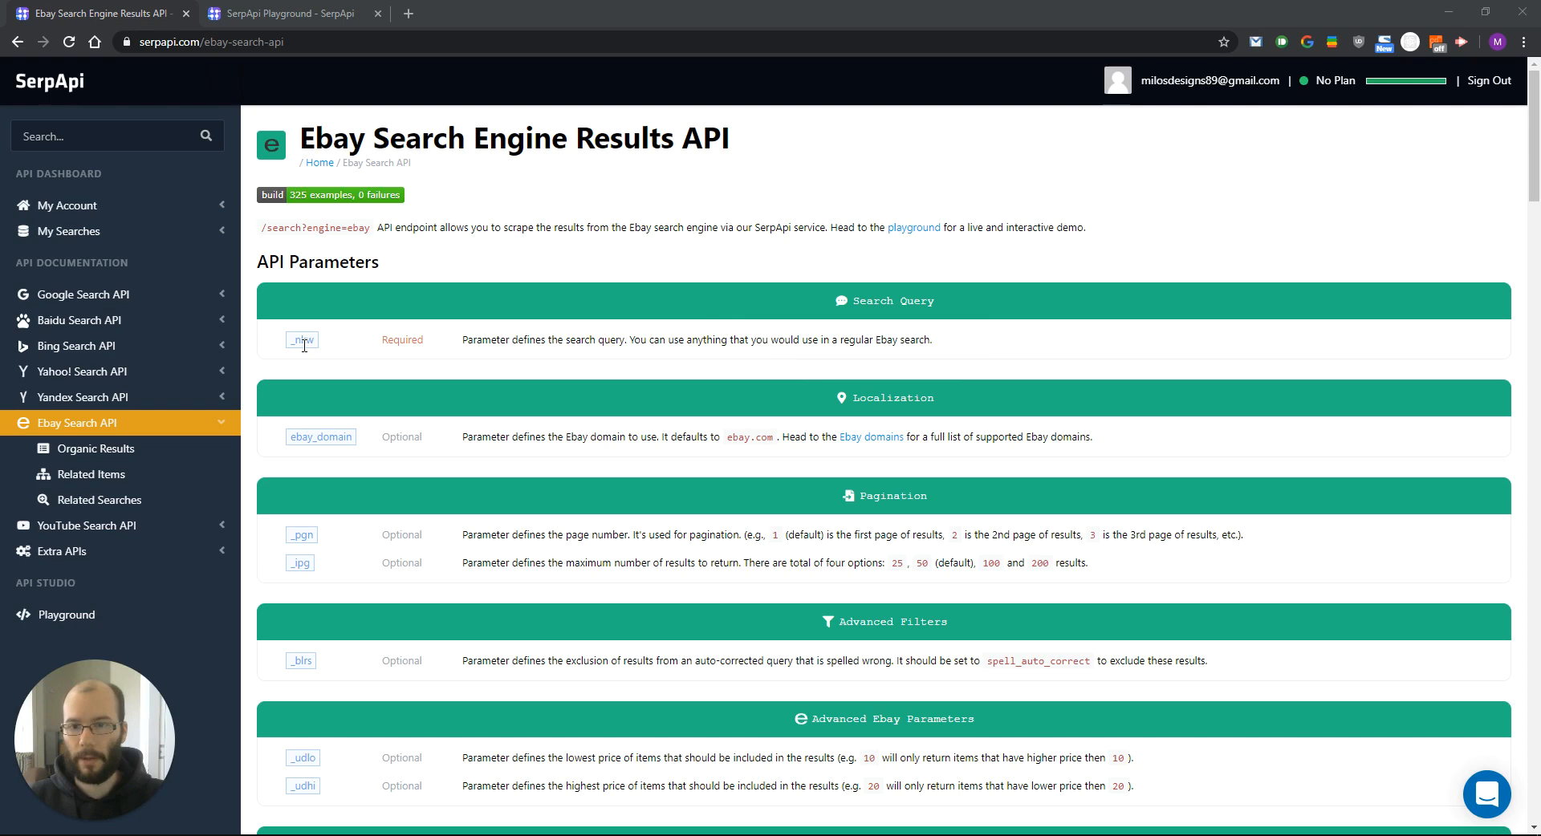
{"action": "mouse_move", "coordinate": [582, 365]}
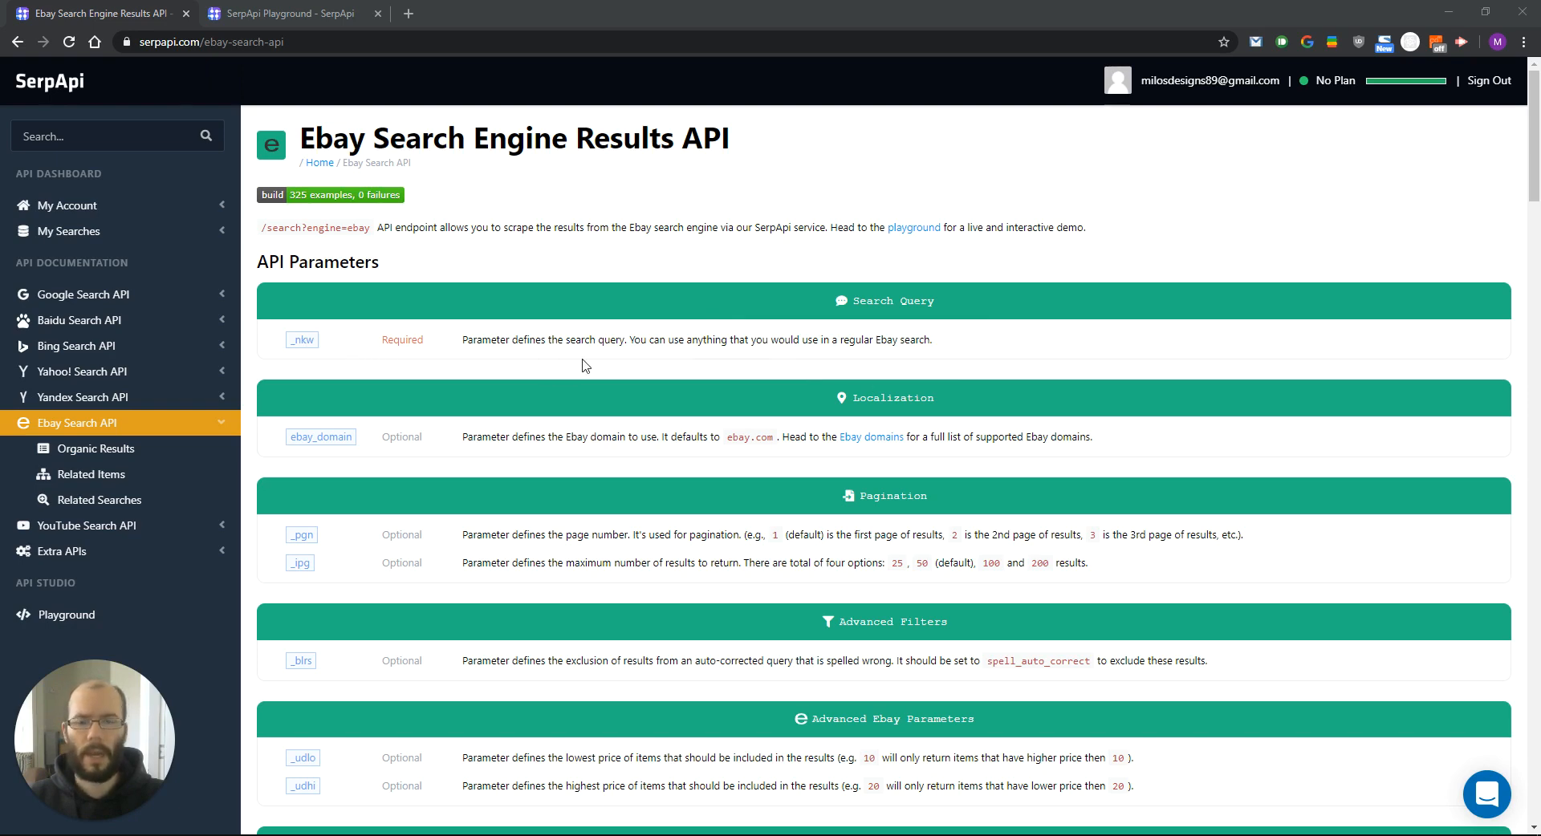
Scroll the eBay docs past the parameters and results sections to the coffee search example.
{"action": "scroll", "scroll_direction": "down", "scroll_amount": 3}
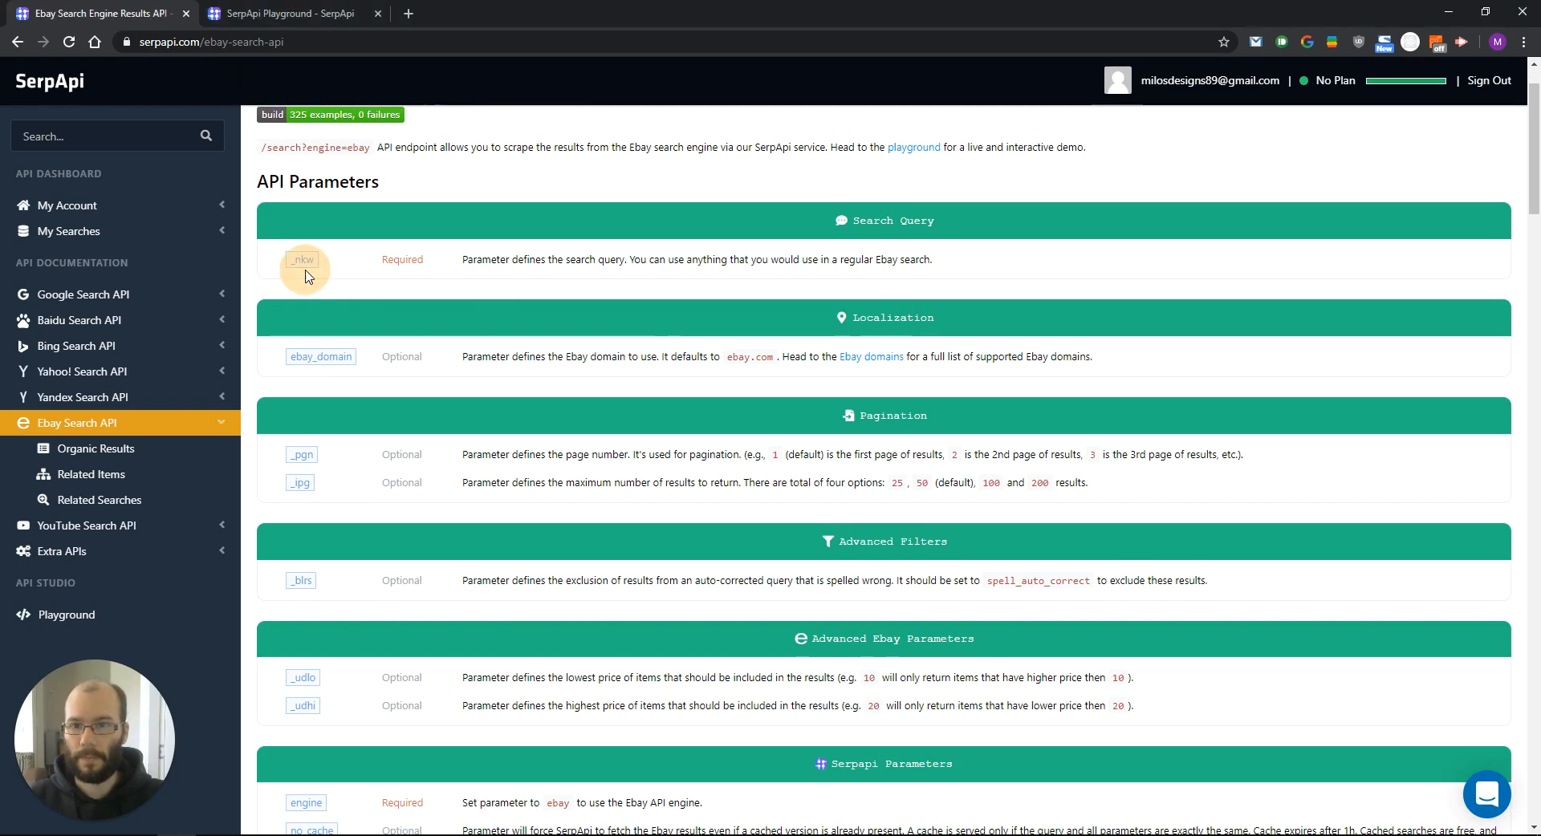
{"action": "scroll", "scroll_direction": "down", "scroll_amount": 3}
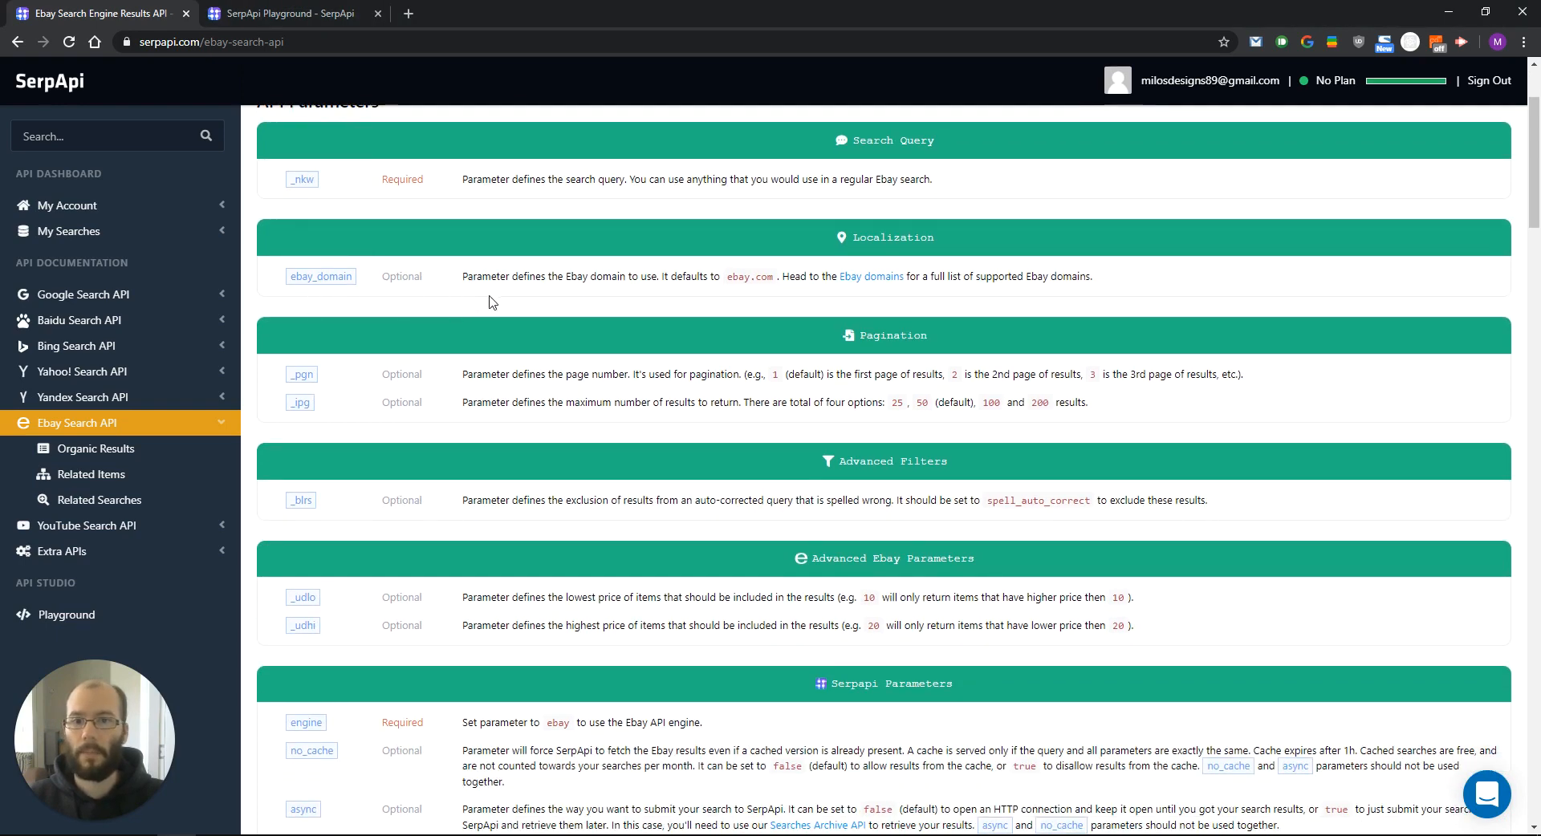
{"action": "mouse_move", "coordinate": [731, 290]}
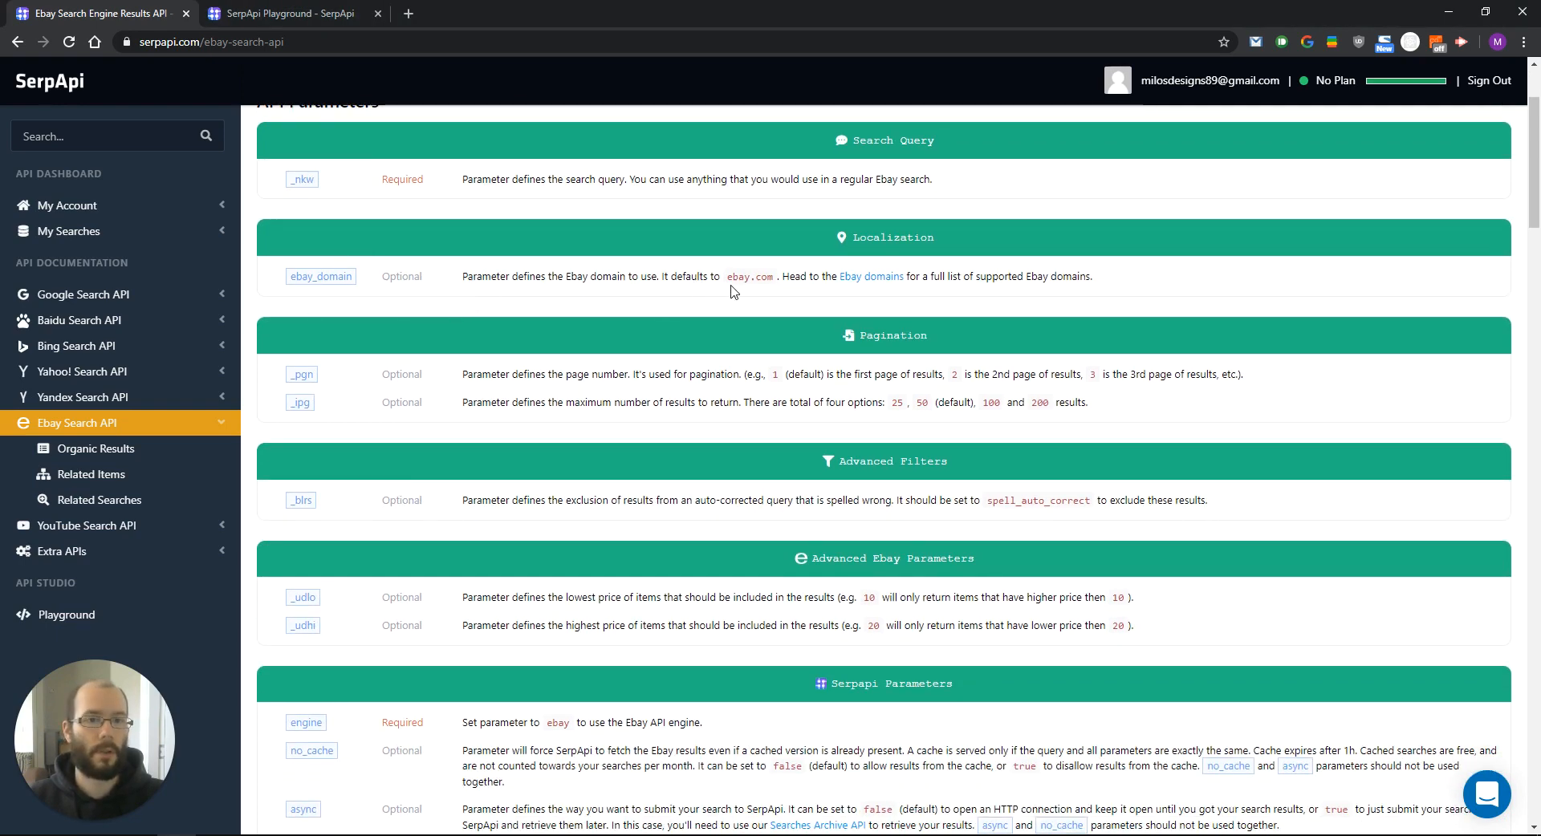
{"action": "mouse_move", "coordinate": [604, 303]}
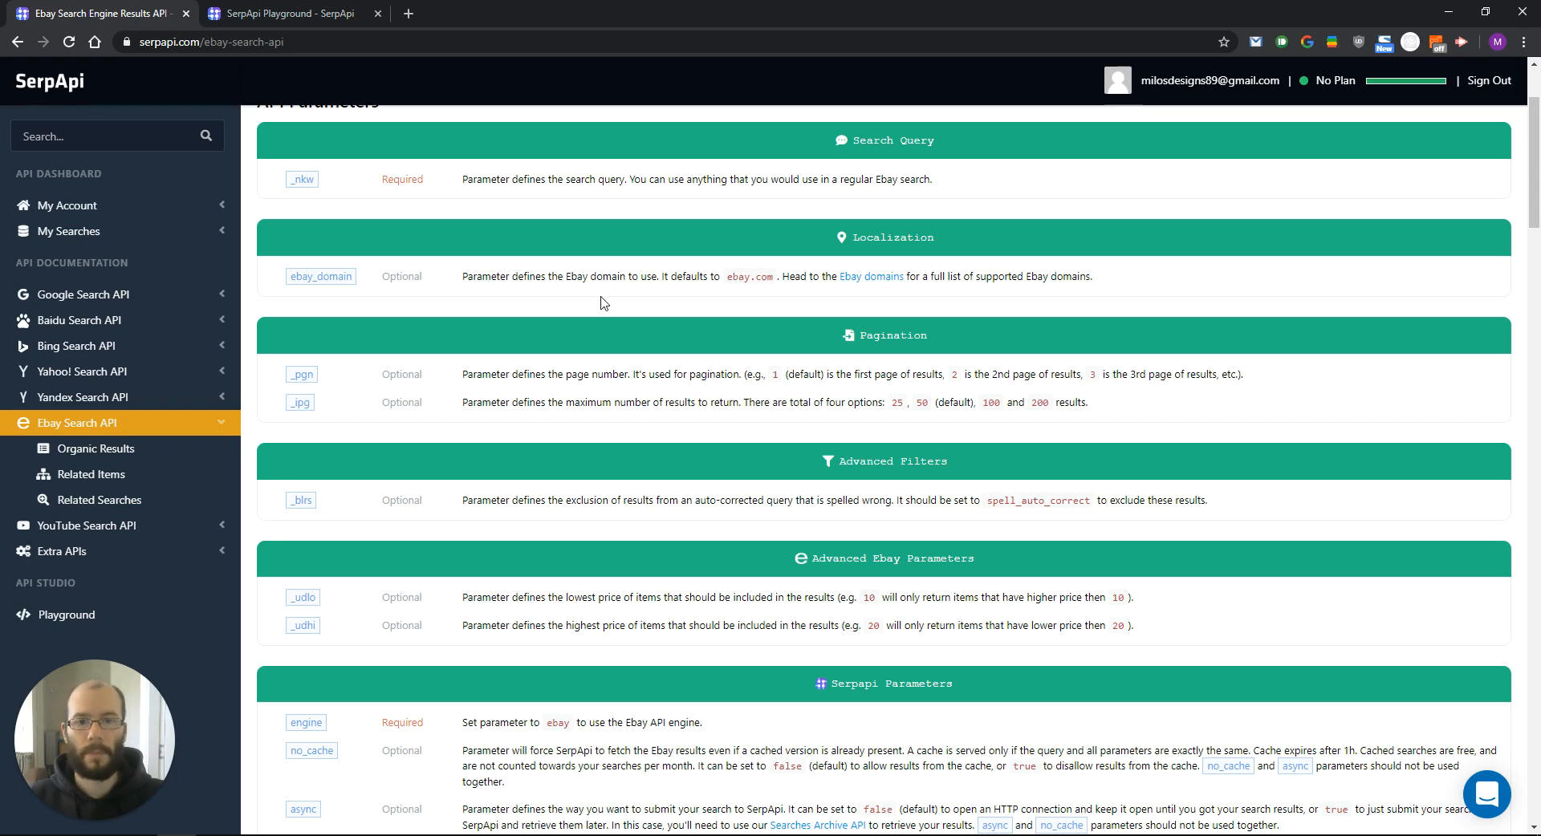
{"action": "scroll", "scroll_direction": "down", "scroll_amount": 3}
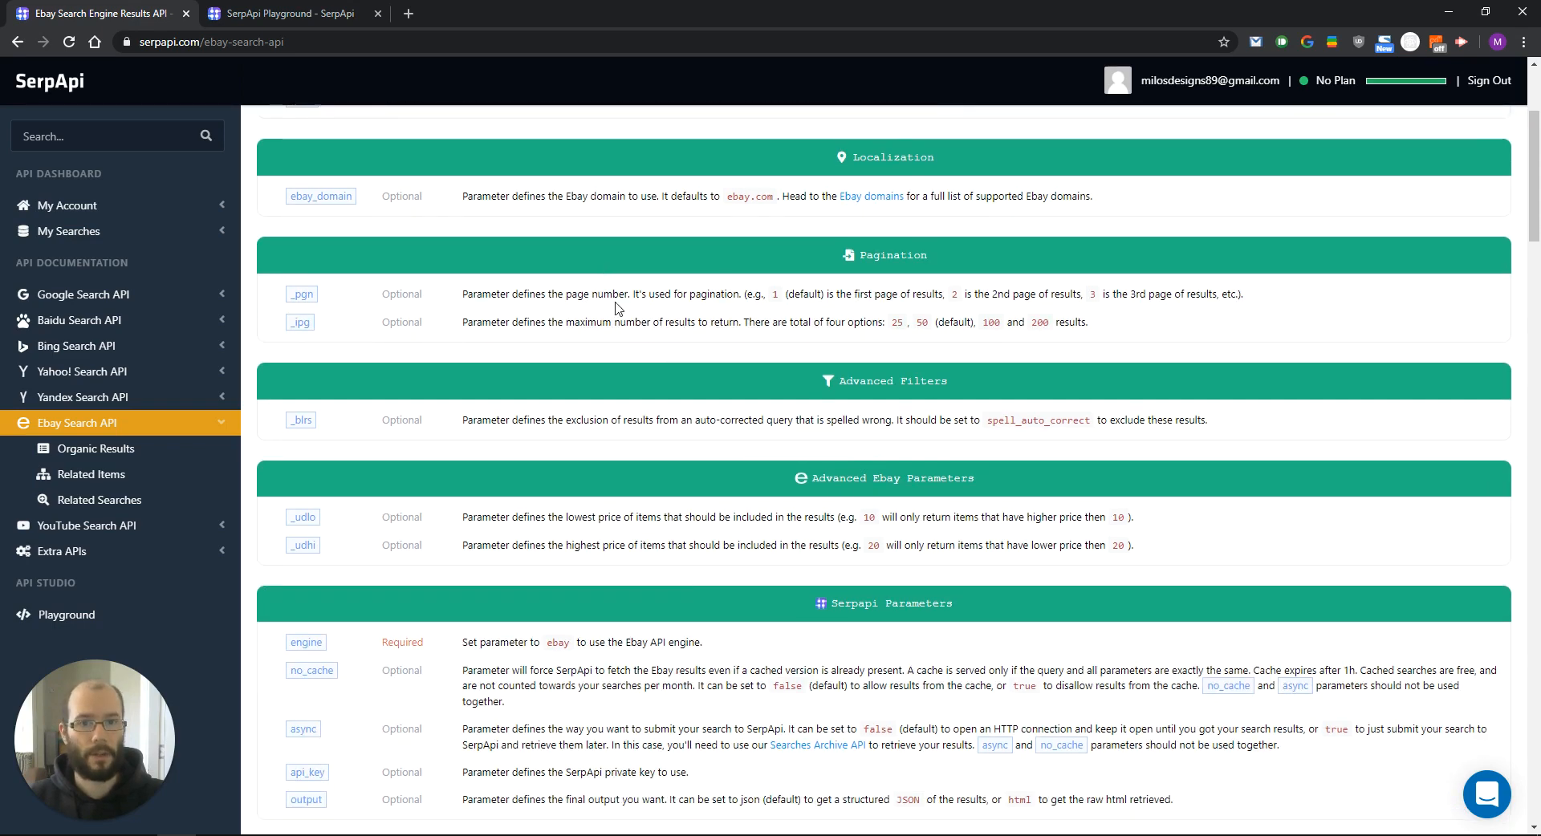
{"action": "mouse_move", "coordinate": [580, 320]}
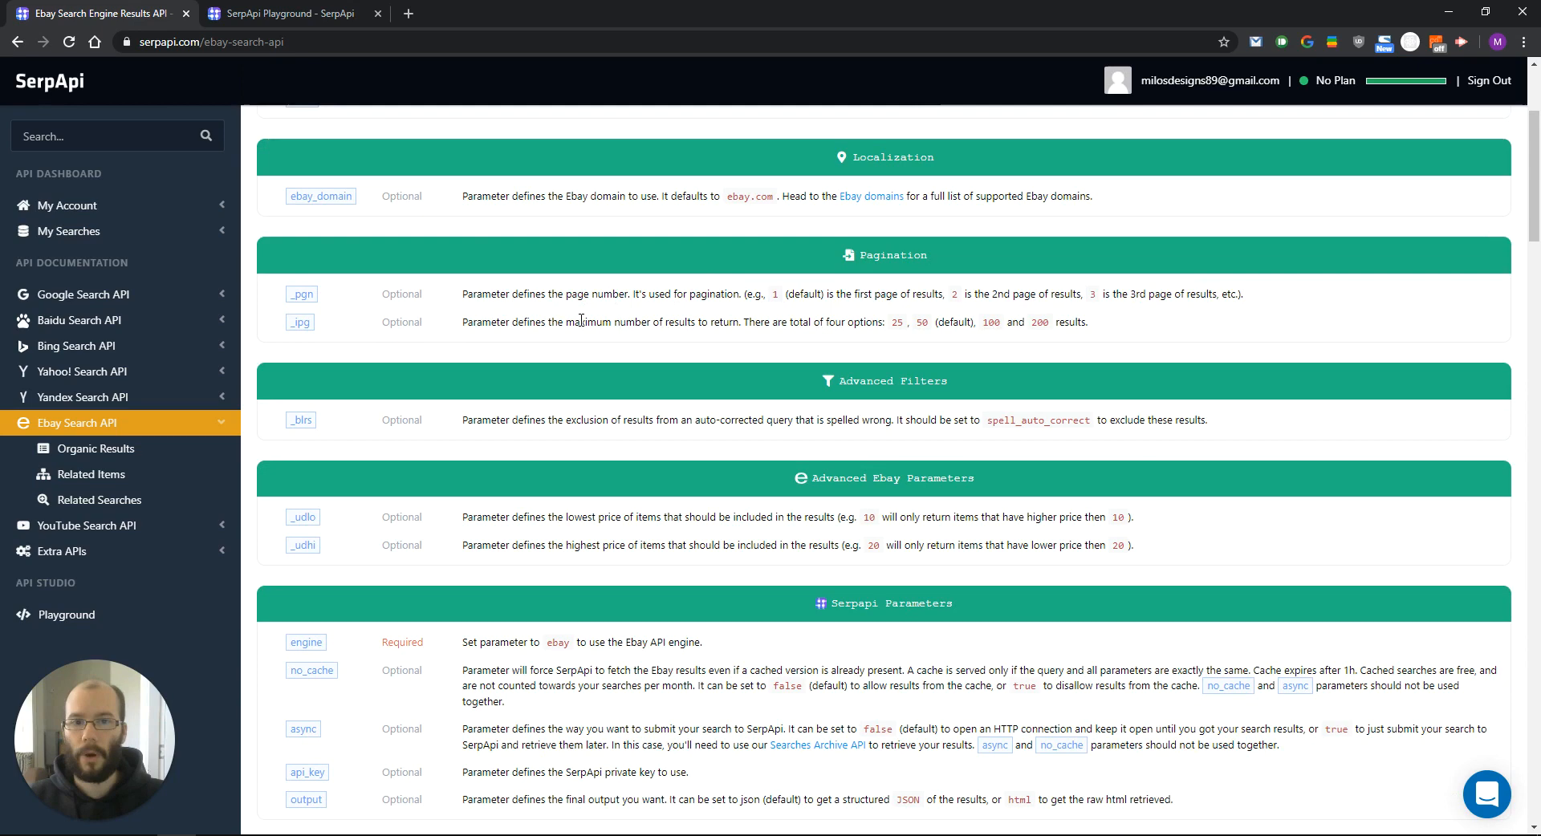
{"action": "mouse_move", "coordinate": [875, 311]}
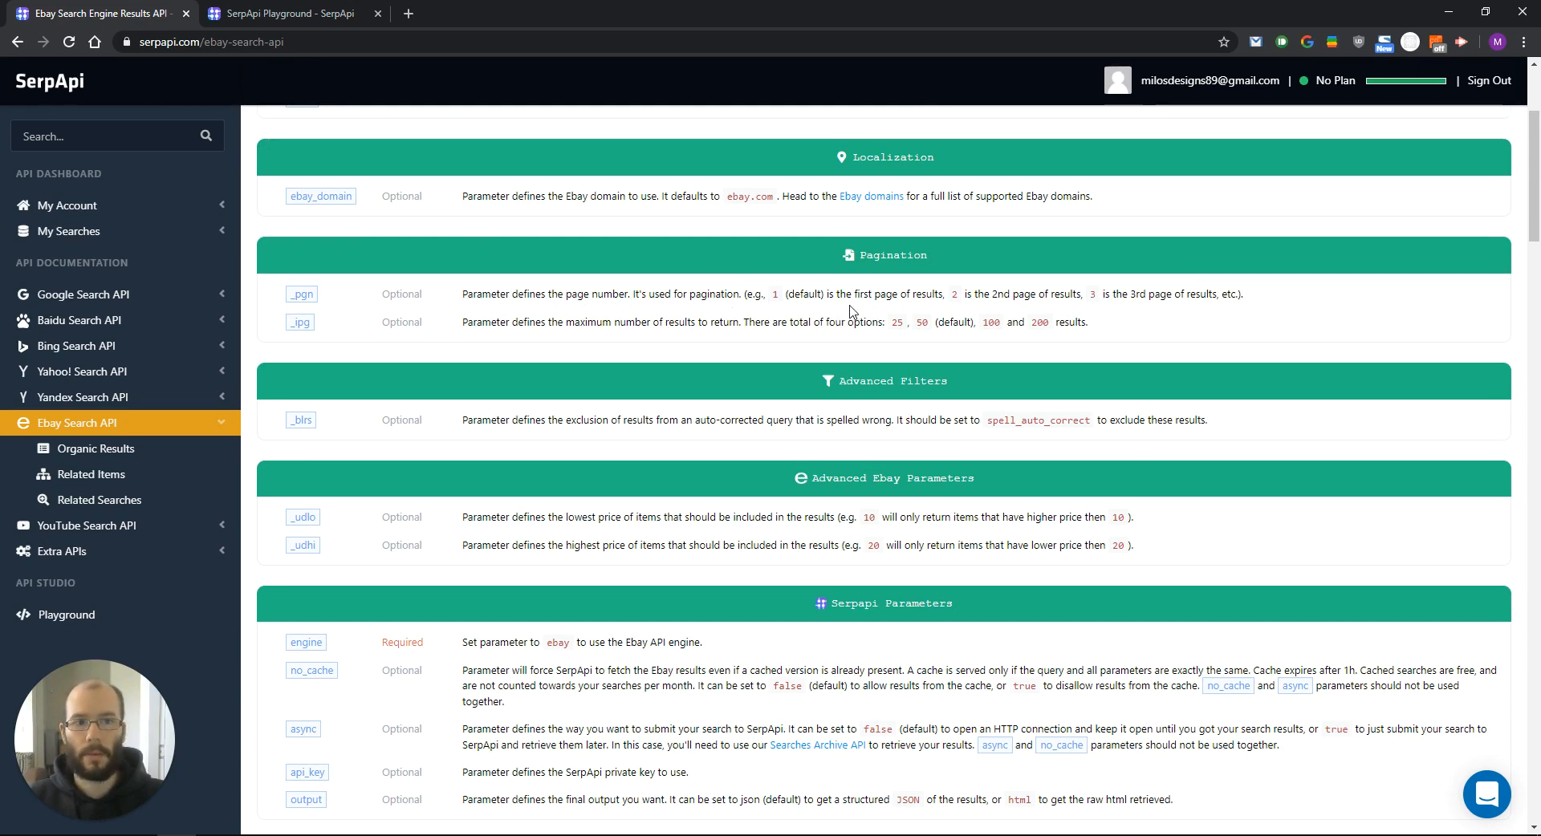
{"action": "mouse_move", "coordinate": [960, 316]}
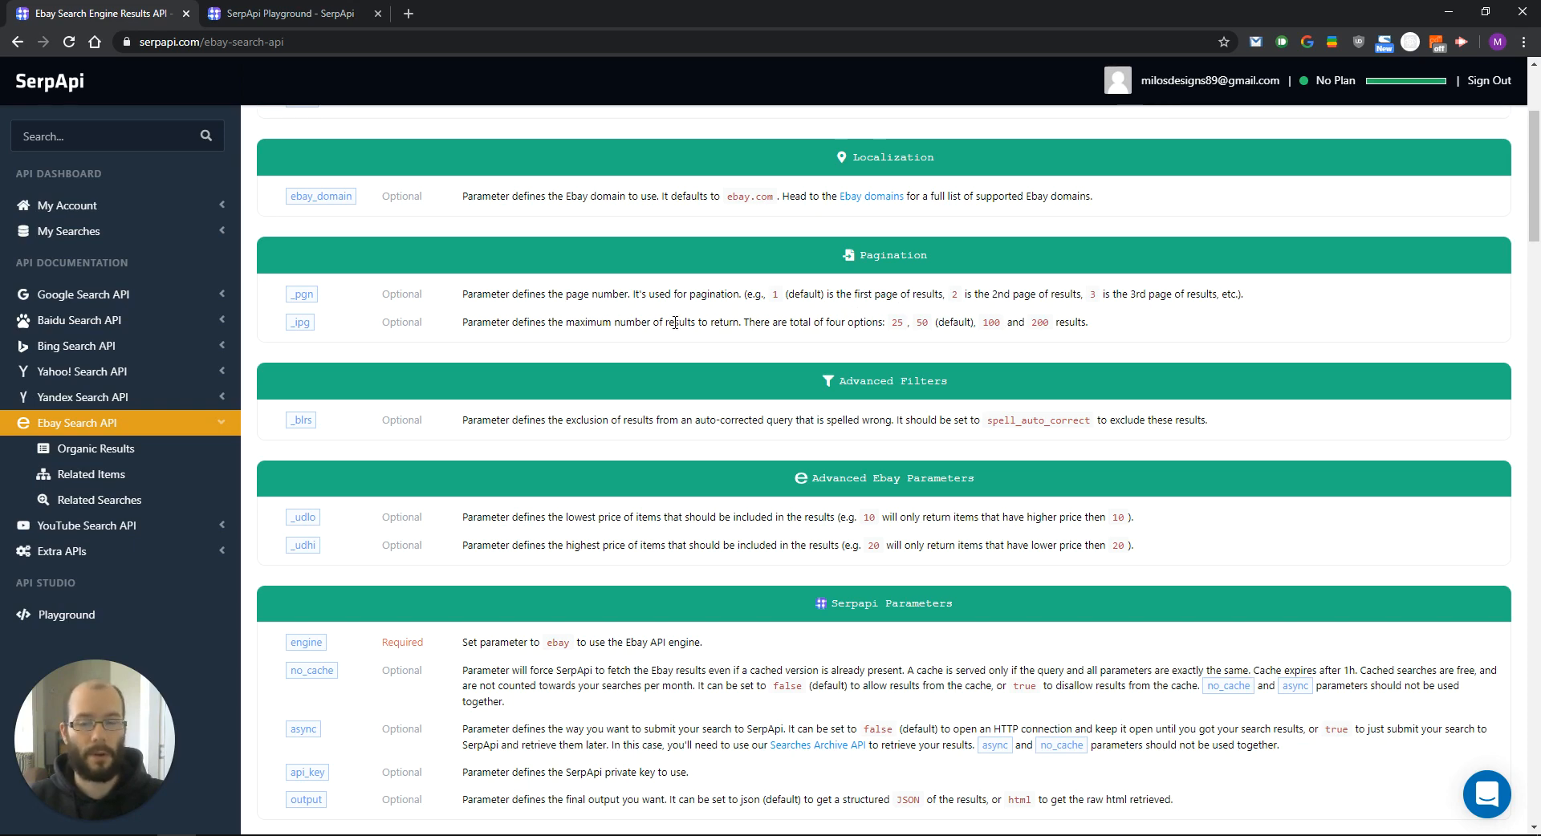
{"action": "scroll", "scroll_direction": "down", "scroll_amount": 3}
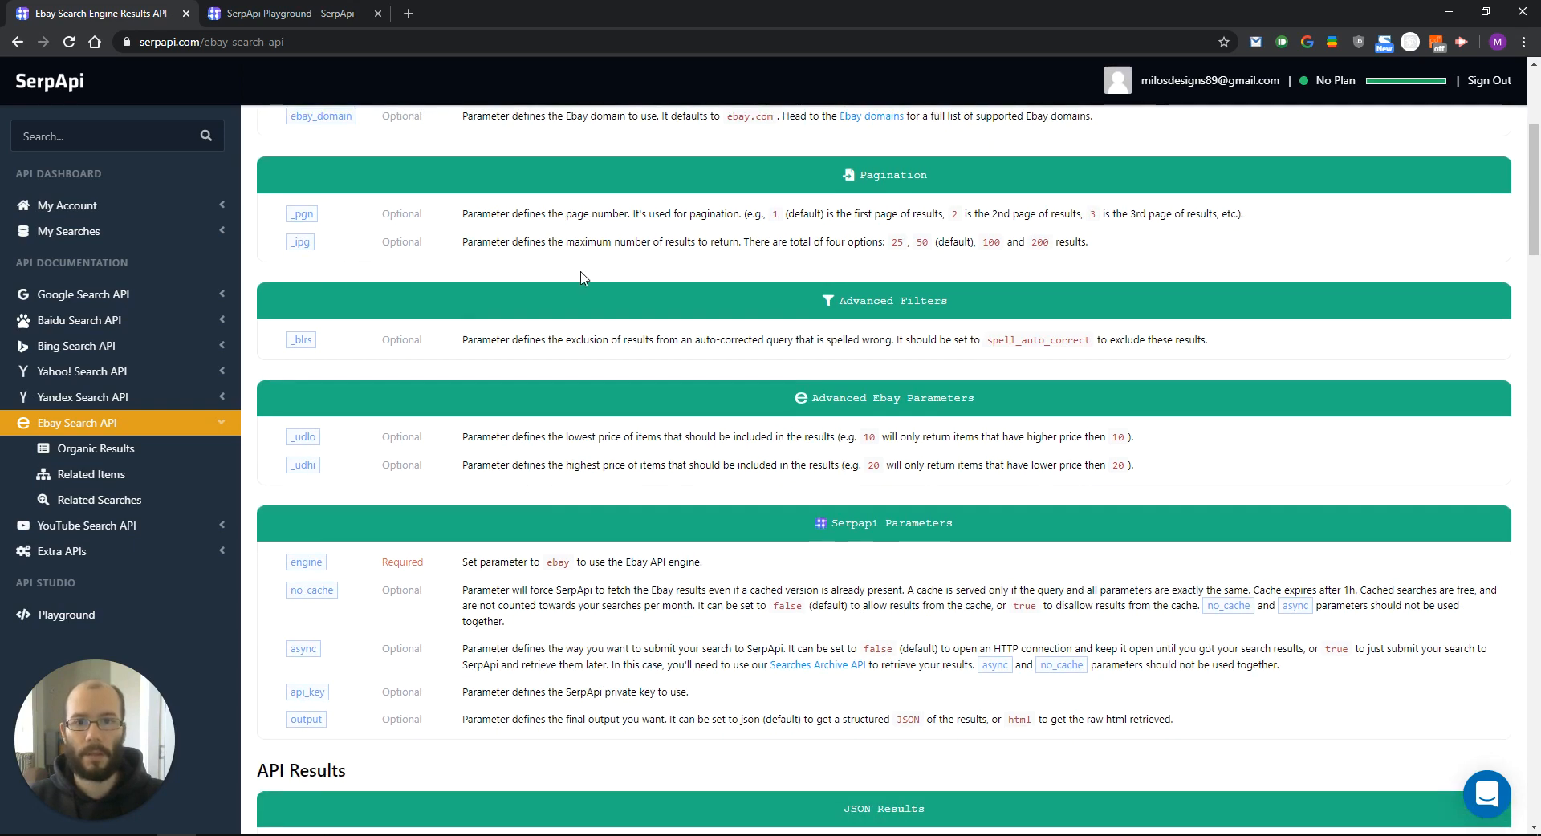
{"action": "mouse_move", "coordinate": [715, 263]}
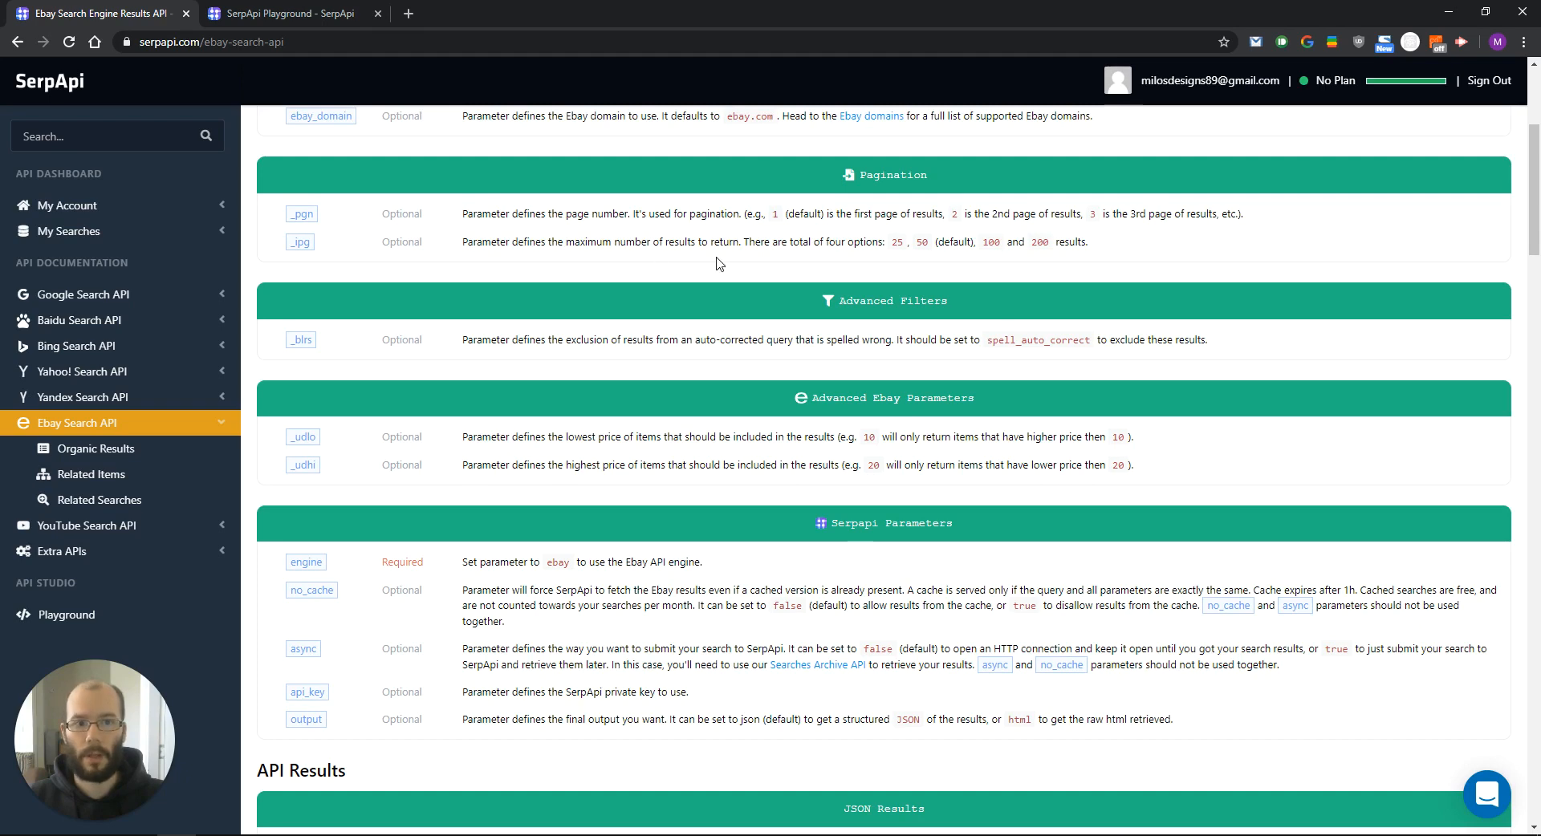
{"action": "mouse_move", "coordinate": [901, 264]}
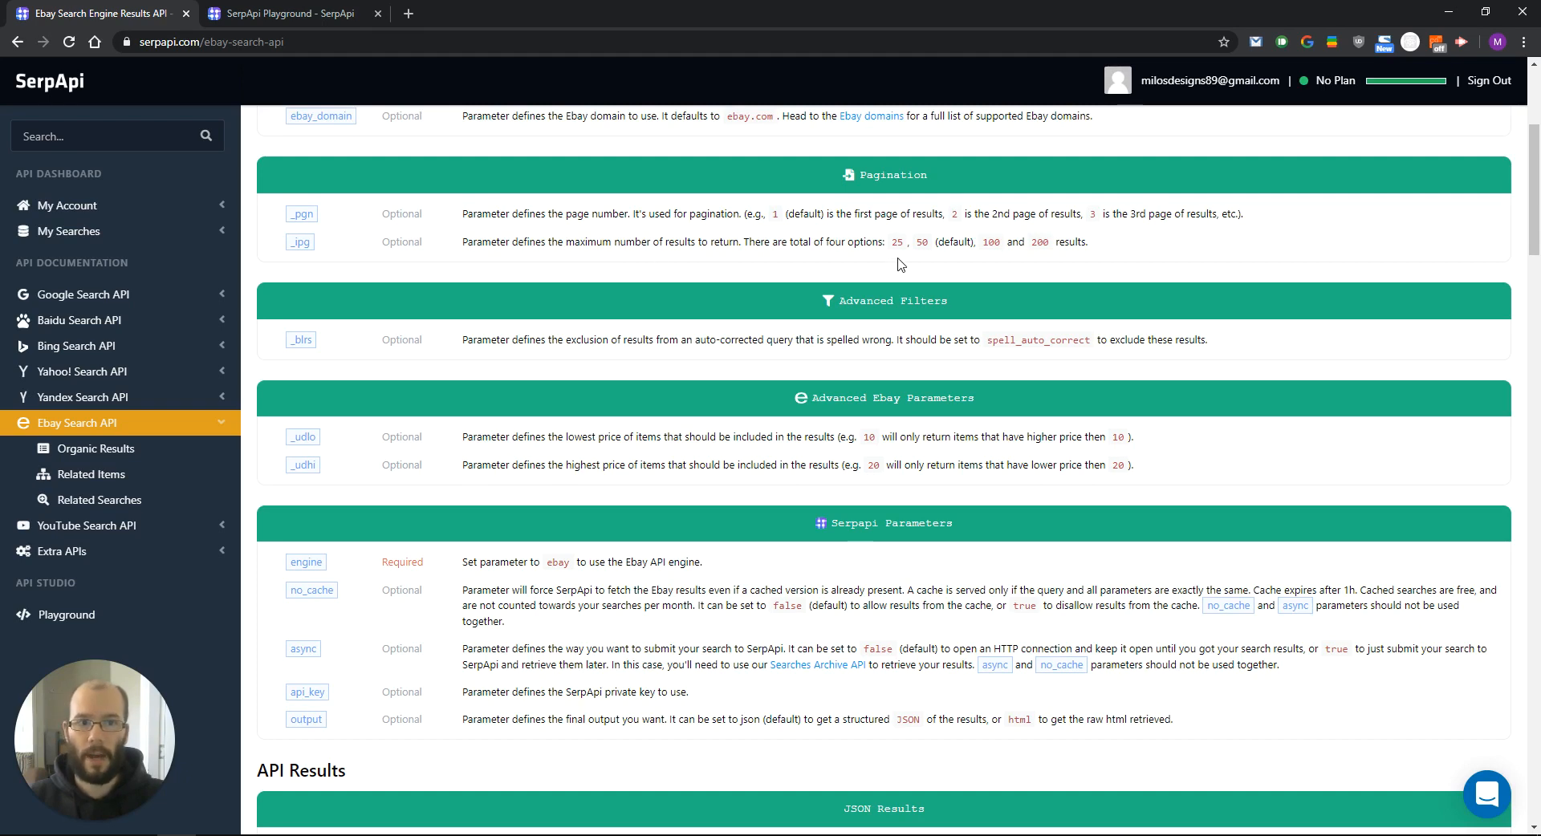
{"action": "mouse_move", "coordinate": [1041, 260]}
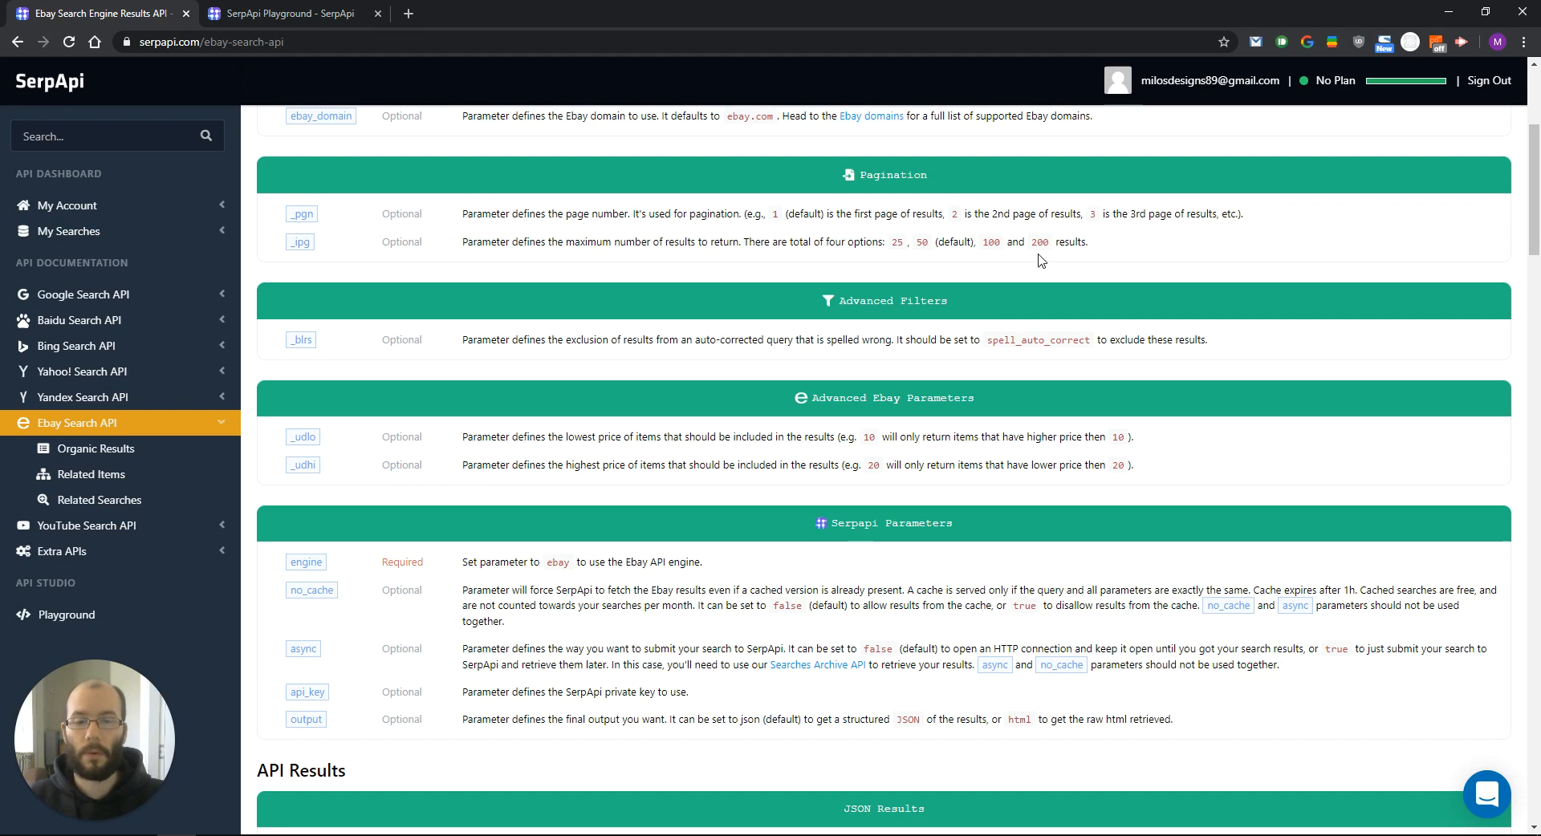
{"action": "mouse_move", "coordinate": [648, 305]}
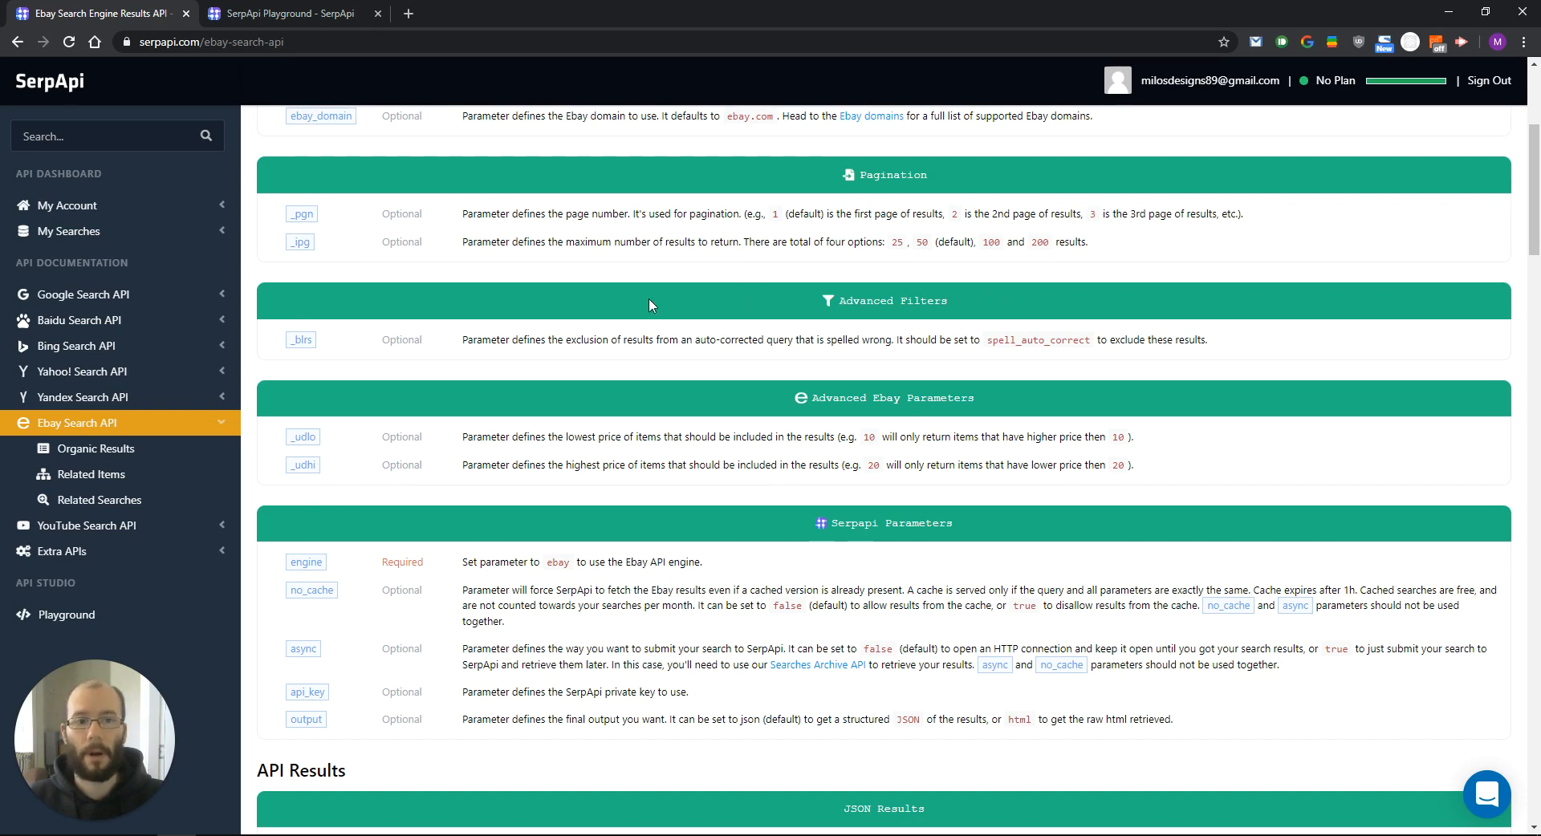
{"action": "mouse_move", "coordinate": [665, 341]}
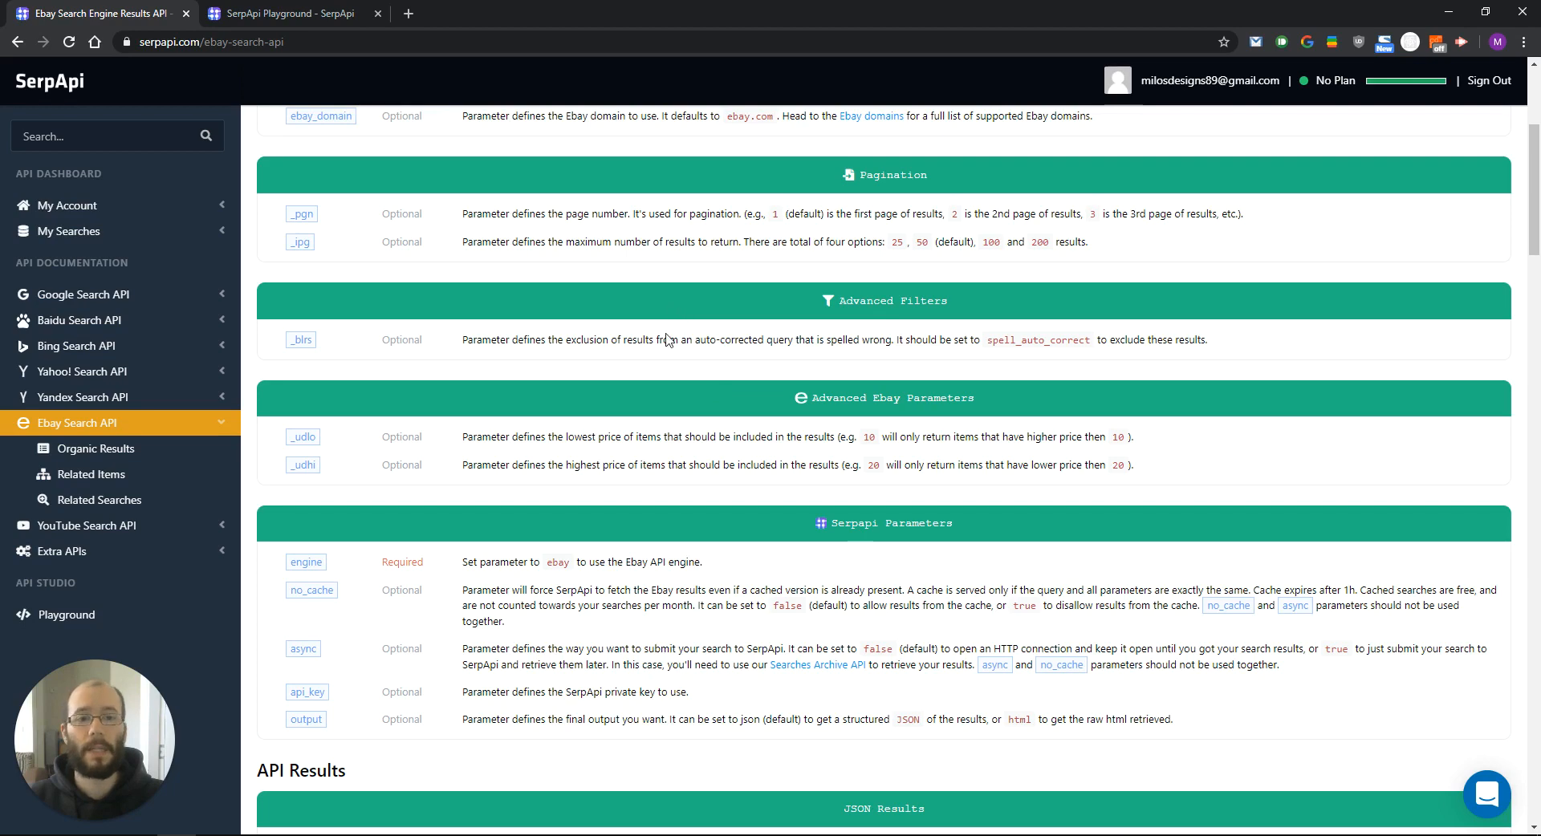
{"action": "scroll", "scroll_direction": "down", "scroll_amount": 3}
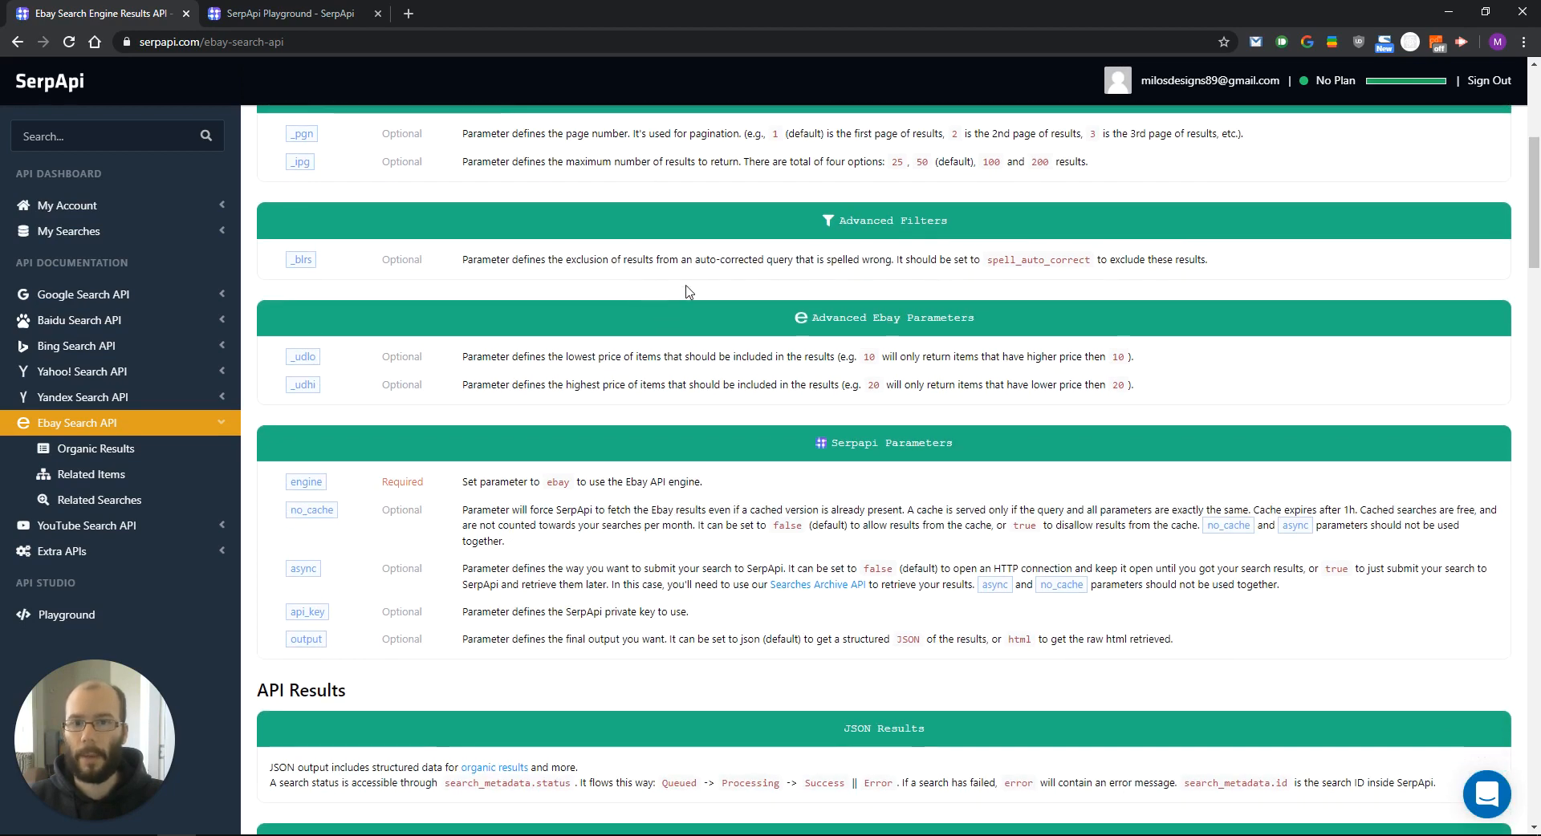
{"action": "scroll", "scroll_direction": "down", "scroll_amount": 3}
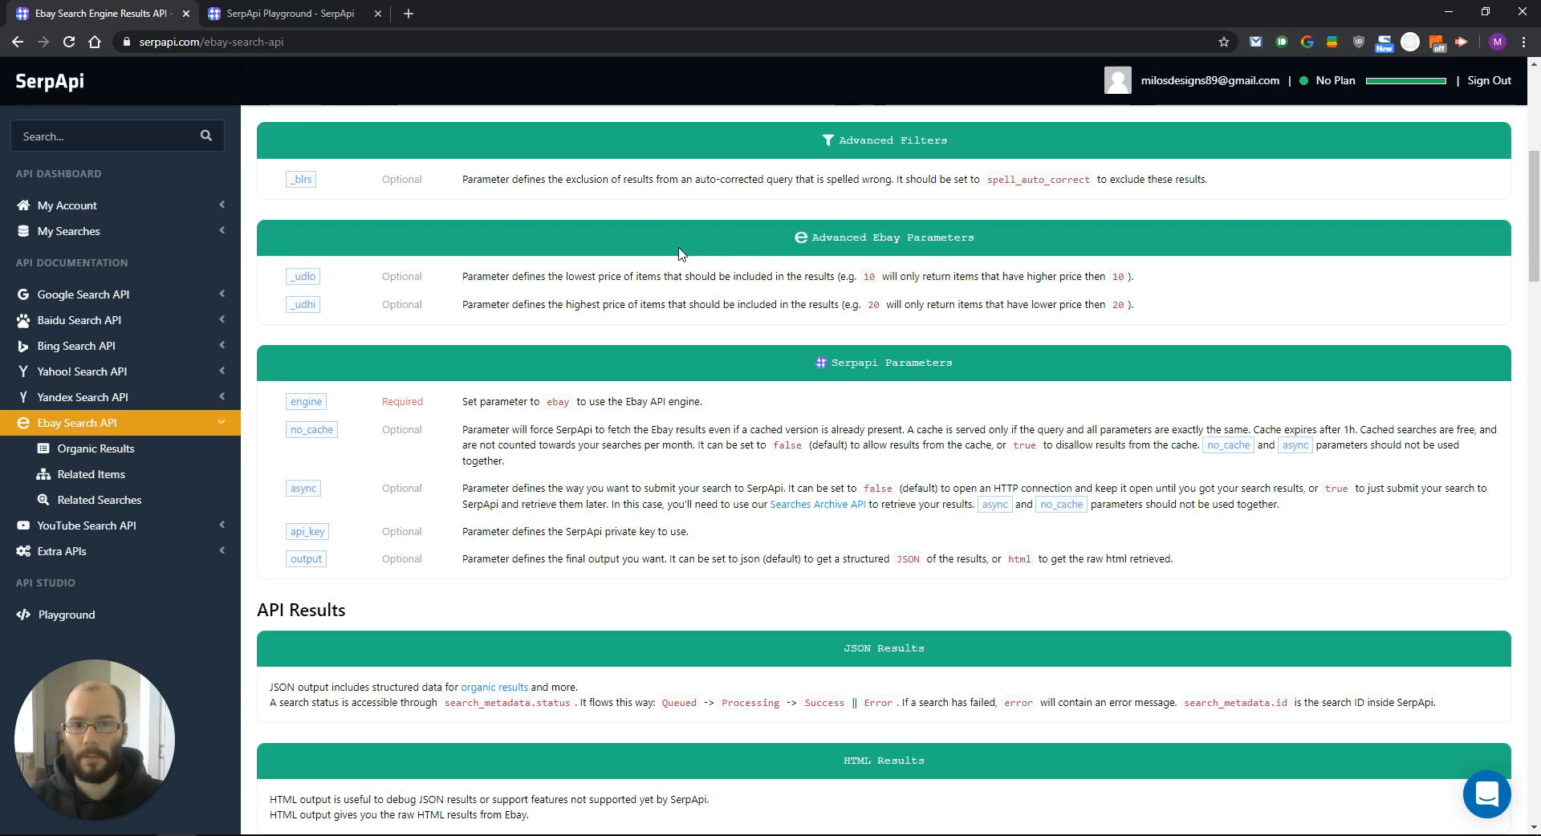
{"action": "mouse_move", "coordinate": [603, 295]}
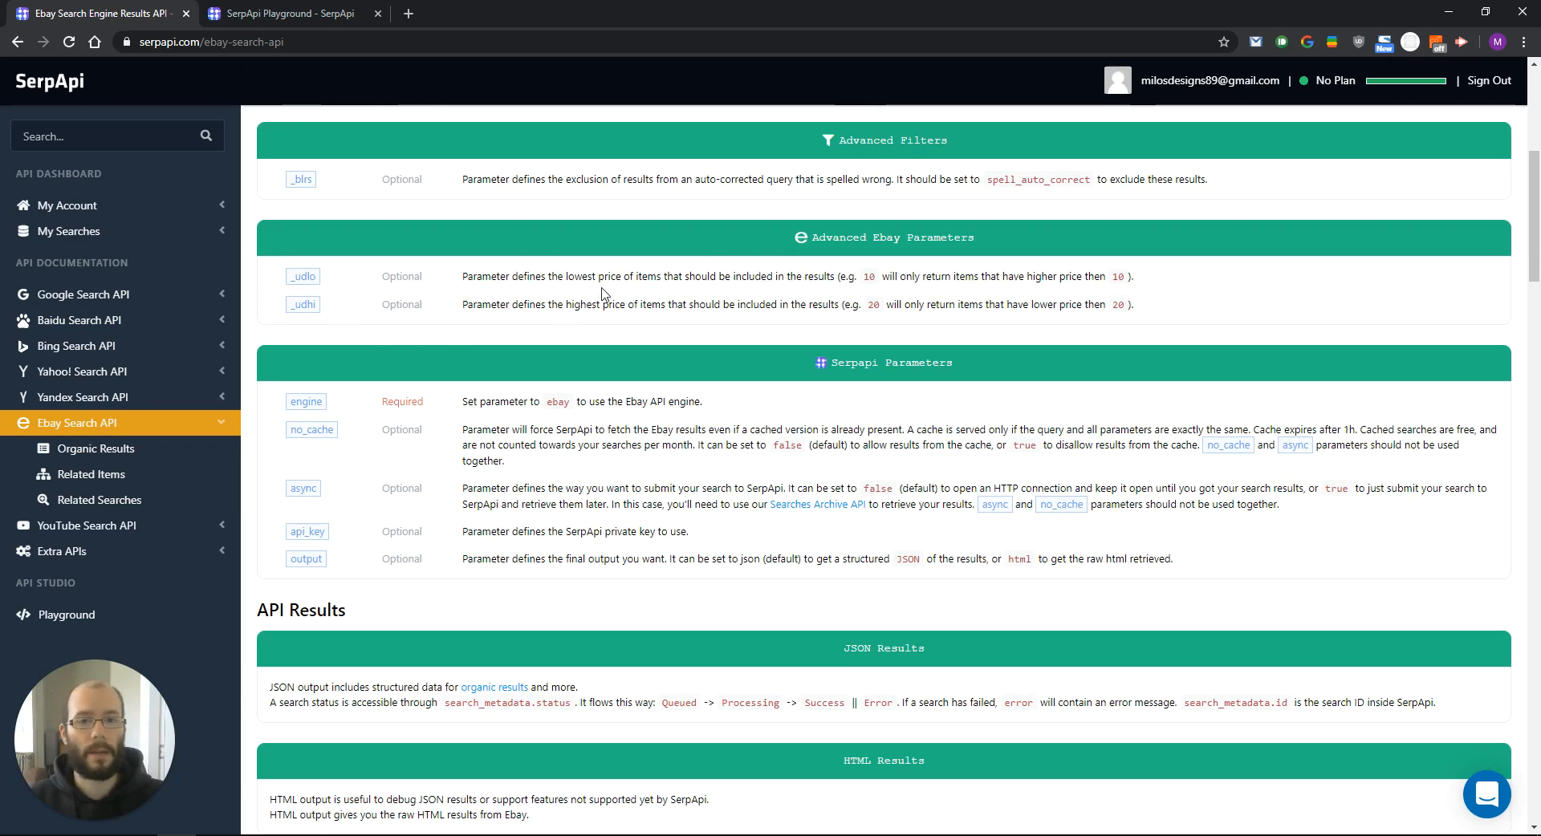
{"action": "scroll", "scroll_direction": "down", "scroll_amount": 3}
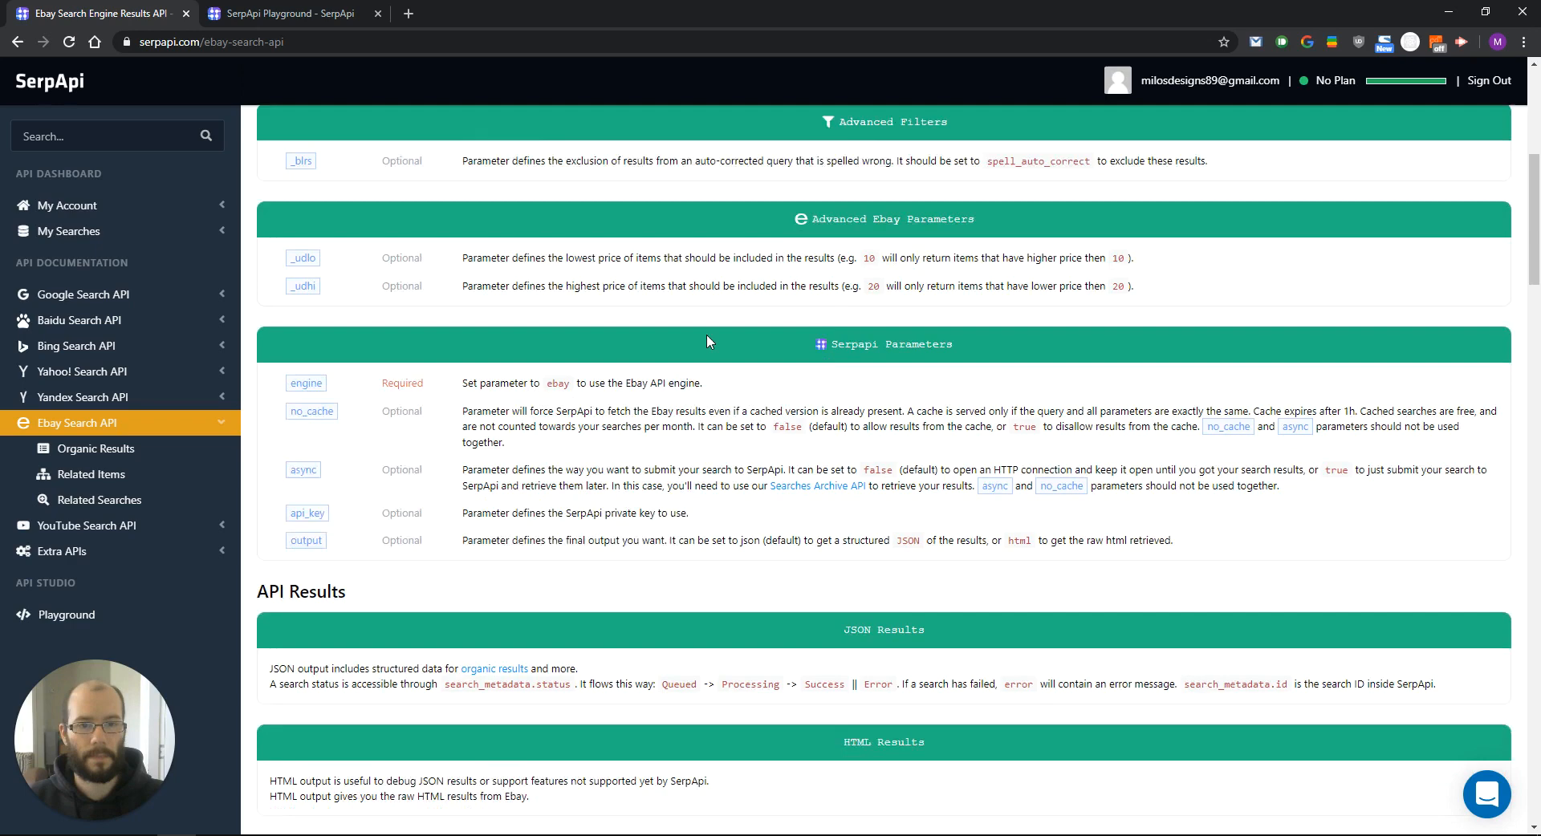
{"action": "scroll", "scroll_direction": "down", "scroll_amount": 3}
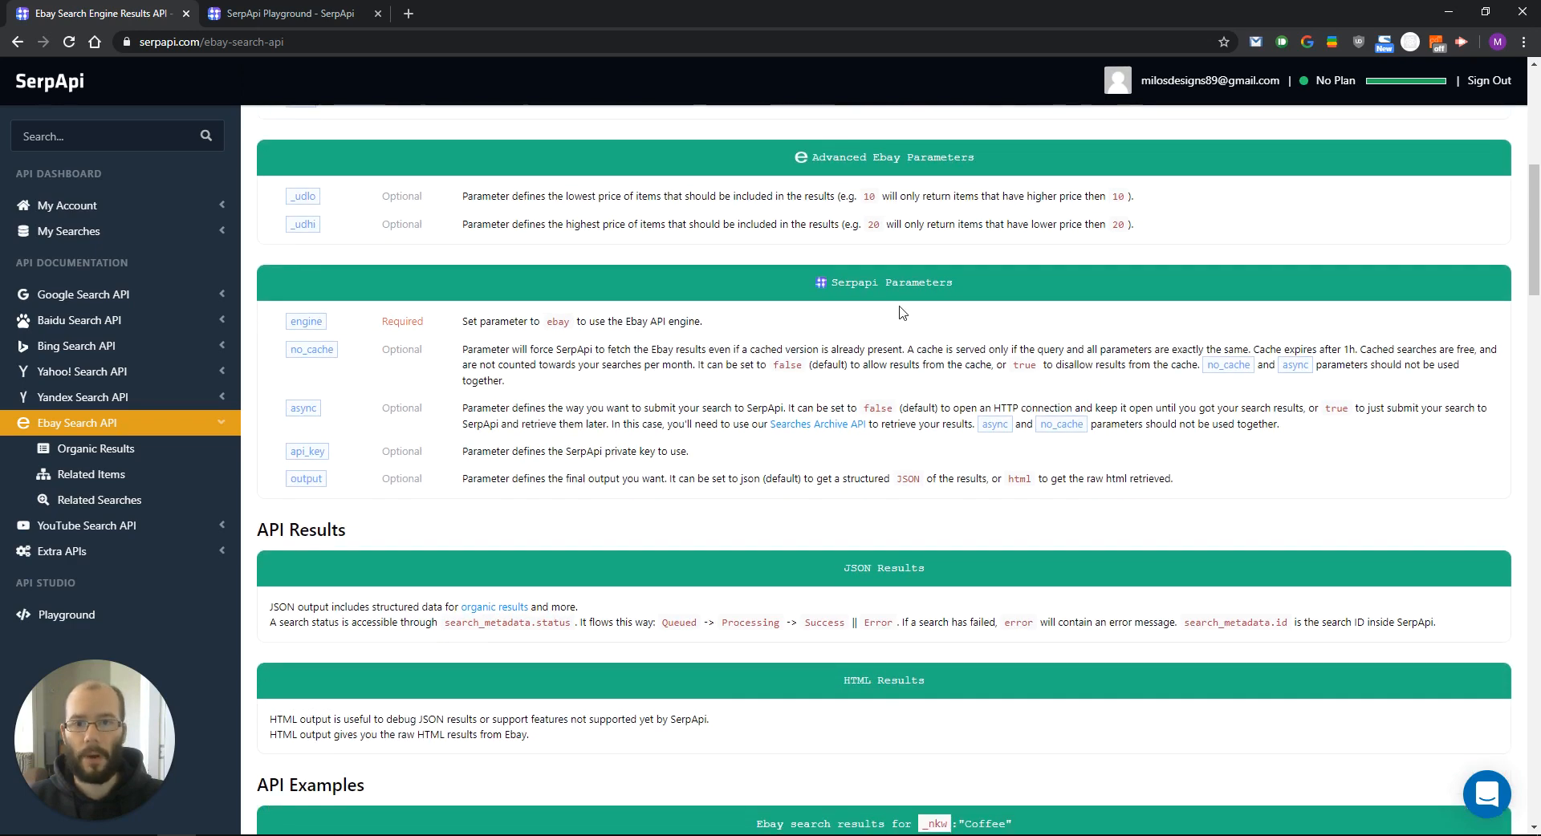
{"action": "scroll", "scroll_direction": "down", "scroll_amount": 3}
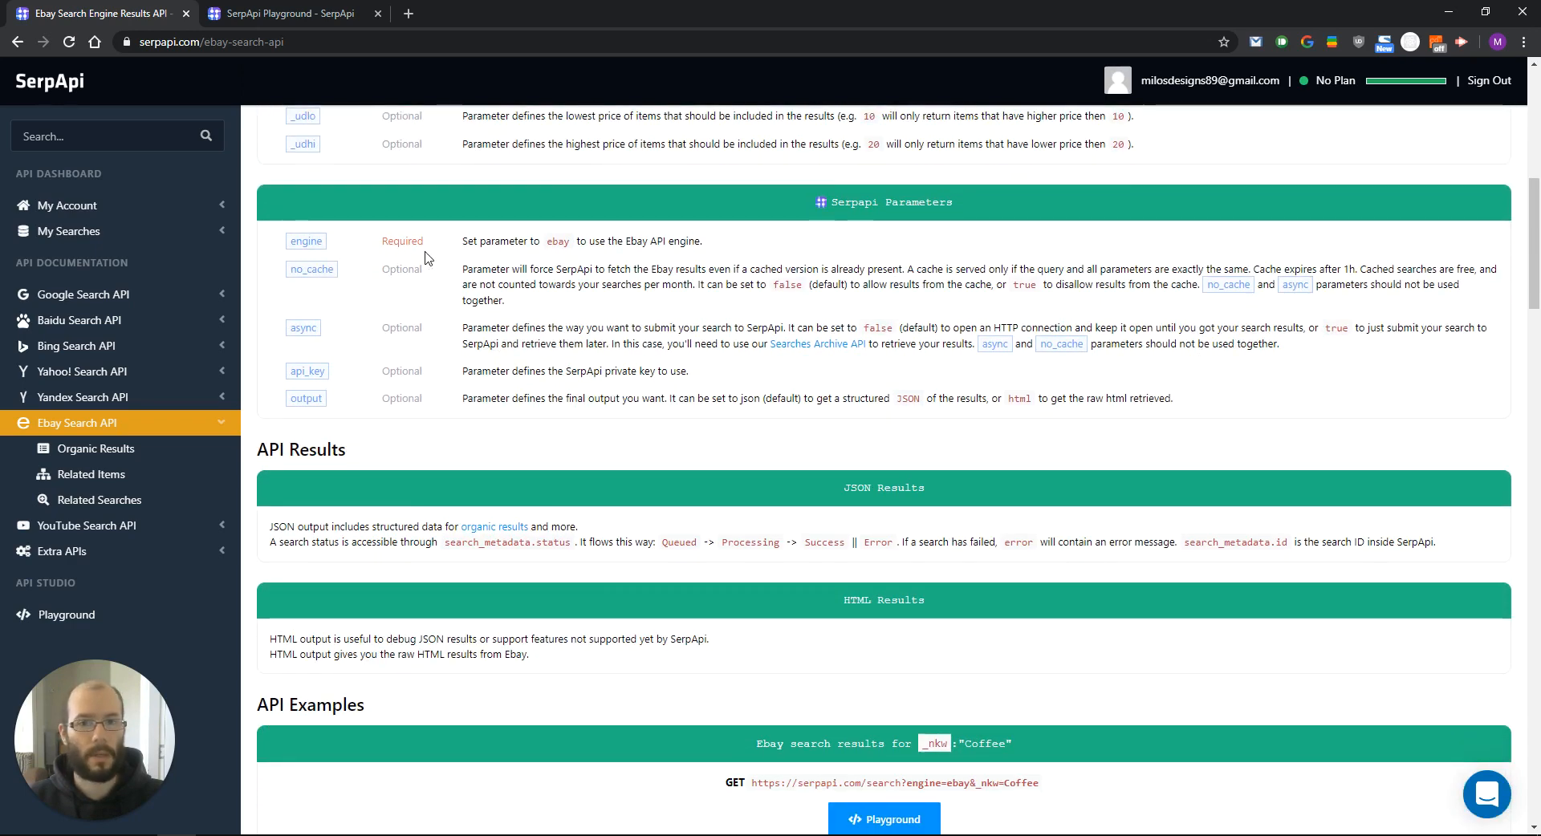
{"action": "mouse_move", "coordinate": [562, 262]}
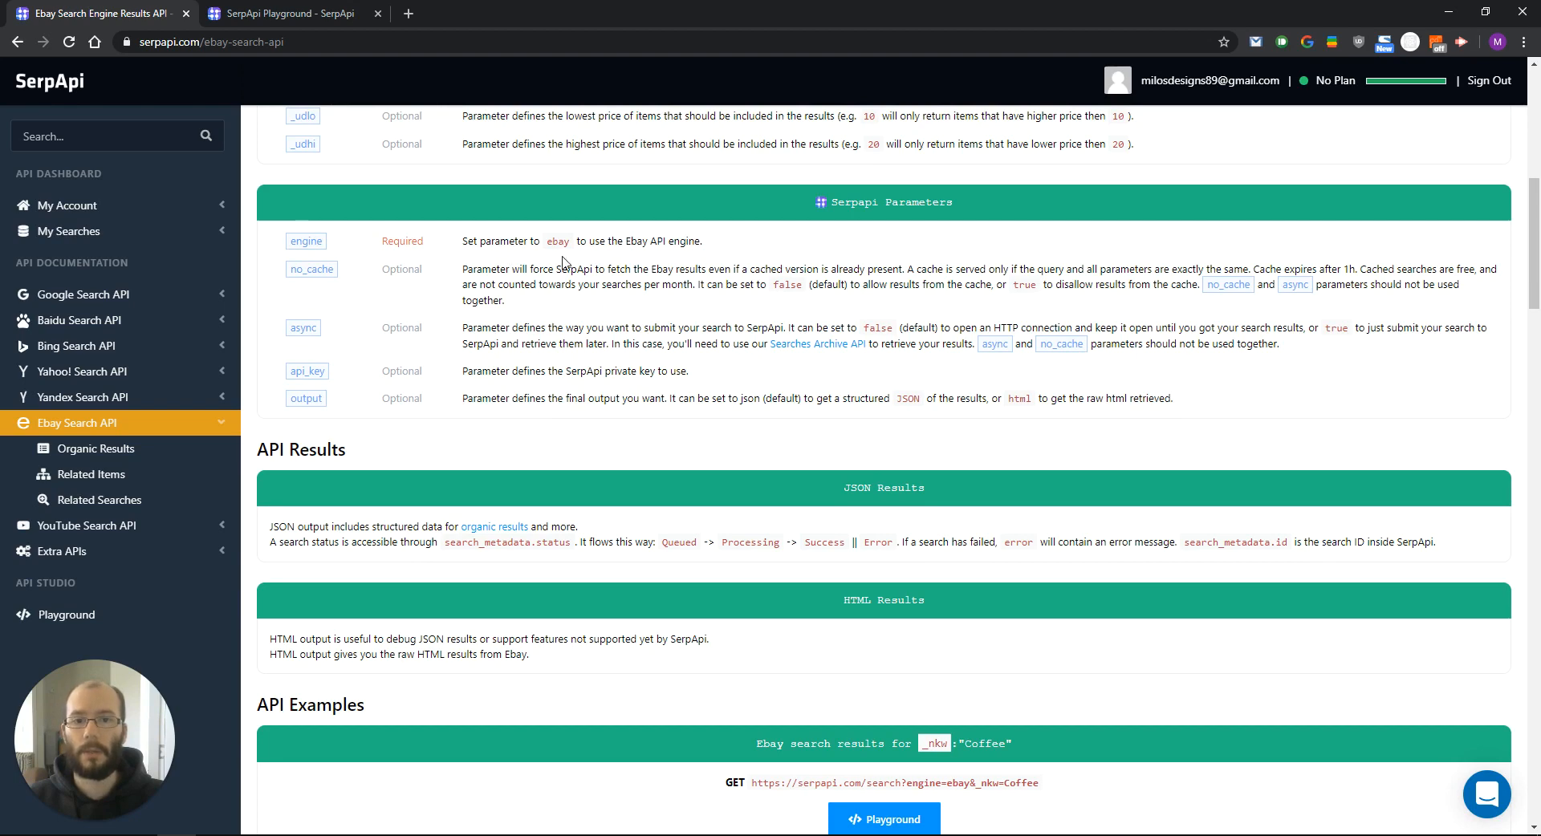
{"action": "mouse_move", "coordinate": [345, 284]}
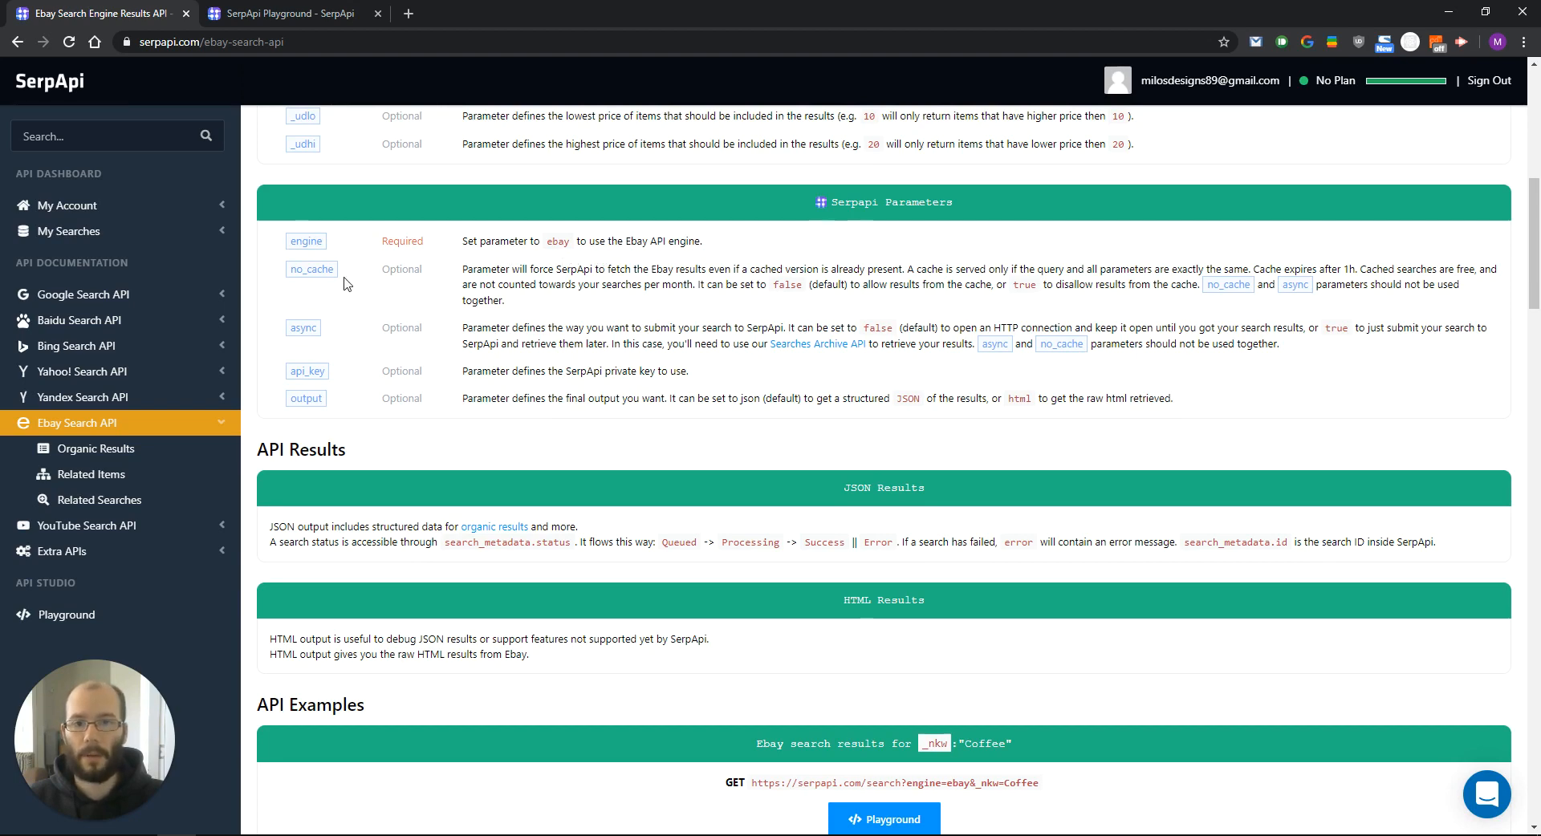
{"action": "mouse_move", "coordinate": [395, 242]}
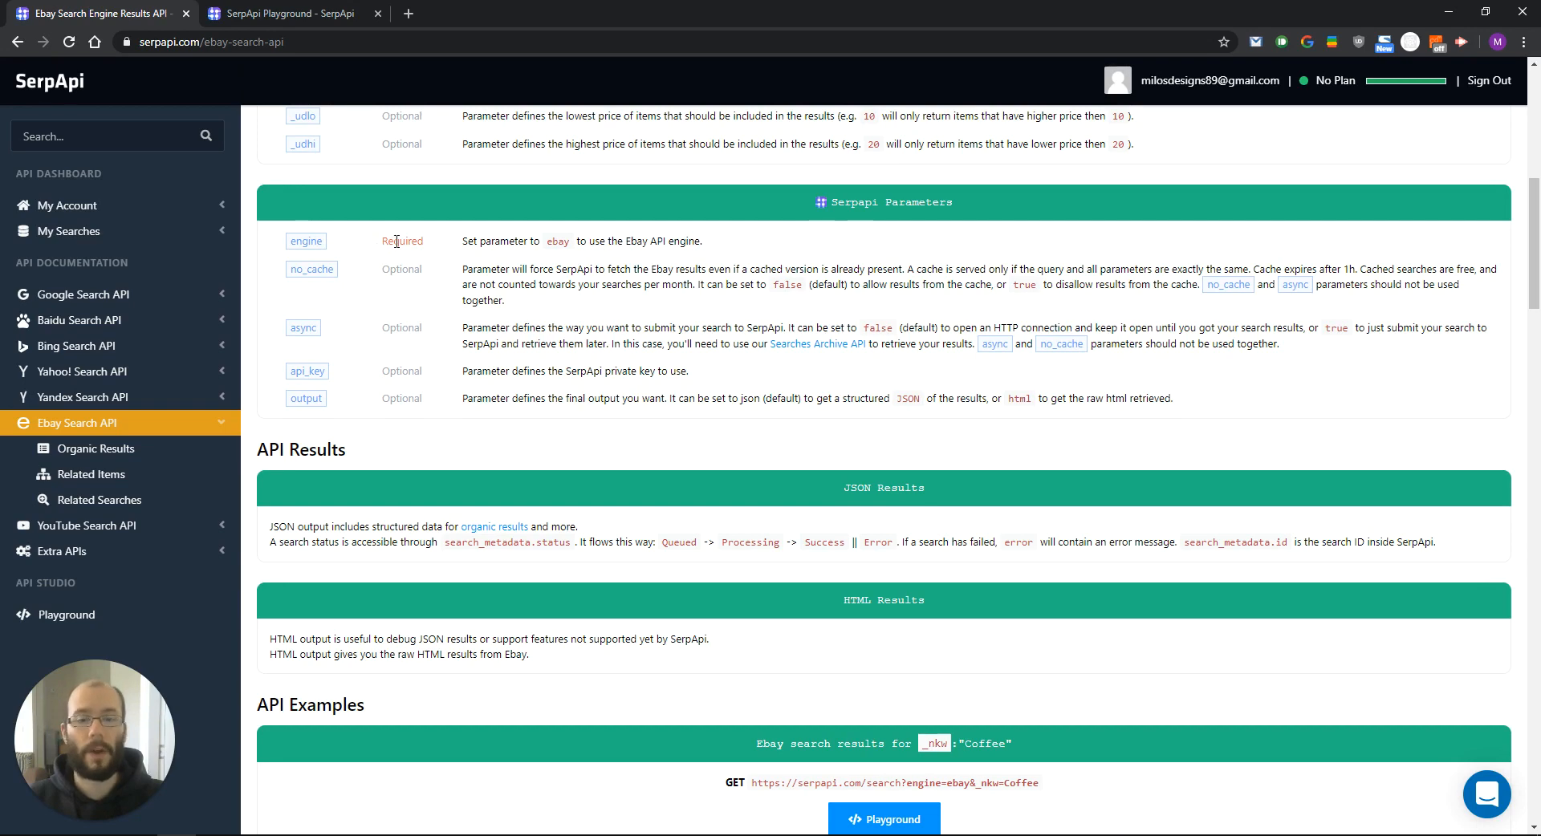
{"action": "mouse_move", "coordinate": [399, 258]}
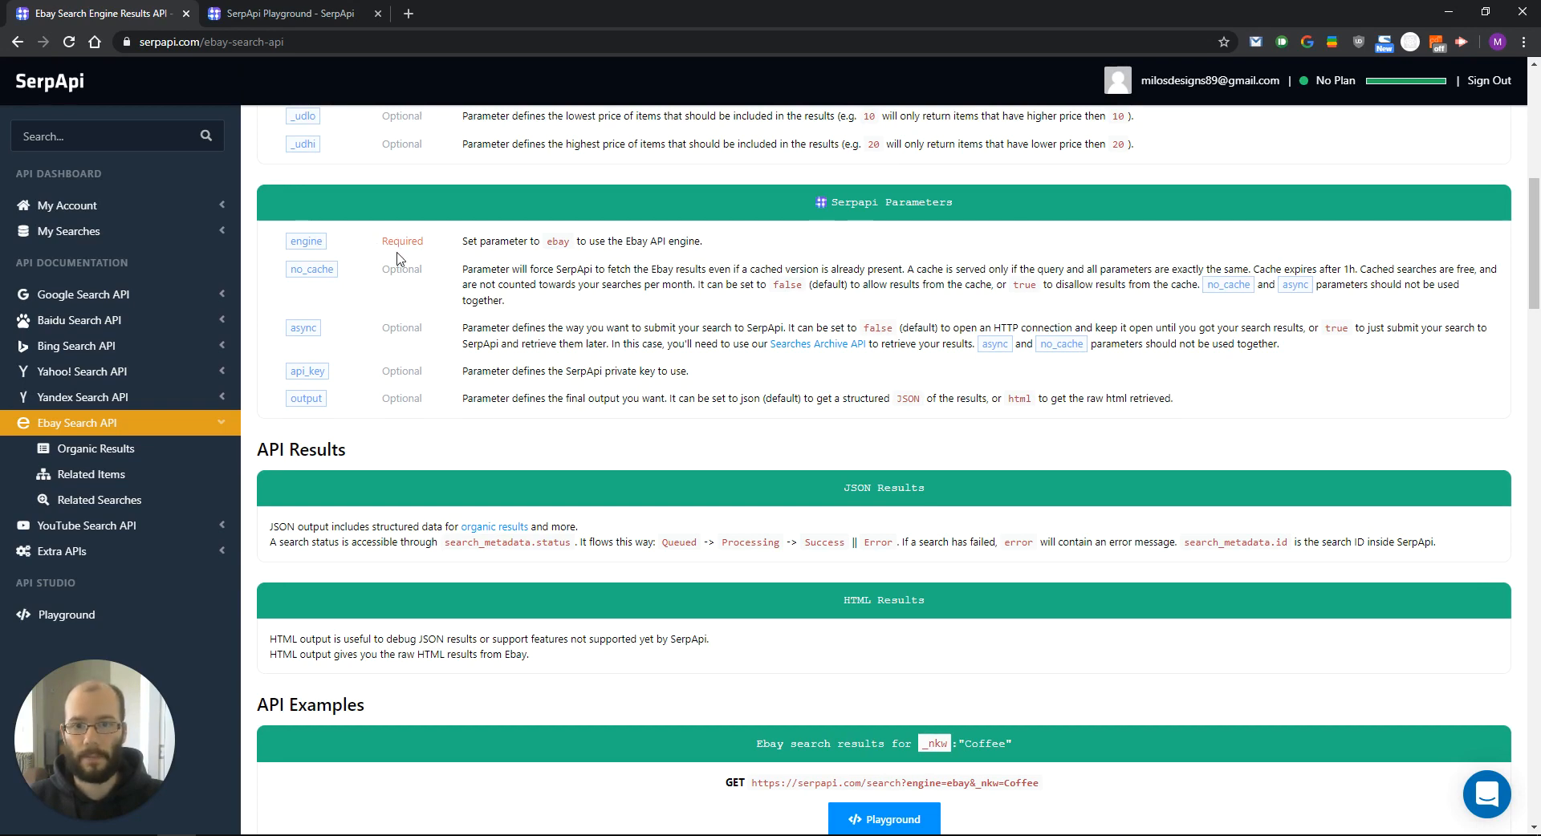
{"action": "scroll", "scroll_direction": "down", "scroll_amount": 3}
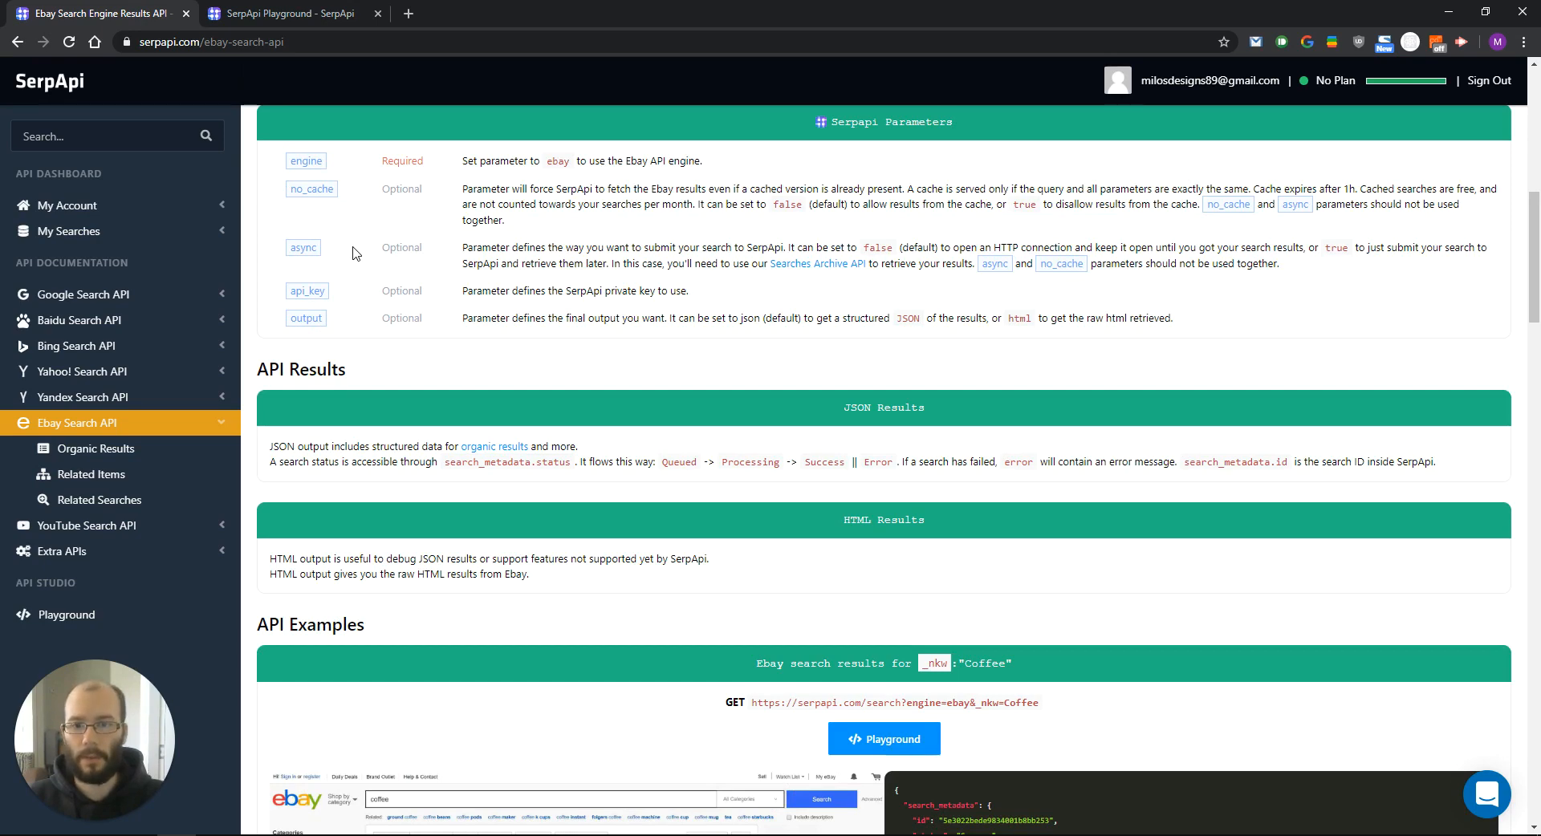
{"action": "mouse_move", "coordinate": [420, 288]}
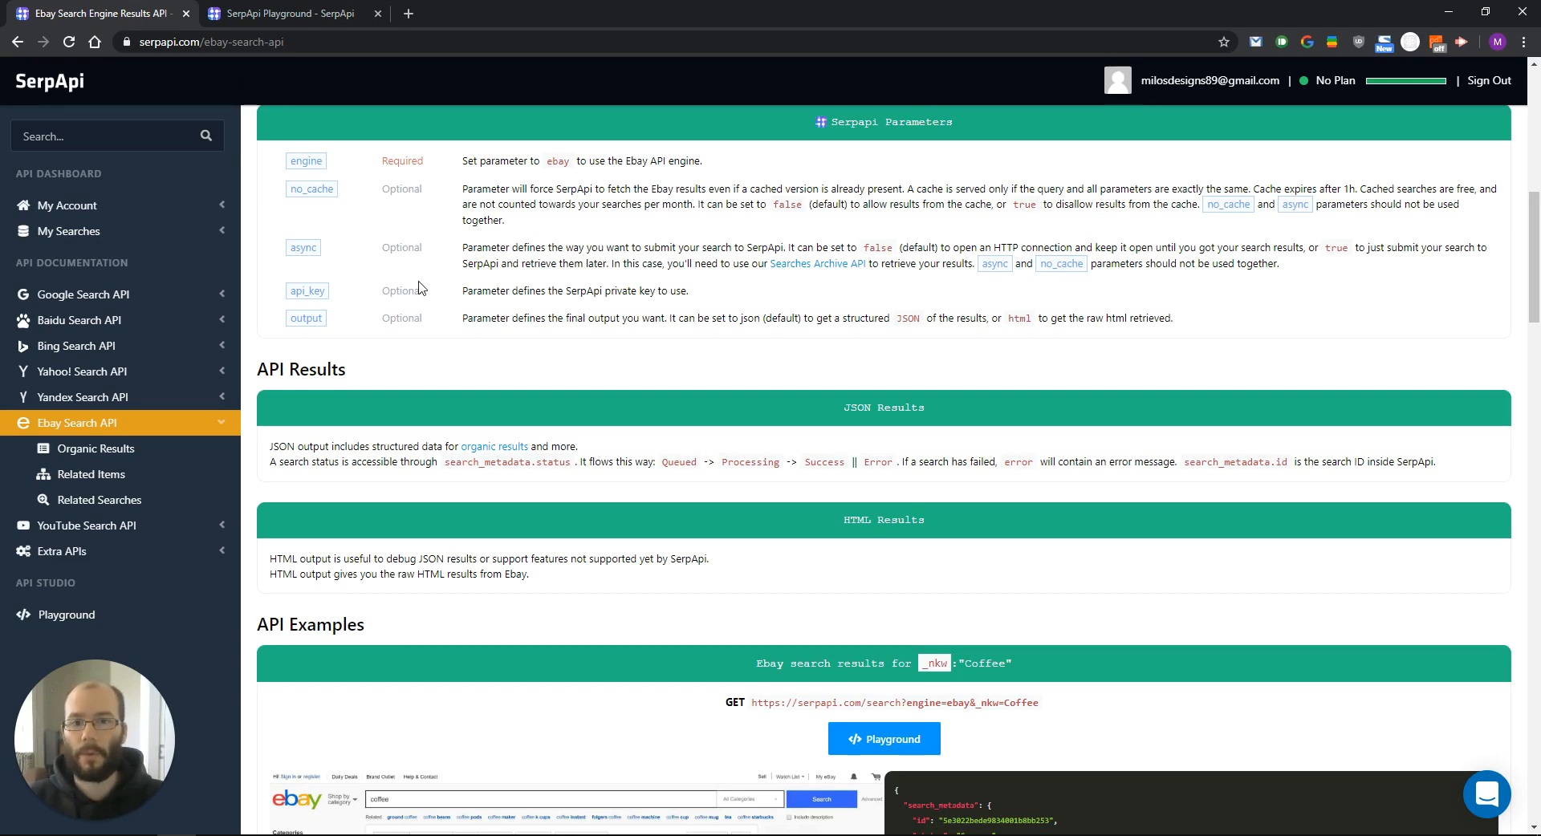
{"action": "scroll", "scroll_direction": "down", "scroll_amount": 3}
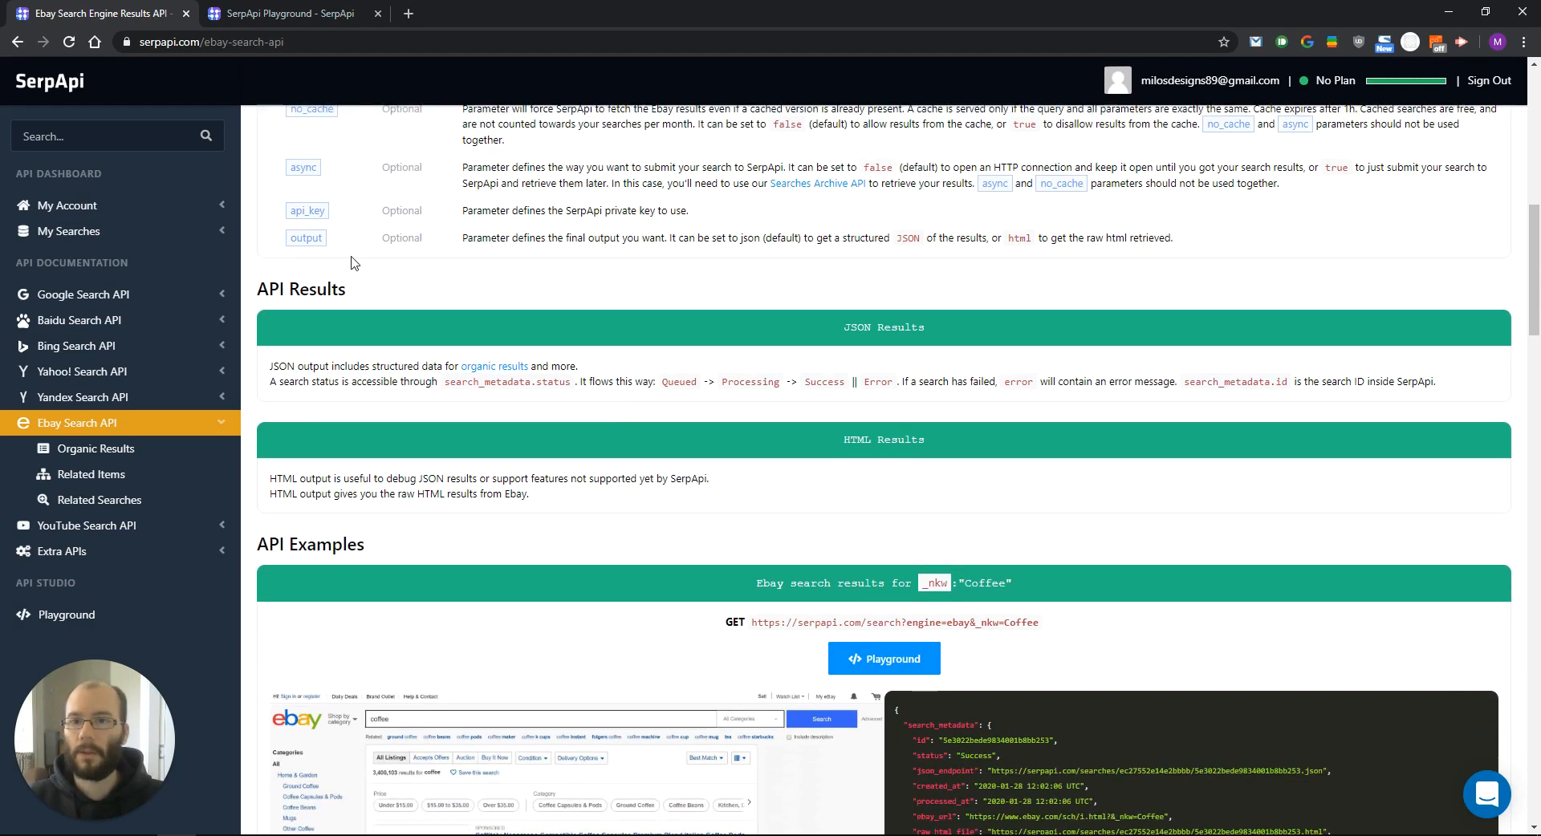
{"action": "mouse_move", "coordinate": [634, 298]}
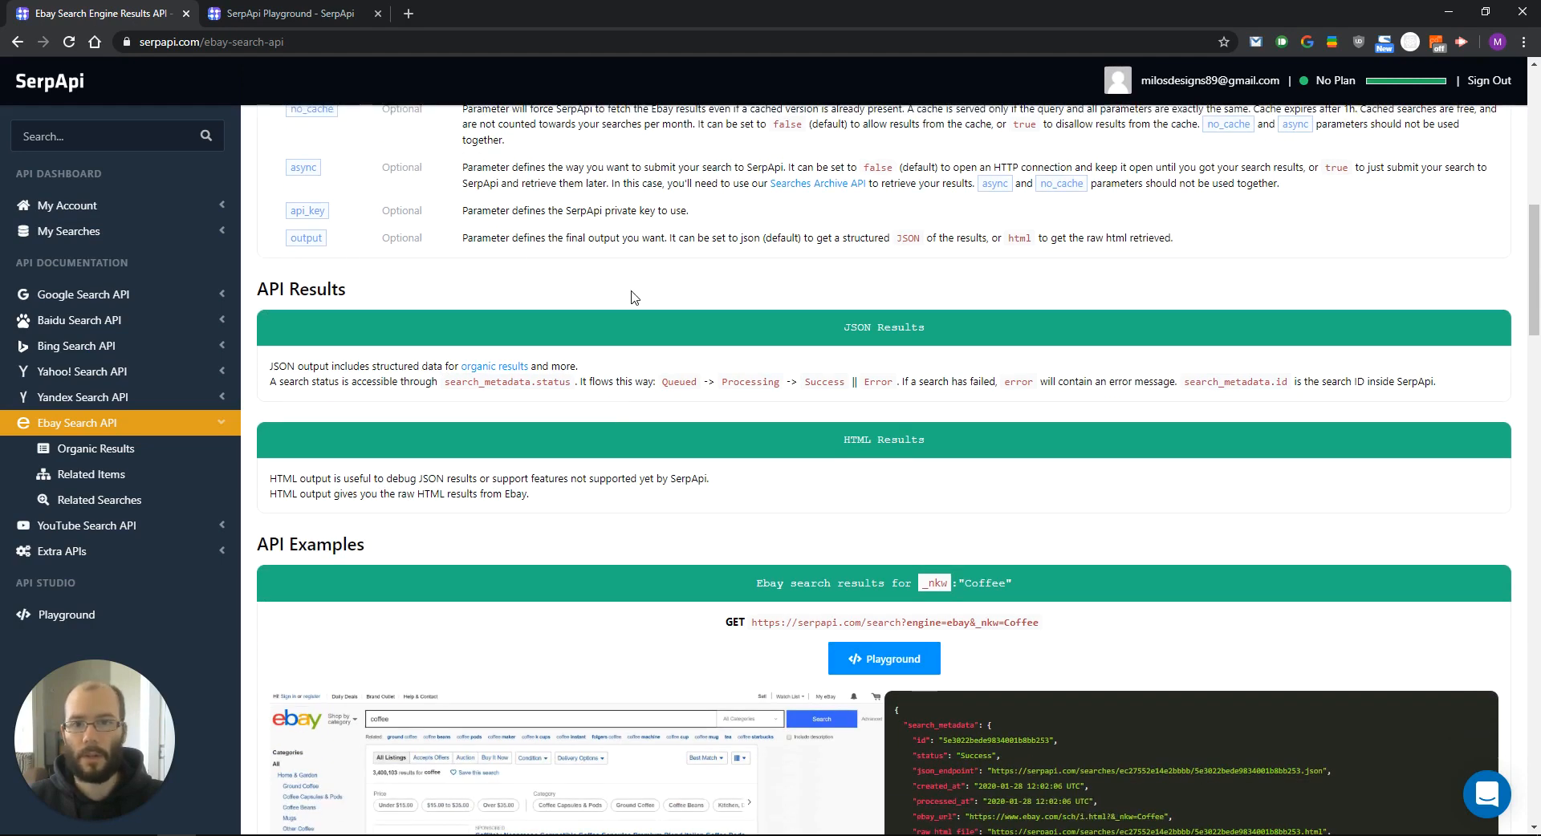
{"action": "mouse_move", "coordinate": [634, 306]}
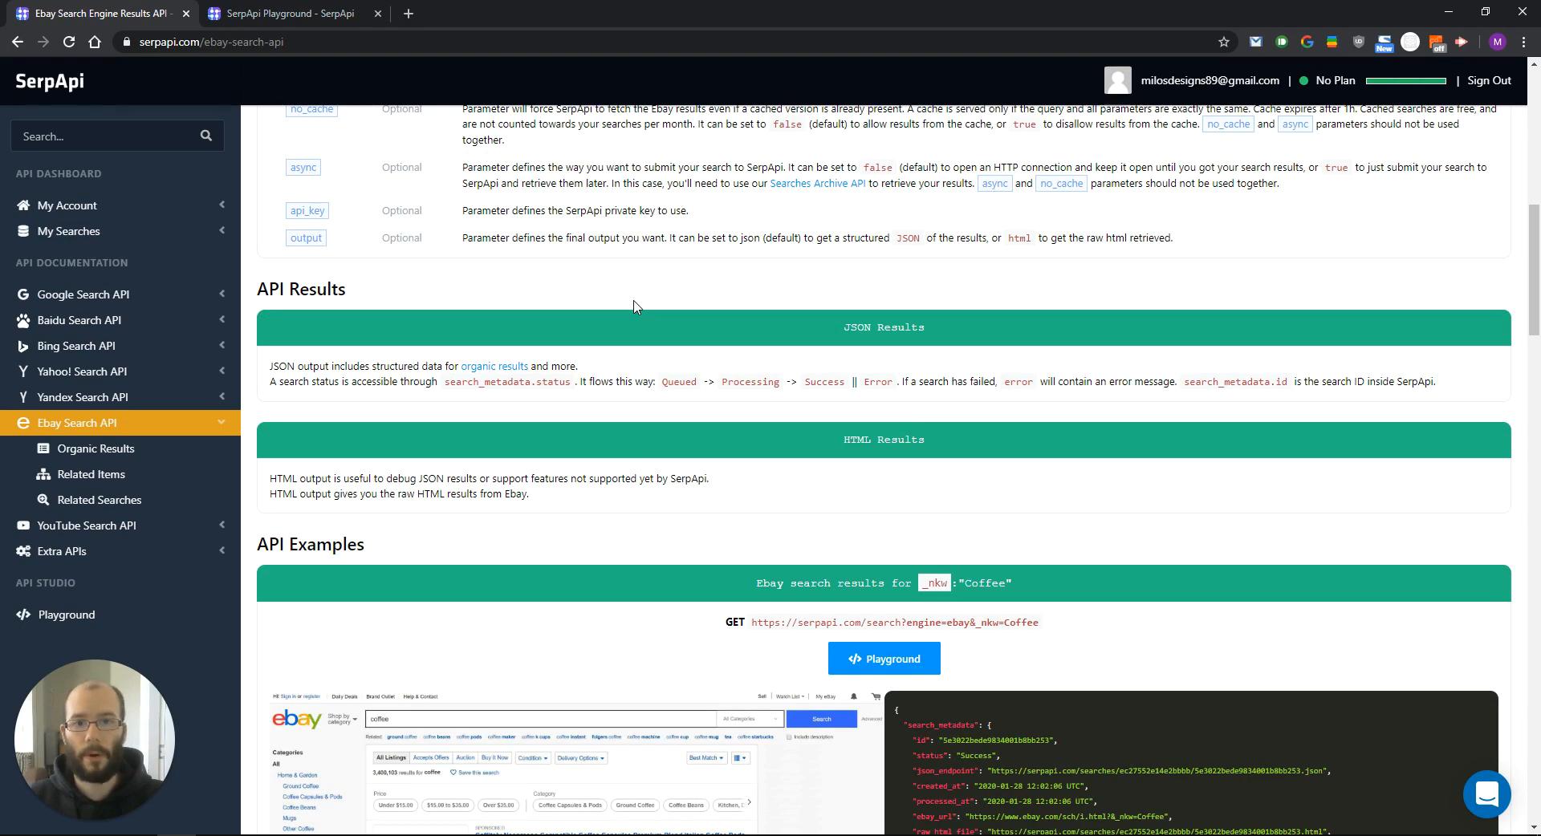
{"action": "mouse_move", "coordinate": [715, 297]}
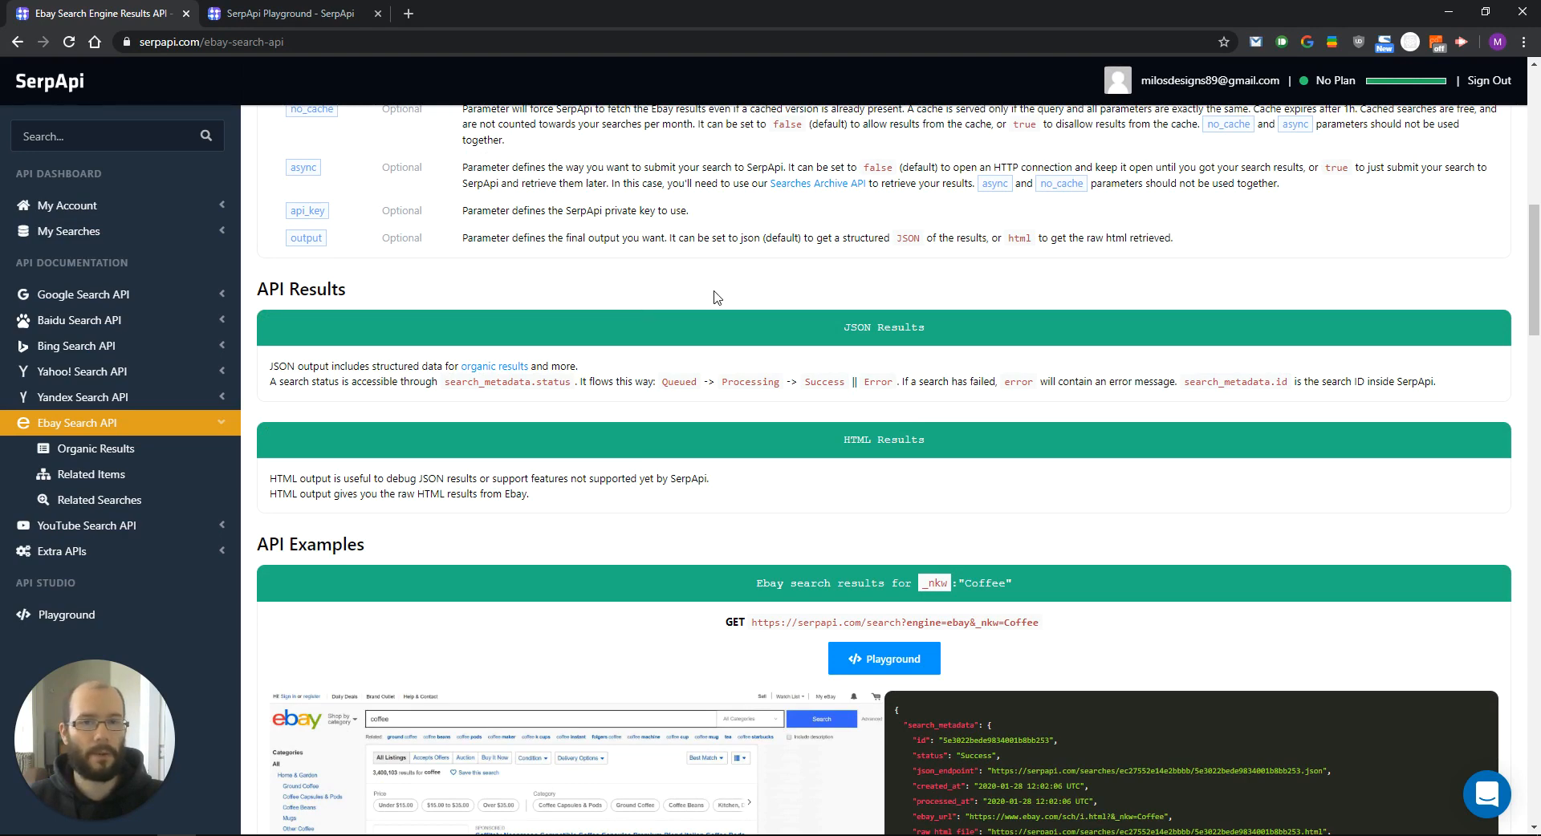
{"action": "scroll", "scroll_direction": "down", "scroll_amount": 3}
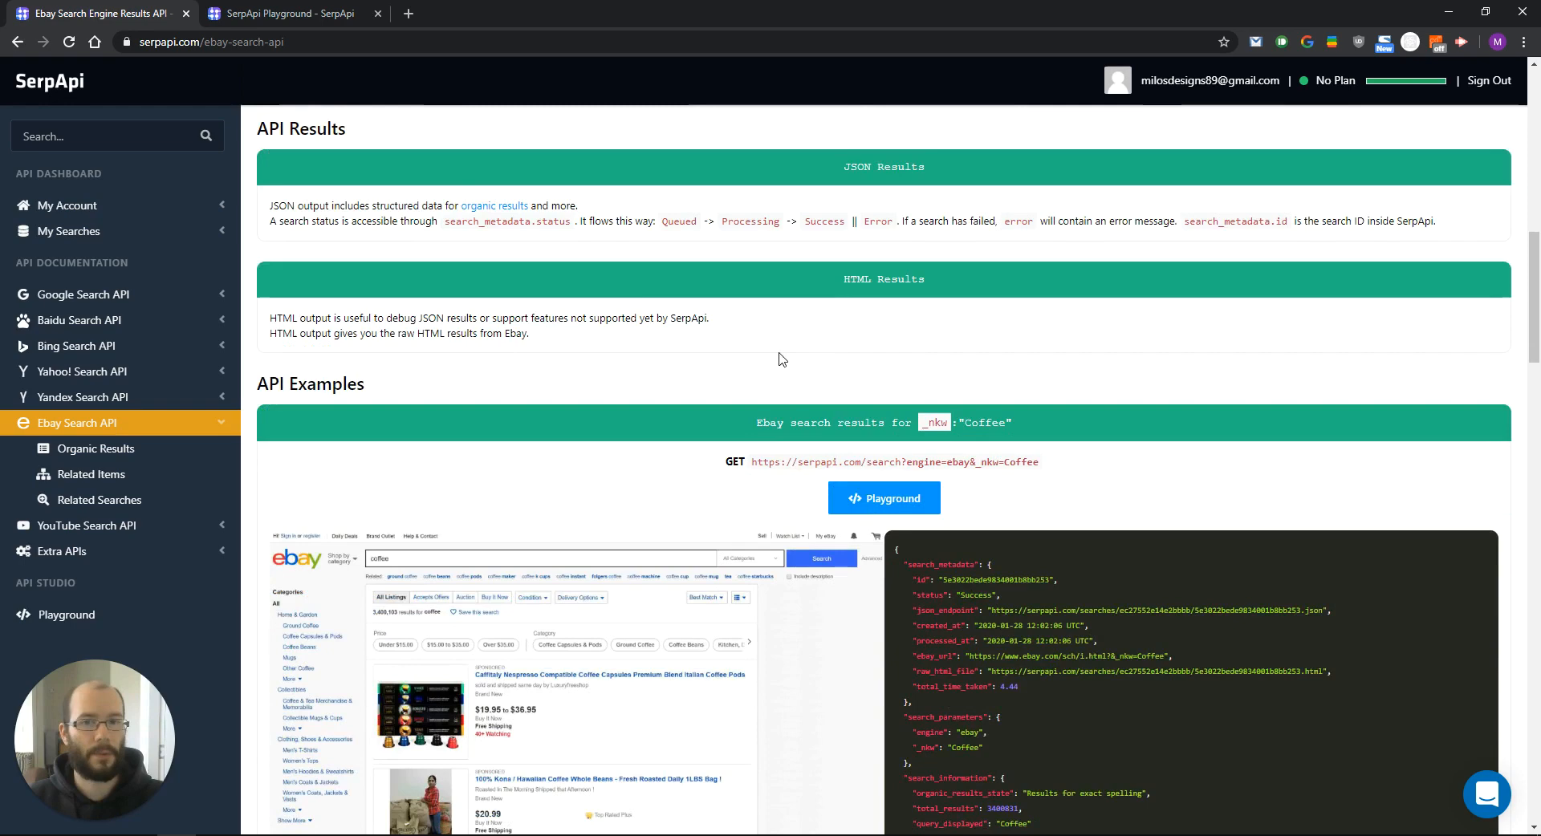
Open the coffee example in the Playground and collapse and re-expand its organic_results JSON.
{"action": "left_click", "coordinate": [882, 499]}
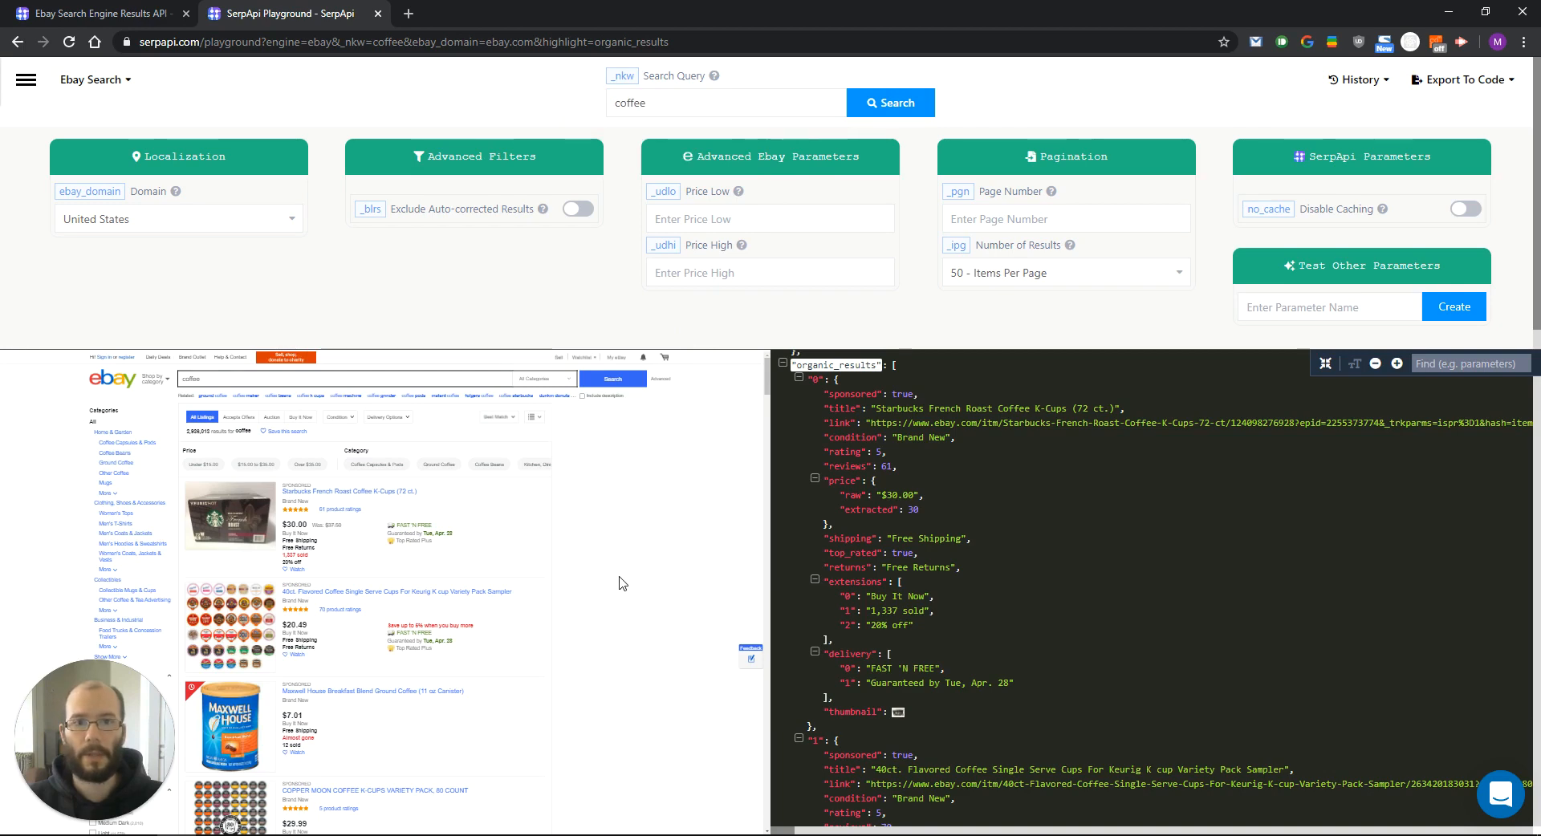
{"action": "mouse_move", "coordinate": [698, 420]}
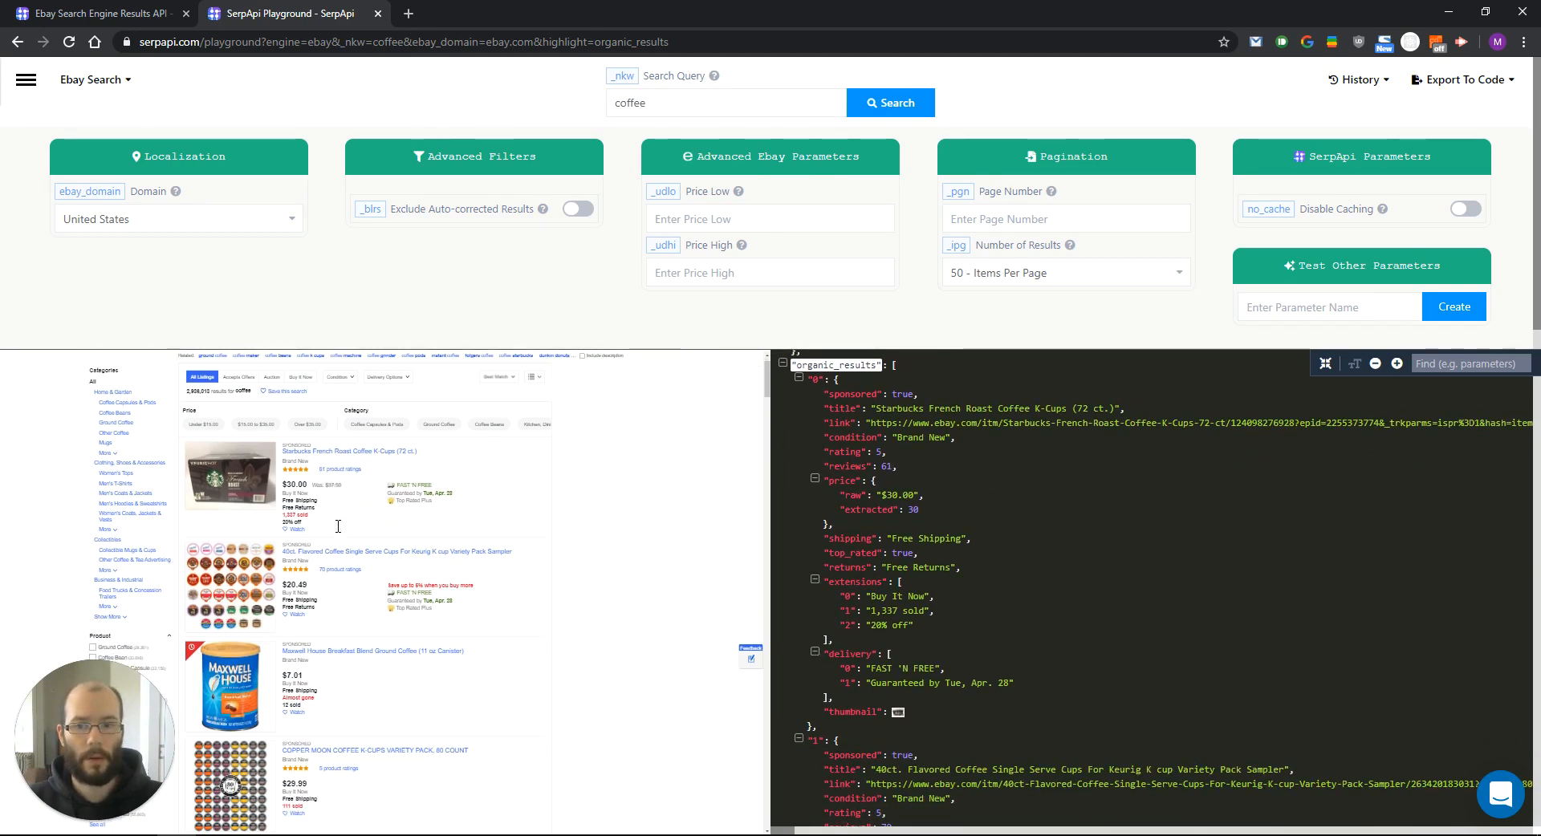
{"action": "scroll", "scroll_direction": "down", "scroll_amount": 3}
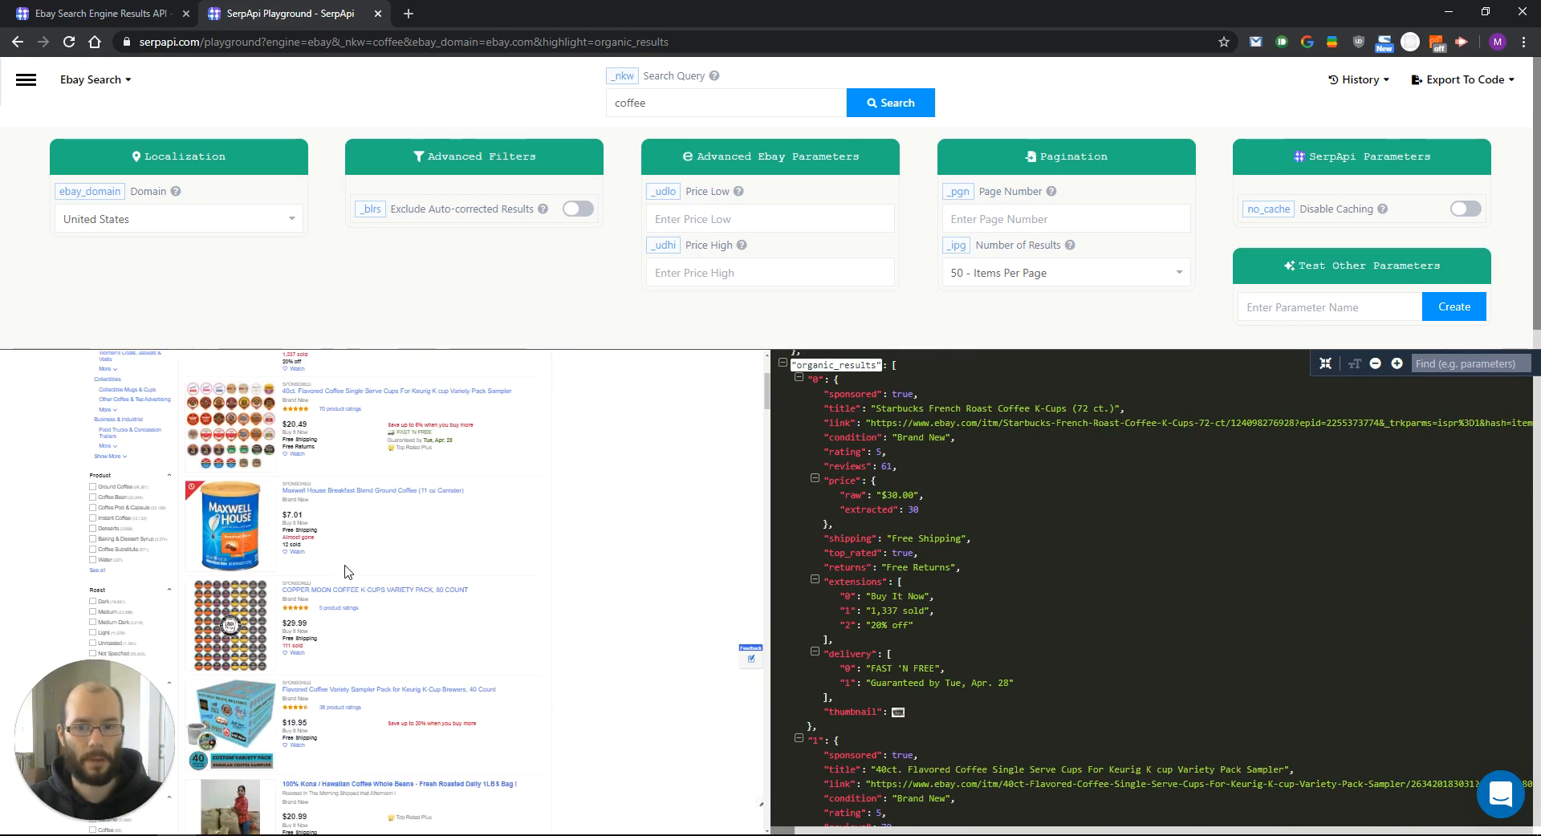
{"action": "scroll", "scroll_direction": "up", "scroll_amount": 3}
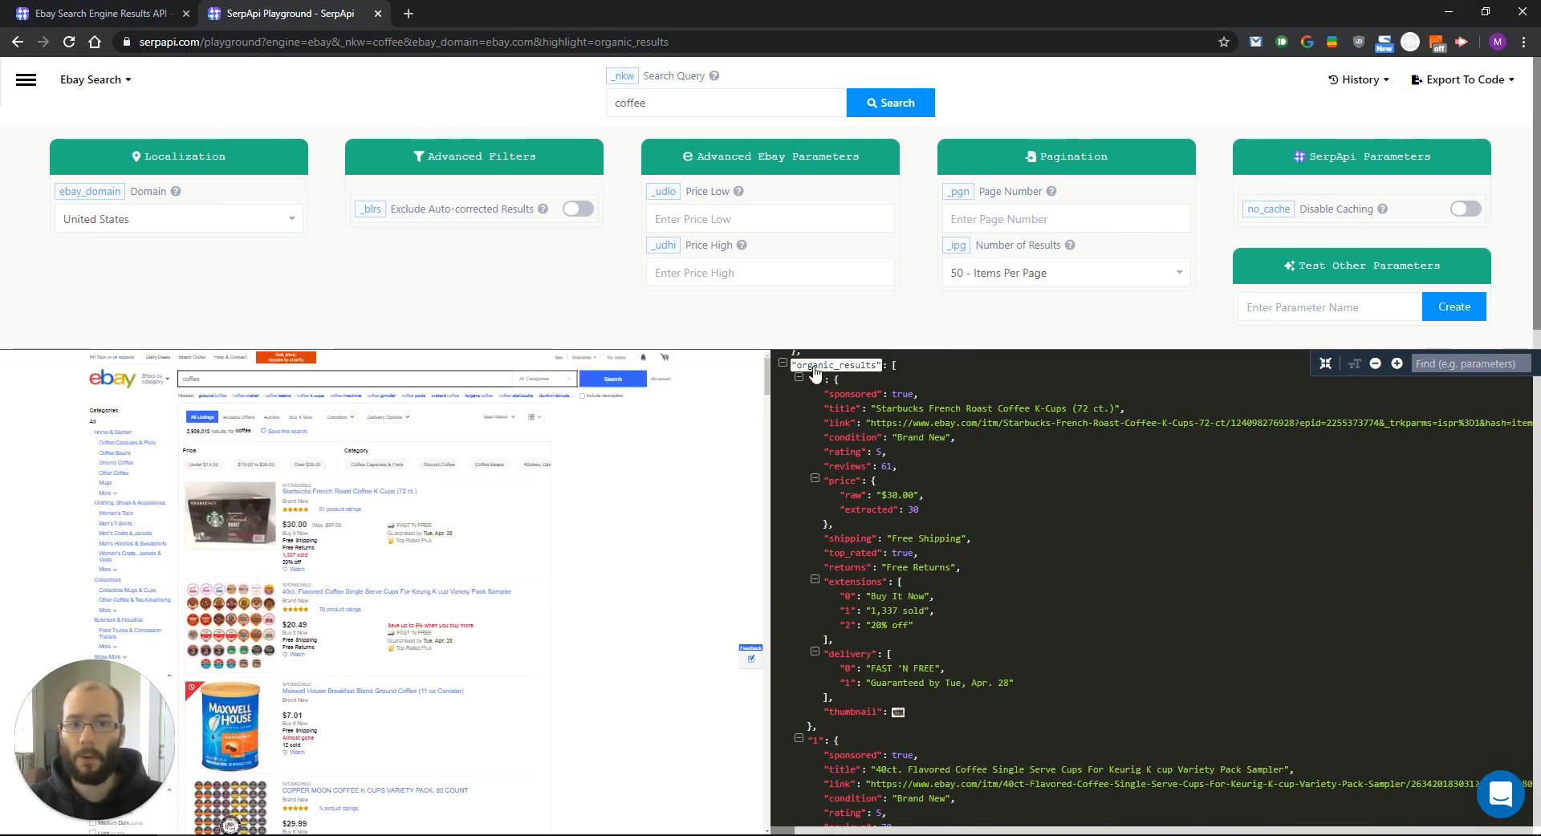
{"action": "left_click", "coordinate": [801, 365]}
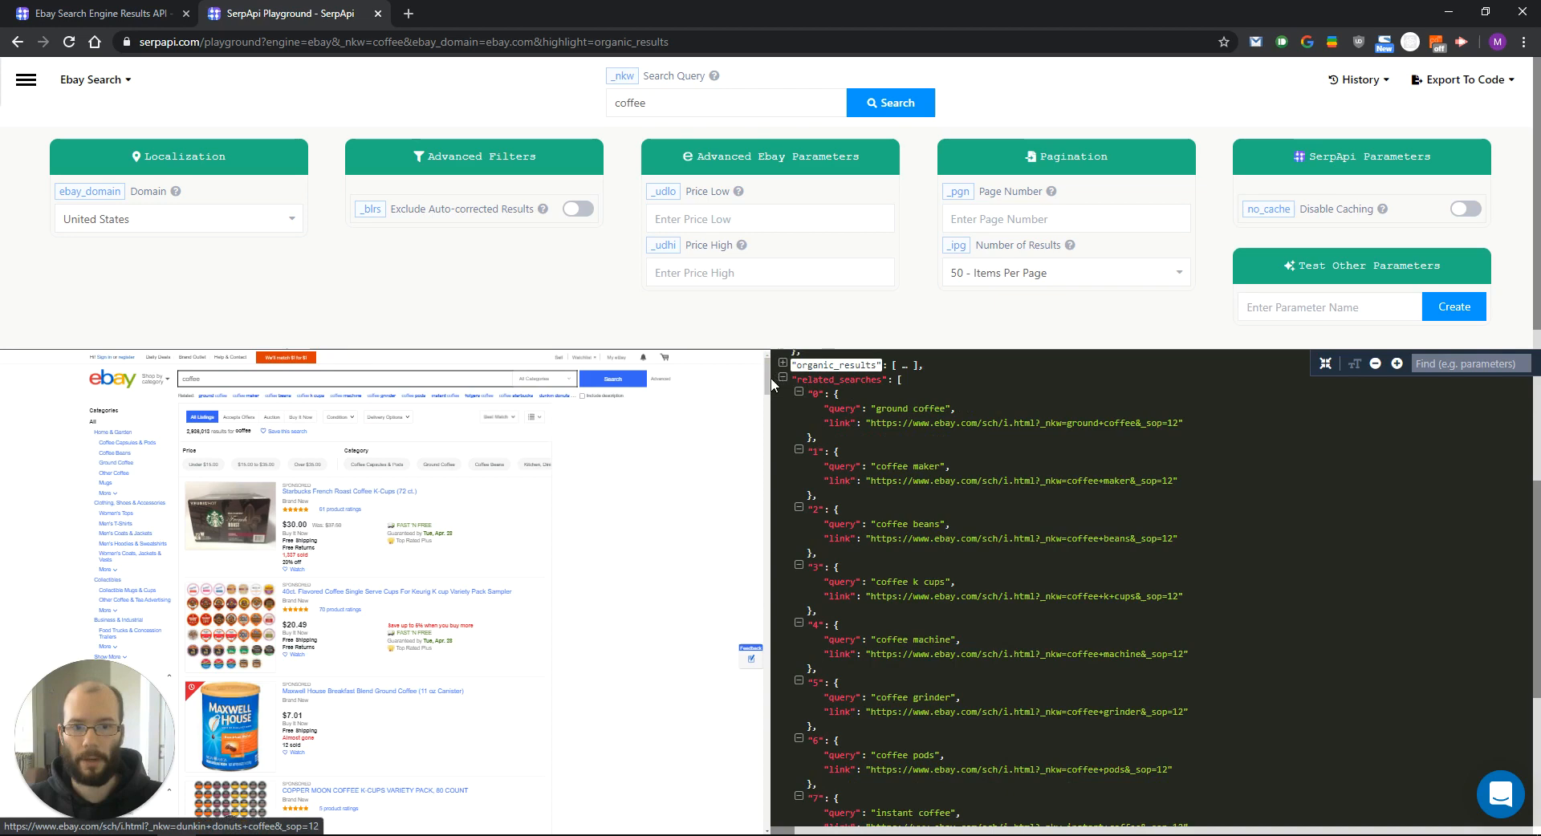
{"action": "left_click", "coordinate": [783, 365]}
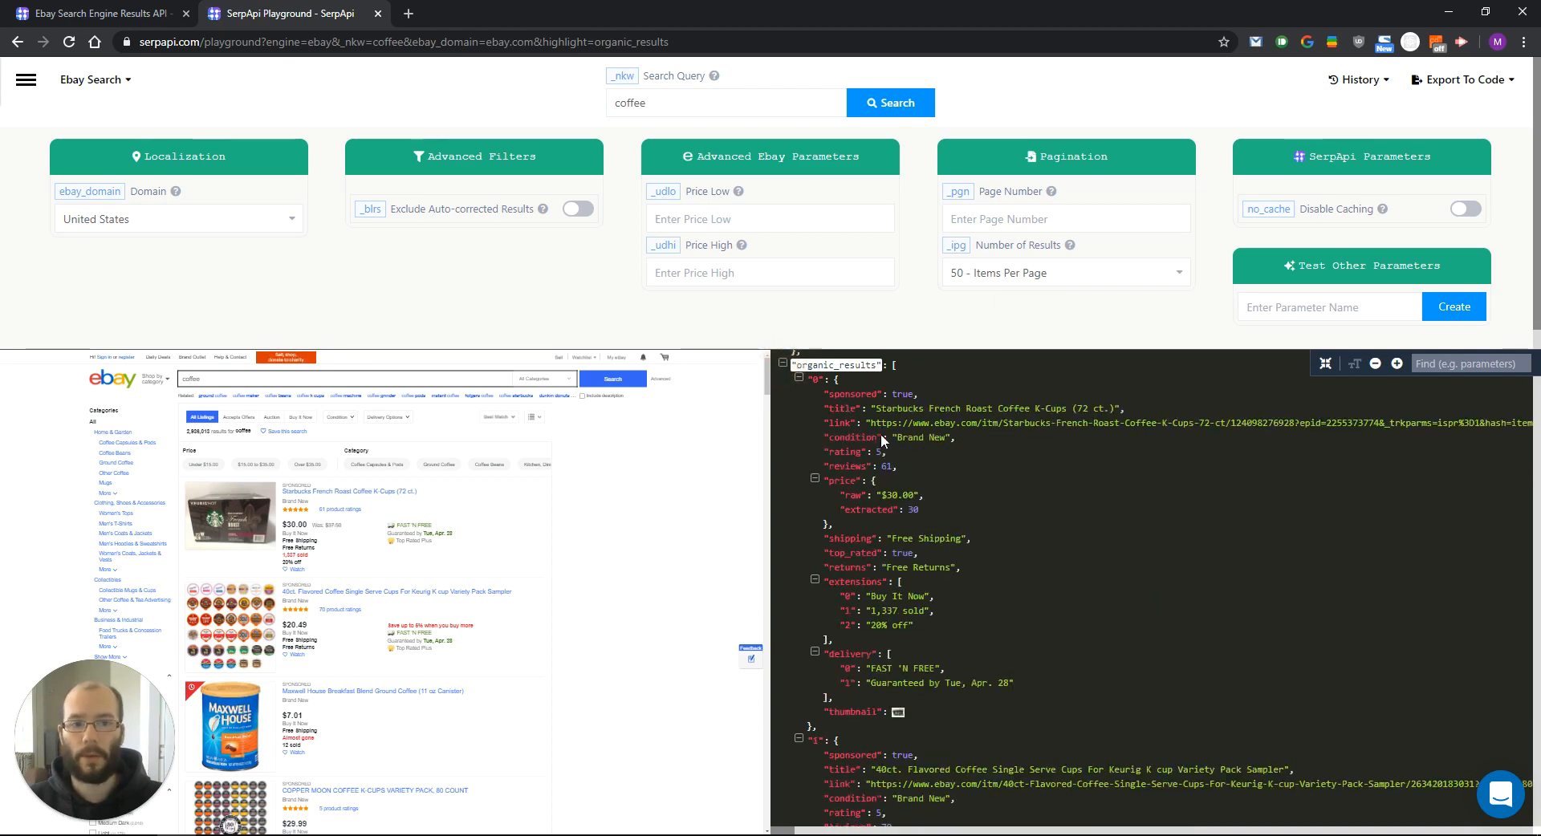
{"action": "scroll", "scroll_direction": "down", "scroll_amount": 3}
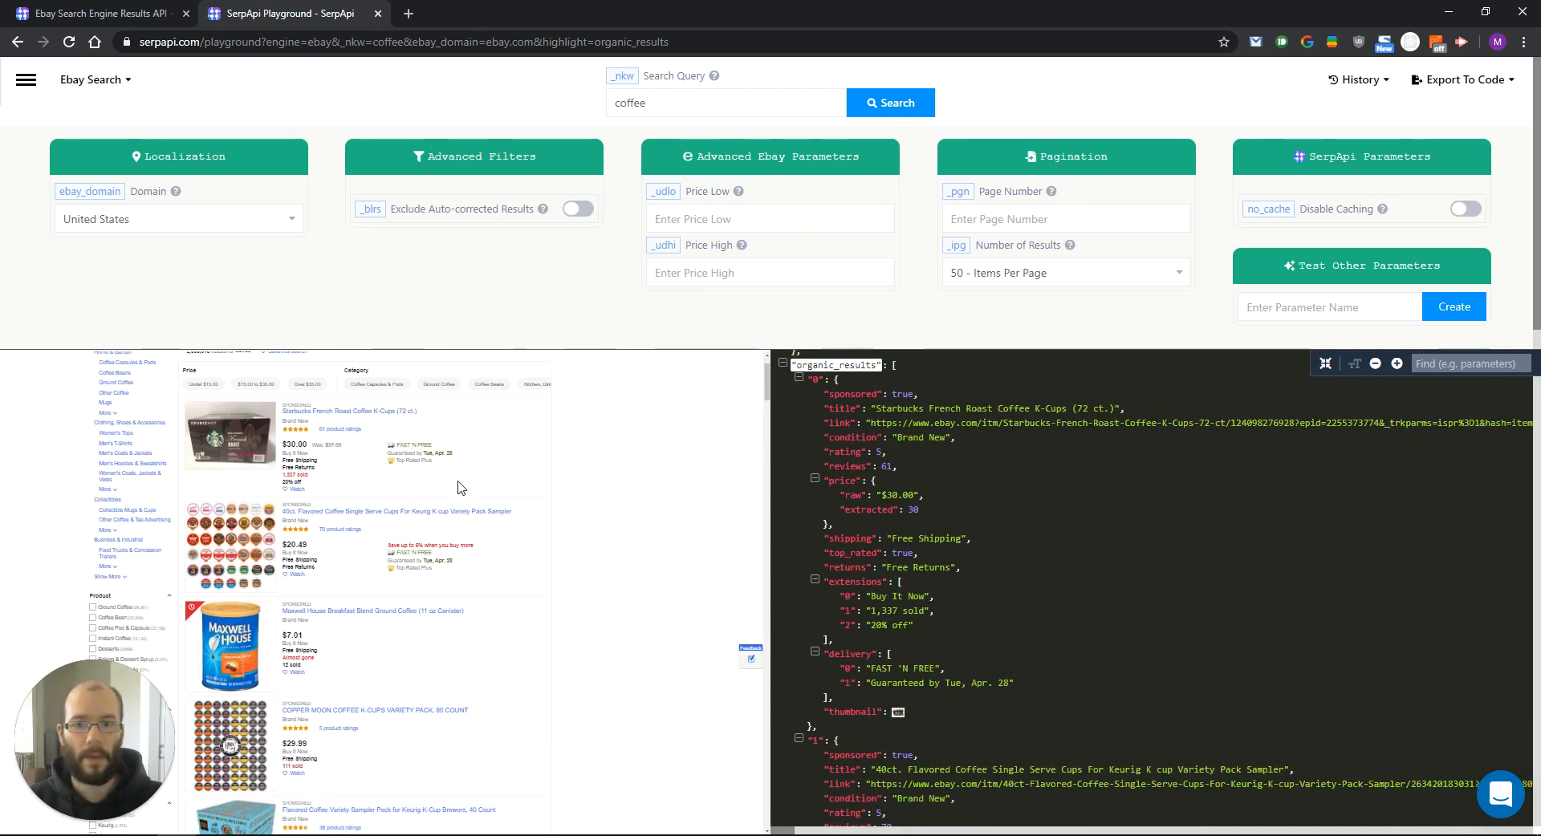
{"action": "mouse_move", "coordinate": [946, 416]}
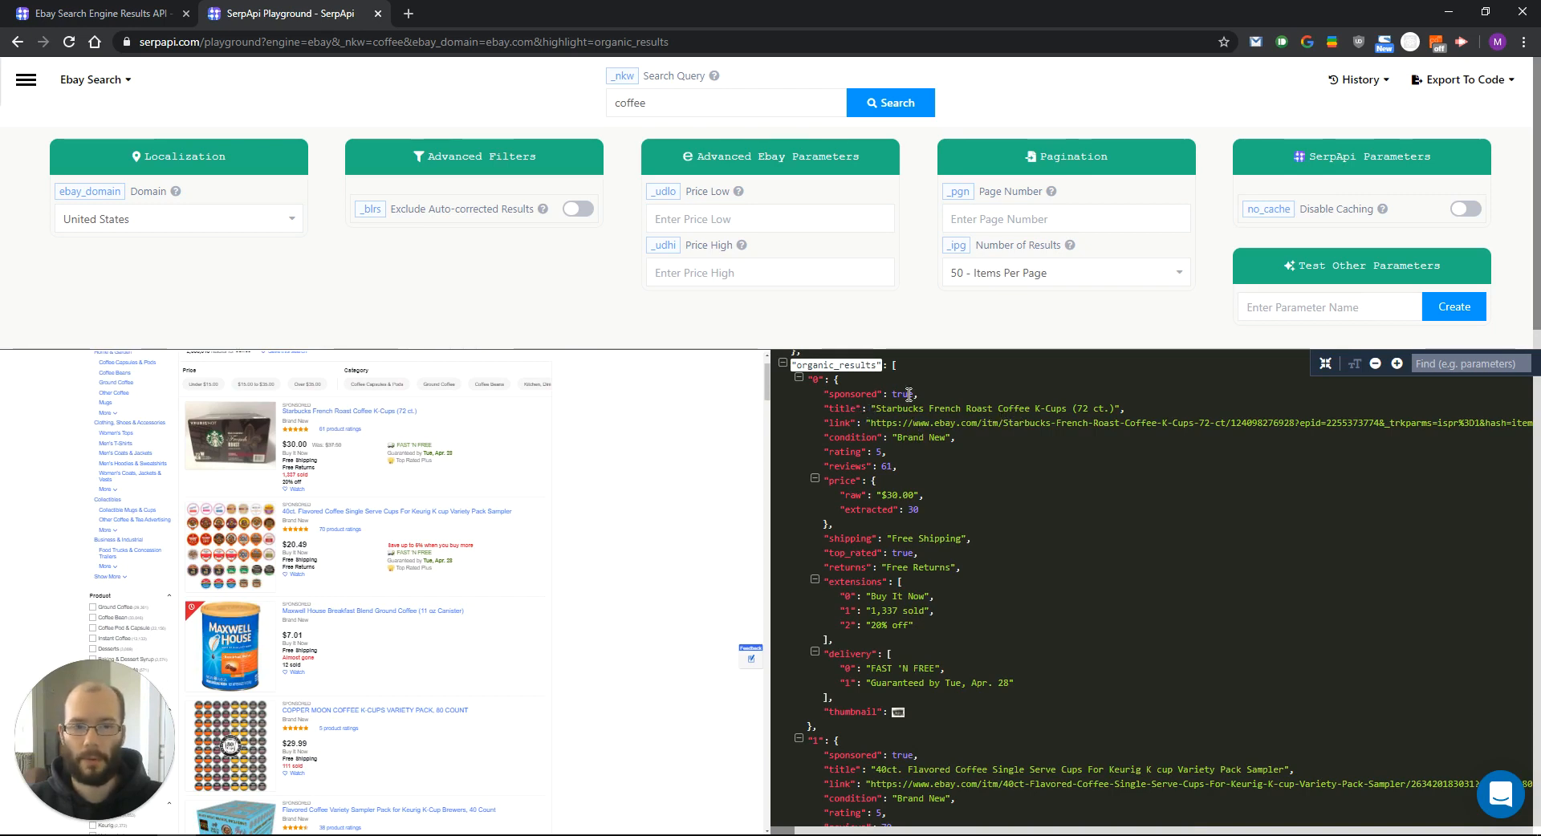
{"action": "mouse_move", "coordinate": [844, 435]}
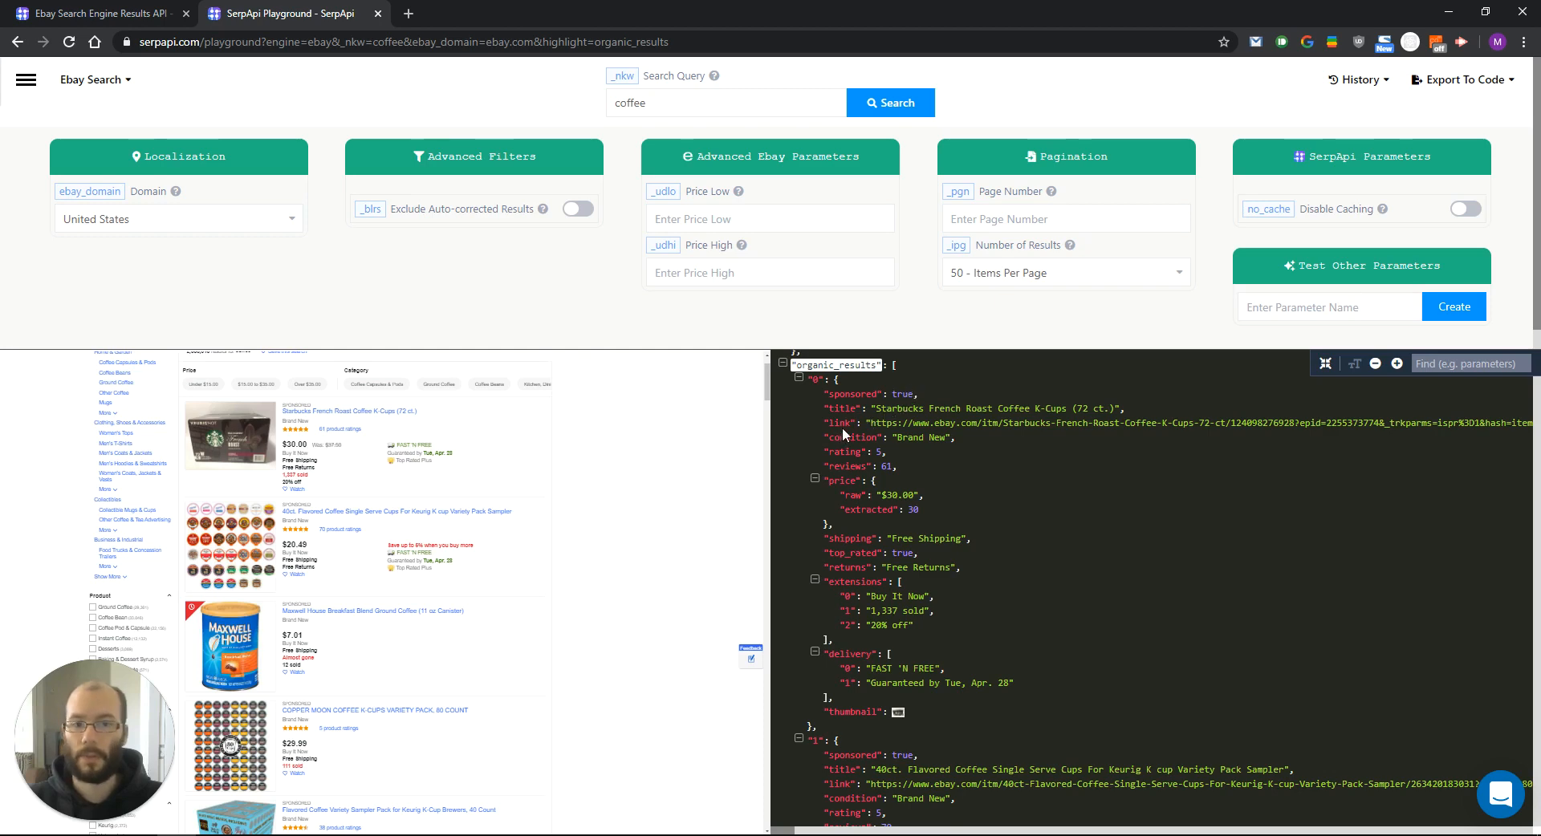
{"action": "mouse_move", "coordinate": [836, 454]}
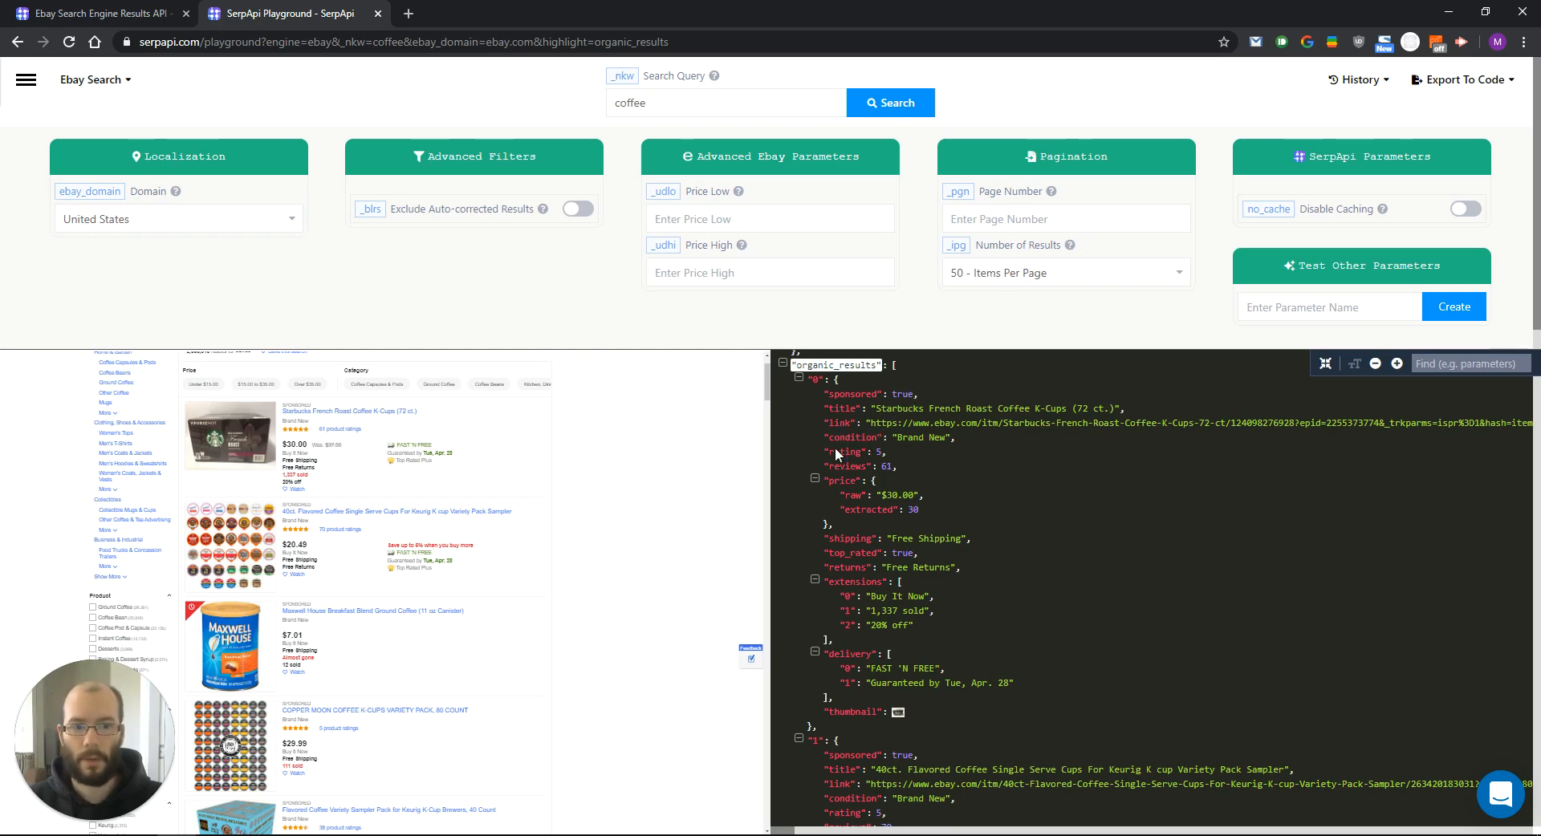
{"action": "scroll", "scroll_direction": "down", "scroll_amount": 3}
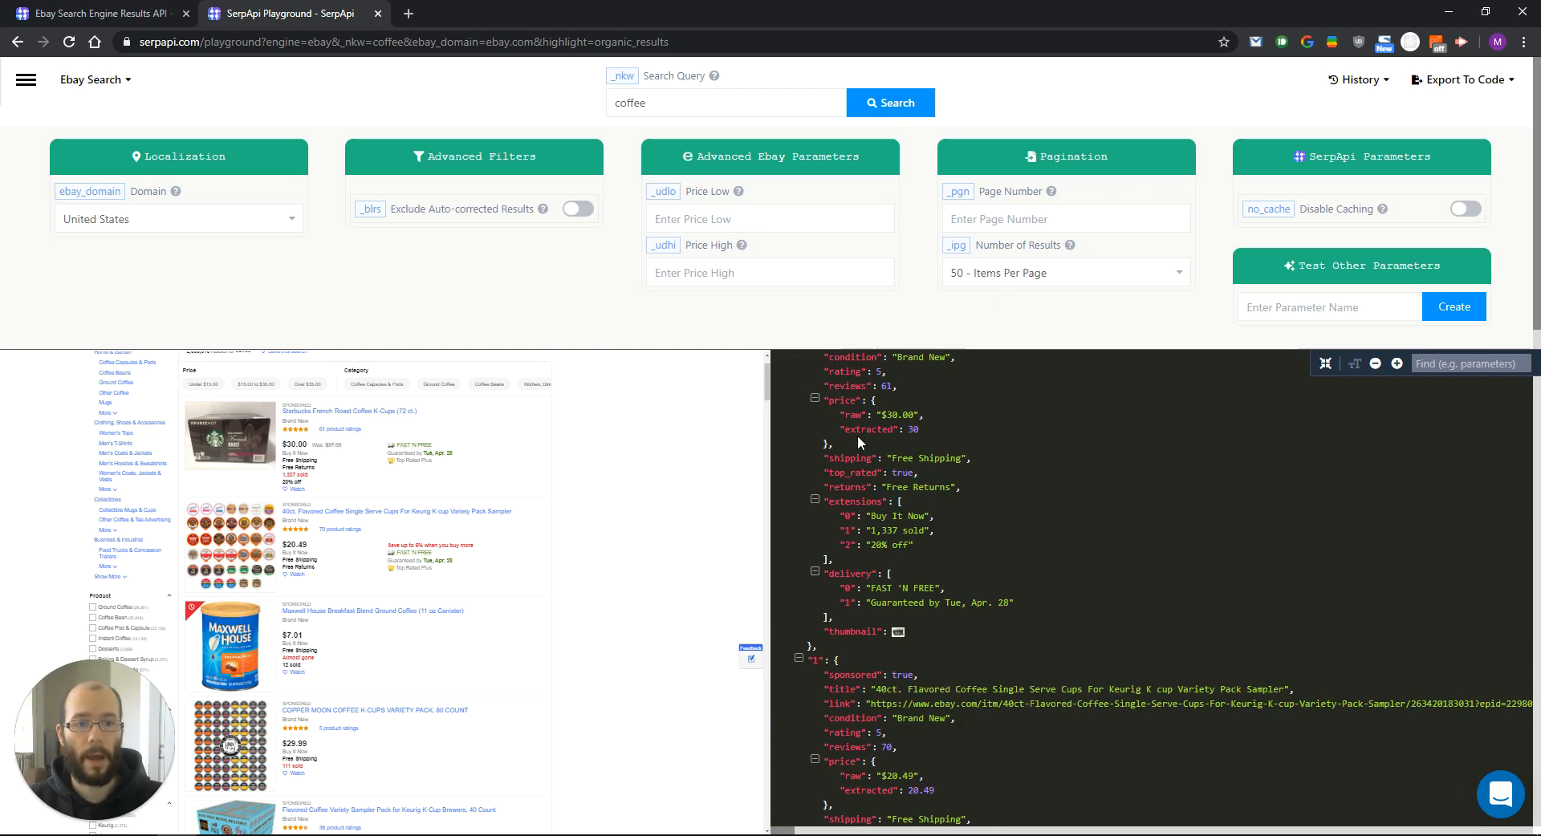
{"action": "mouse_move", "coordinate": [880, 440]}
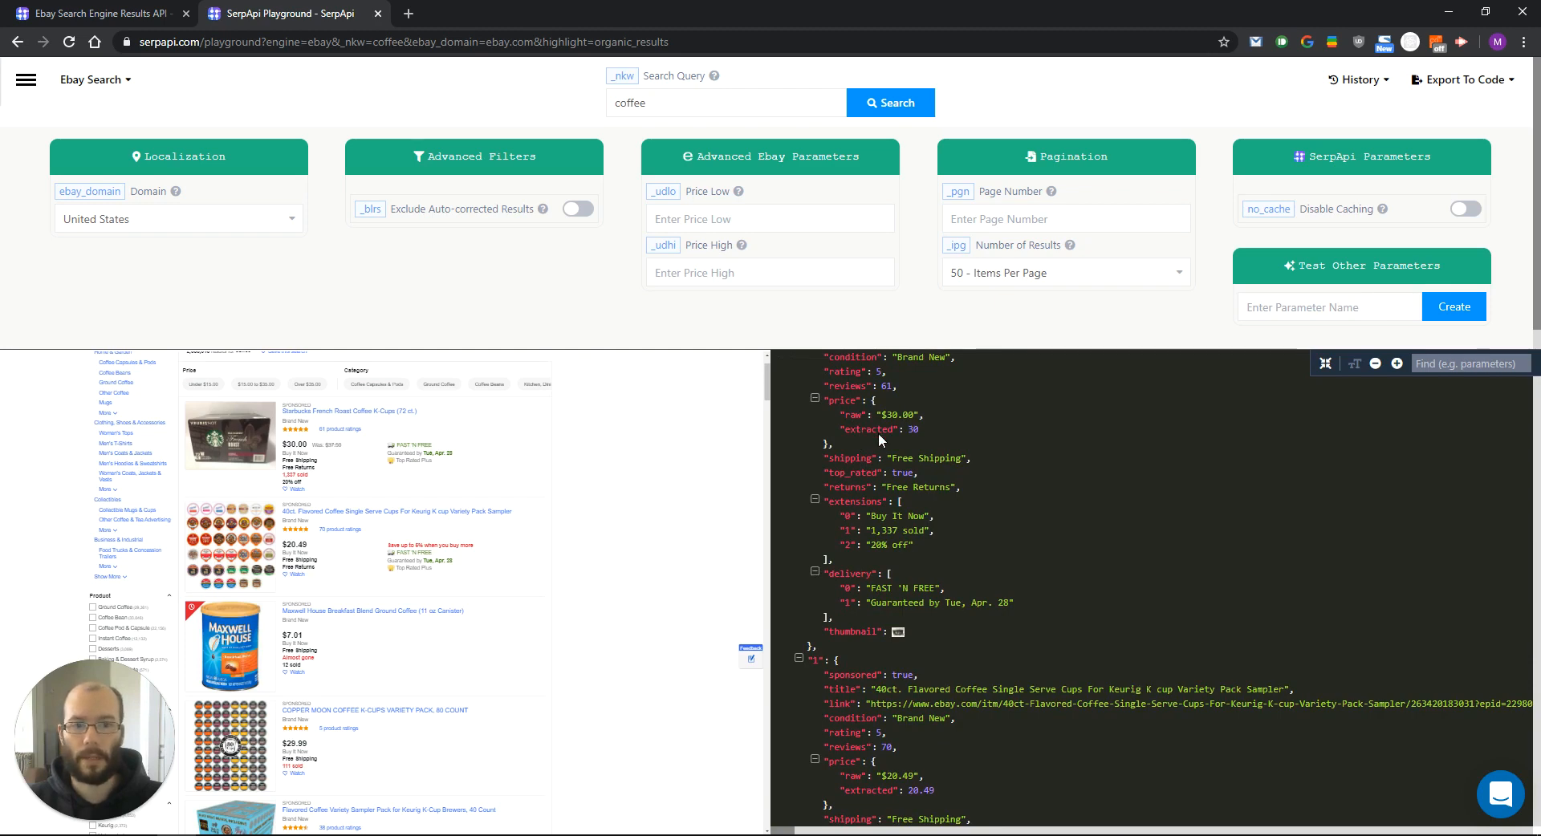
{"action": "mouse_move", "coordinate": [871, 461]}
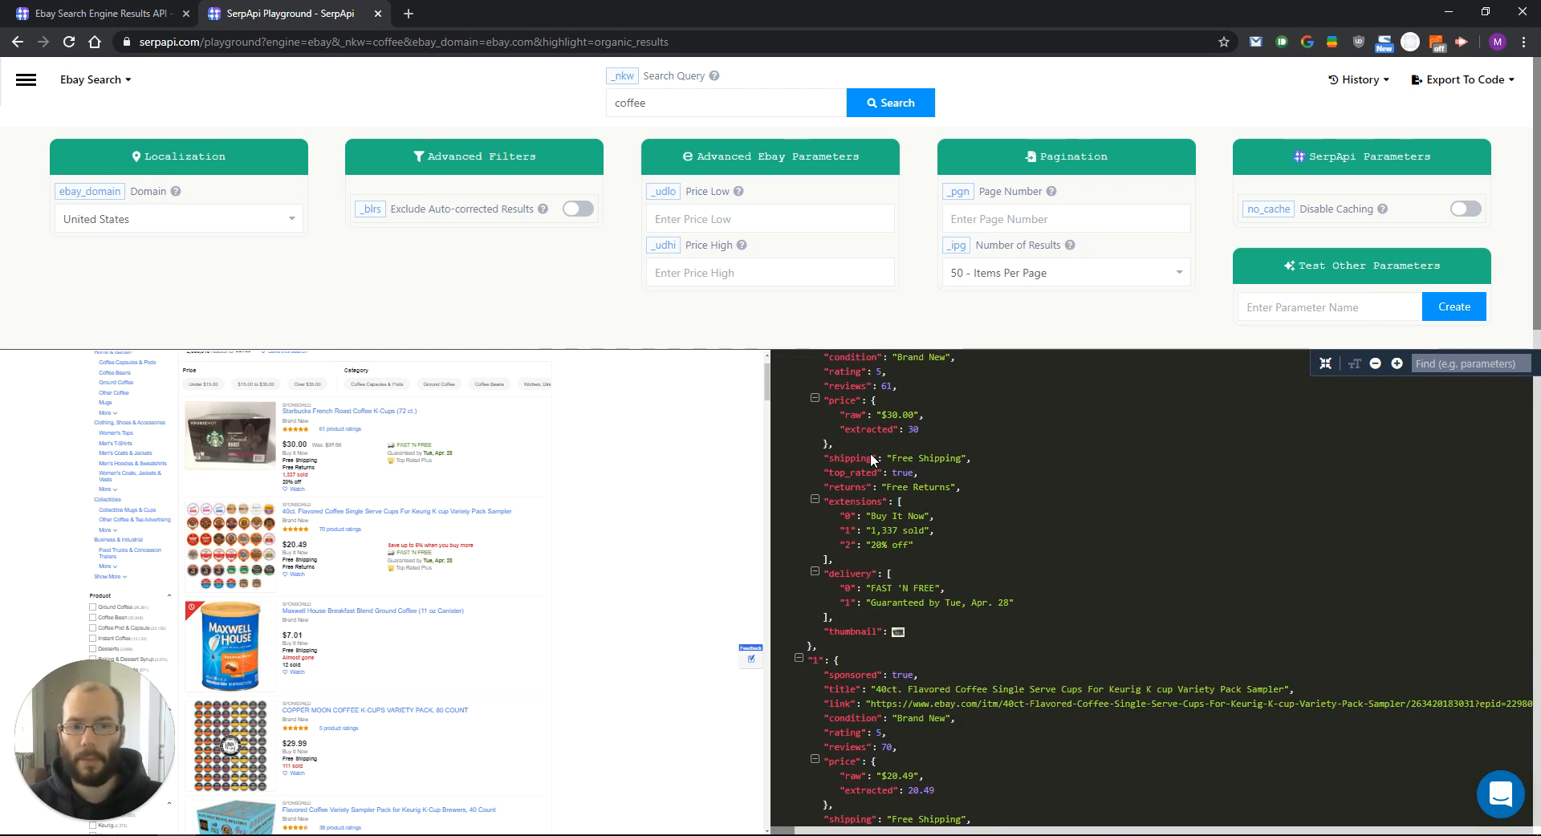
{"action": "mouse_move", "coordinate": [384, 446]}
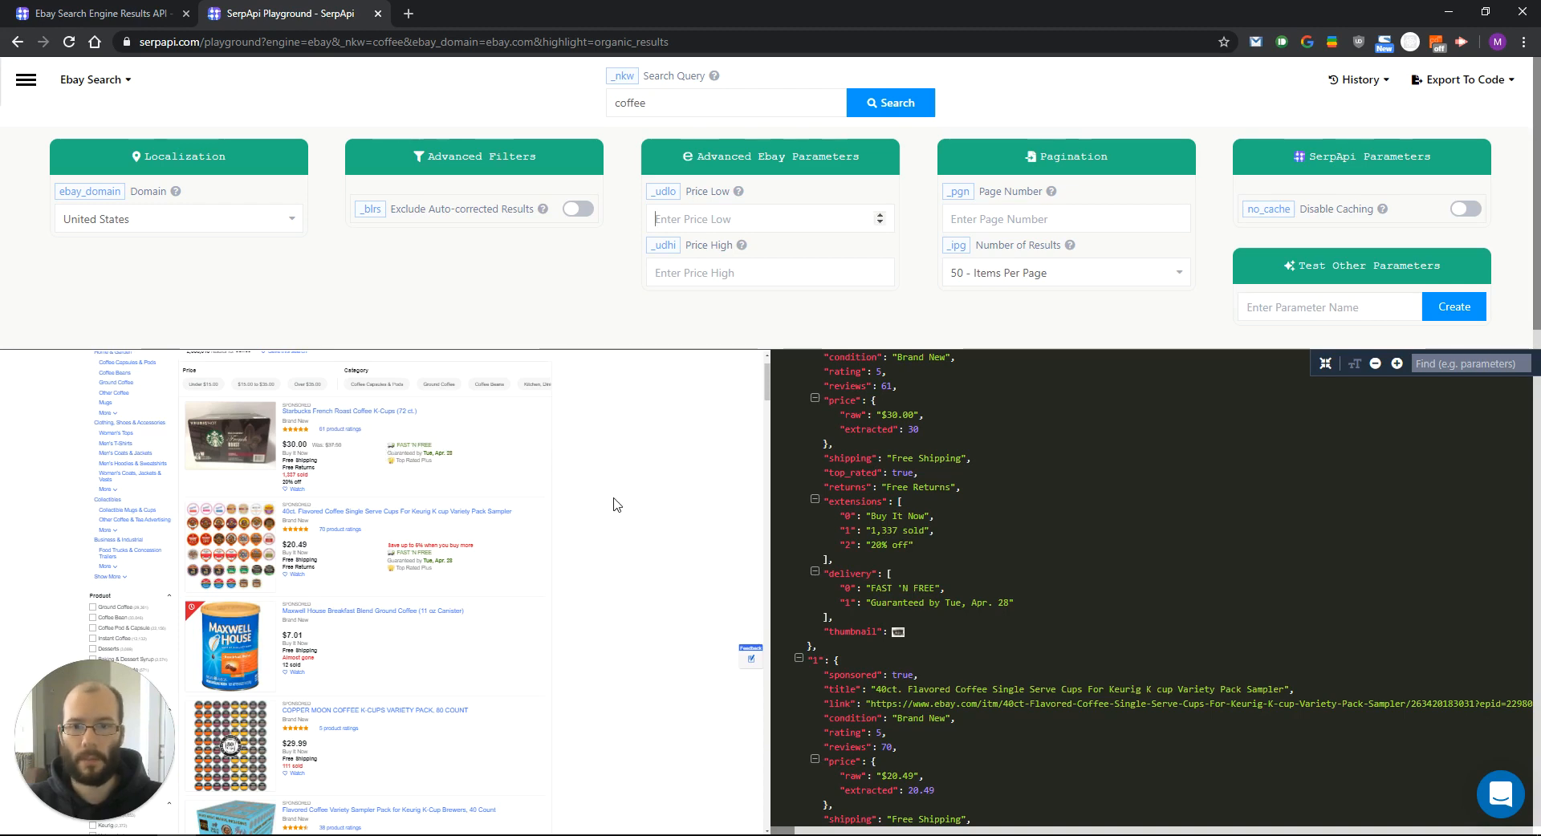
{"action": "mouse_move", "coordinate": [623, 486]}
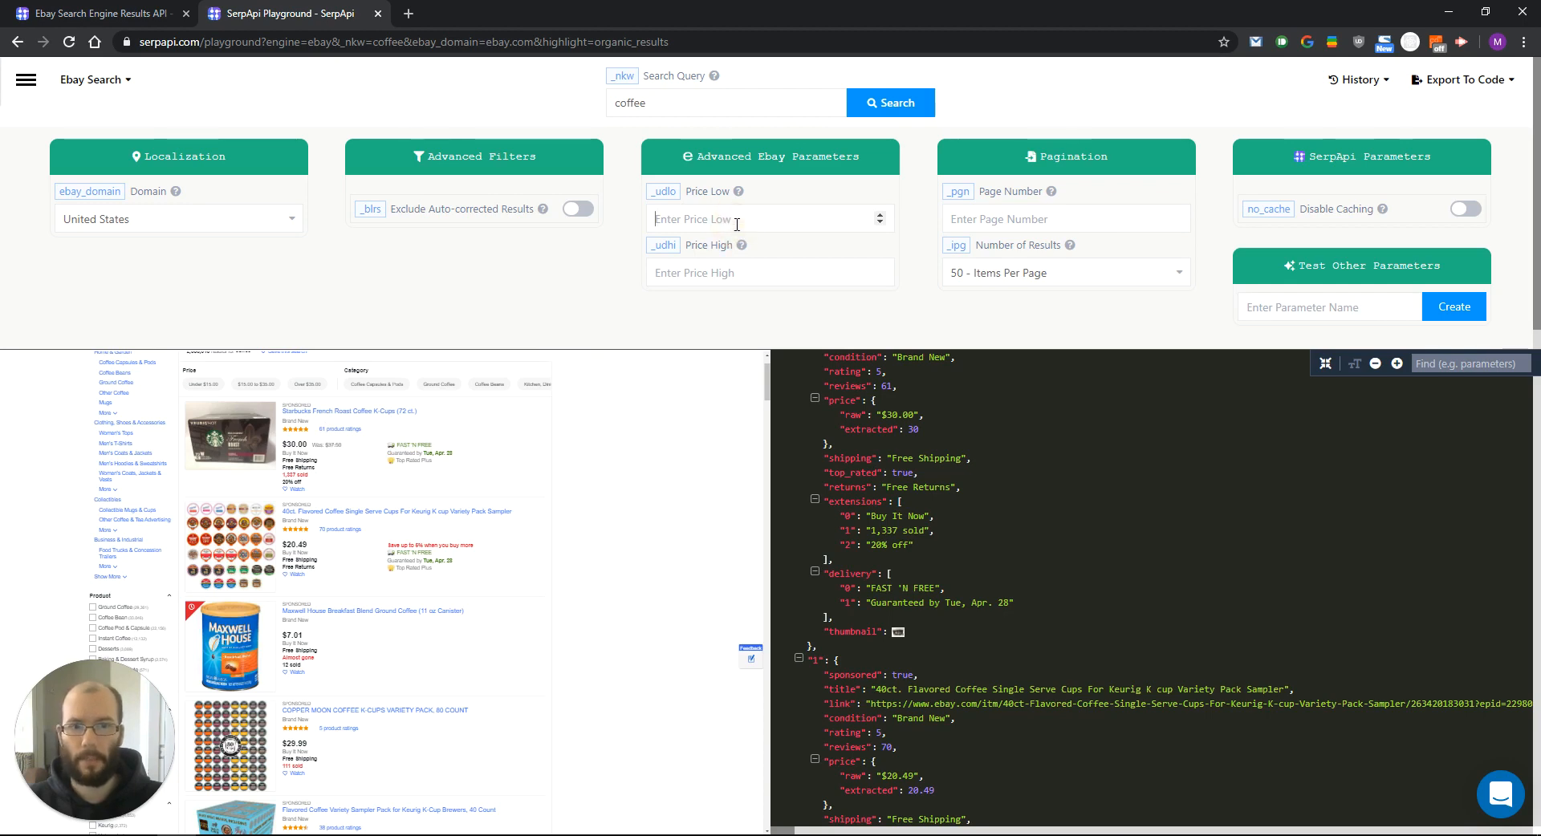
{"action": "mouse_move", "coordinate": [428, 320]}
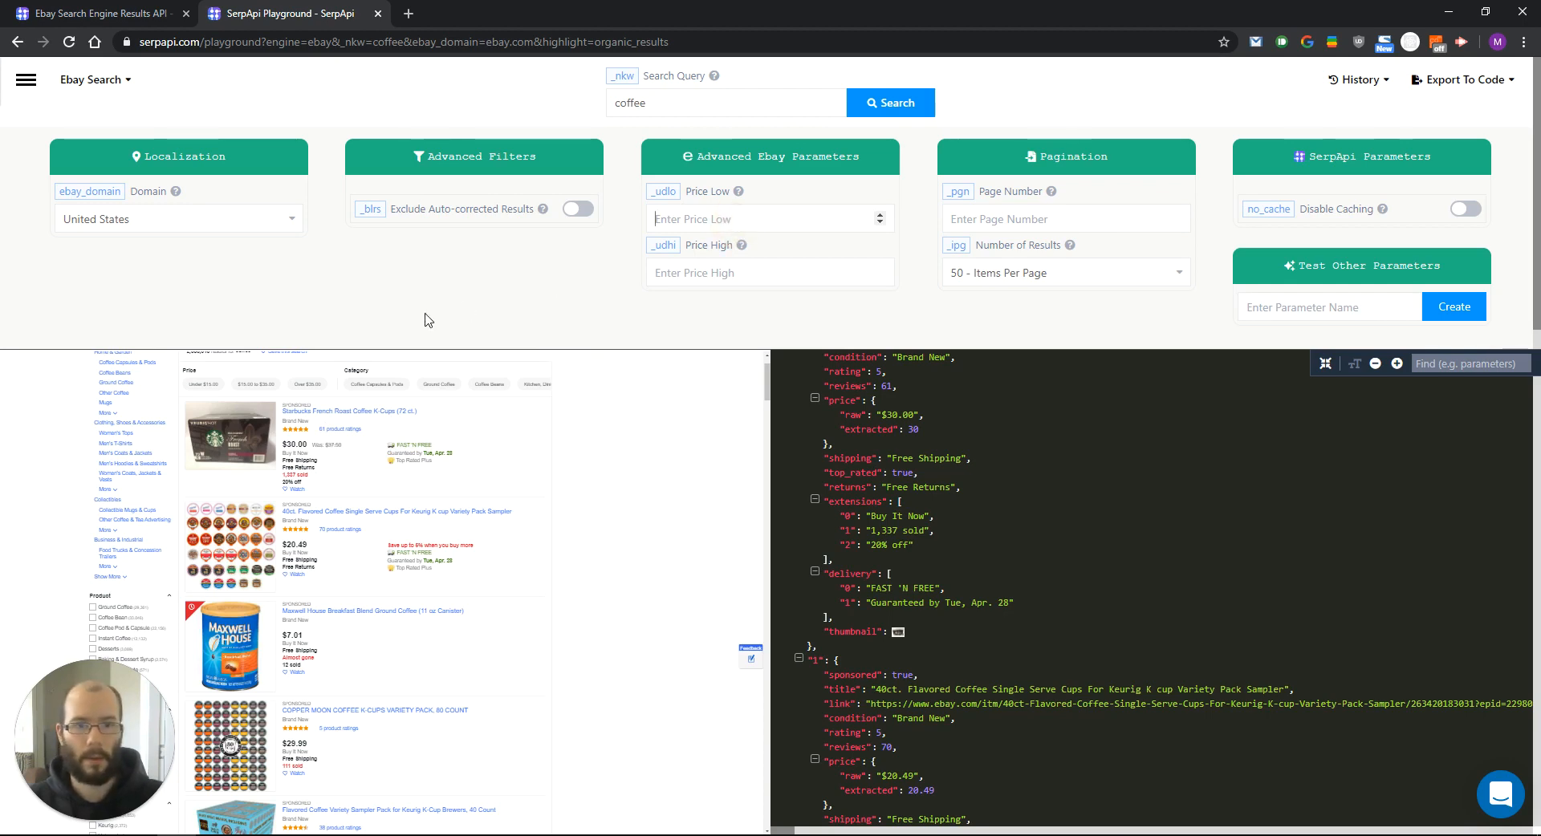
Rerun the coffee search with Price Low 10 and Price High 20.
{"action": "type", "text": "10"}
{"action": "left_click", "coordinate": [770, 272]}
{"action": "type", "text": "20"}
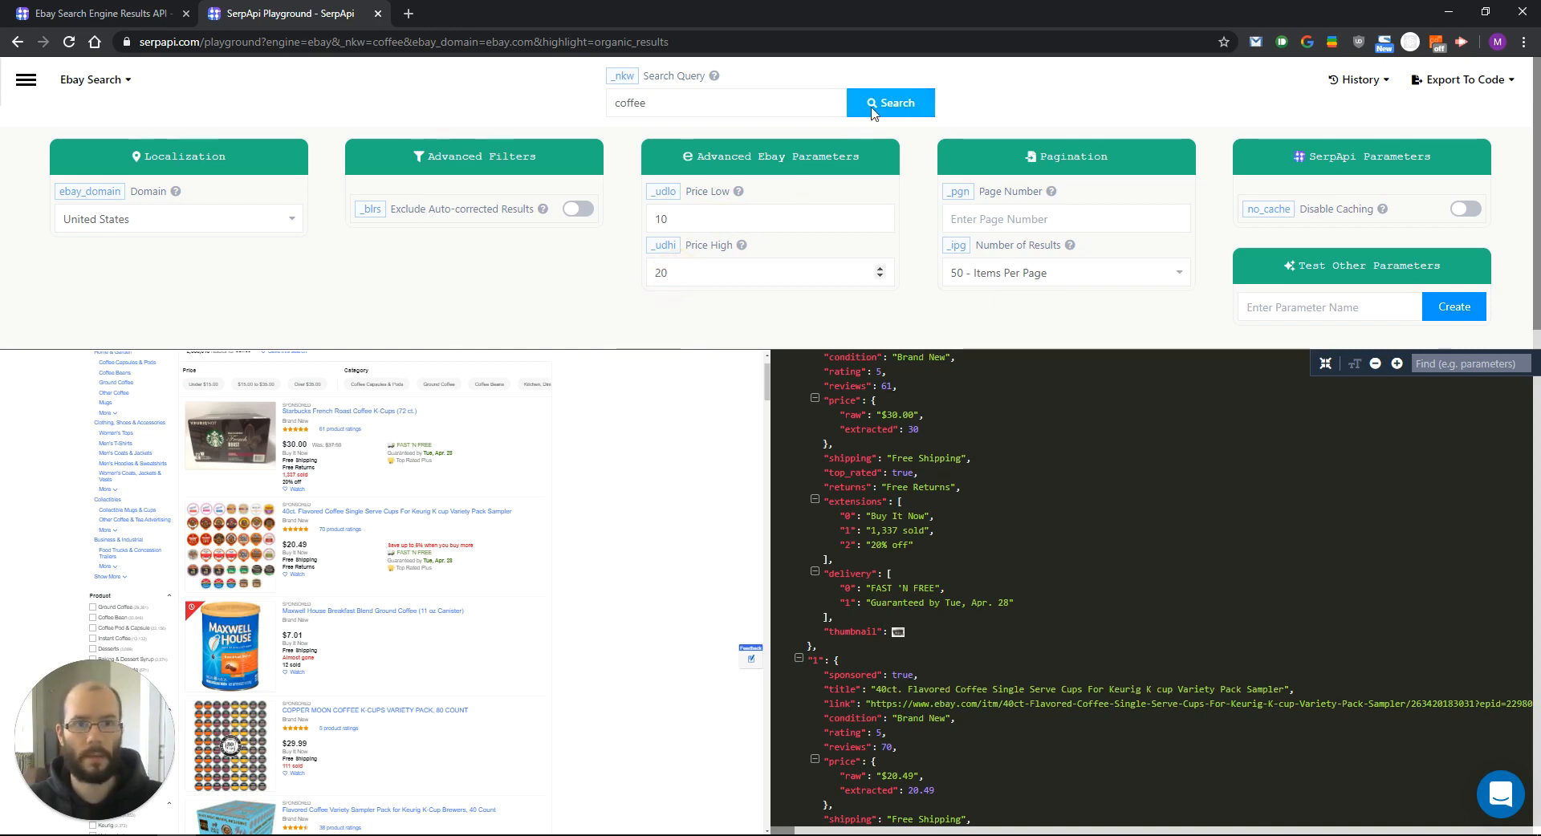
{"action": "left_click", "coordinate": [890, 102]}
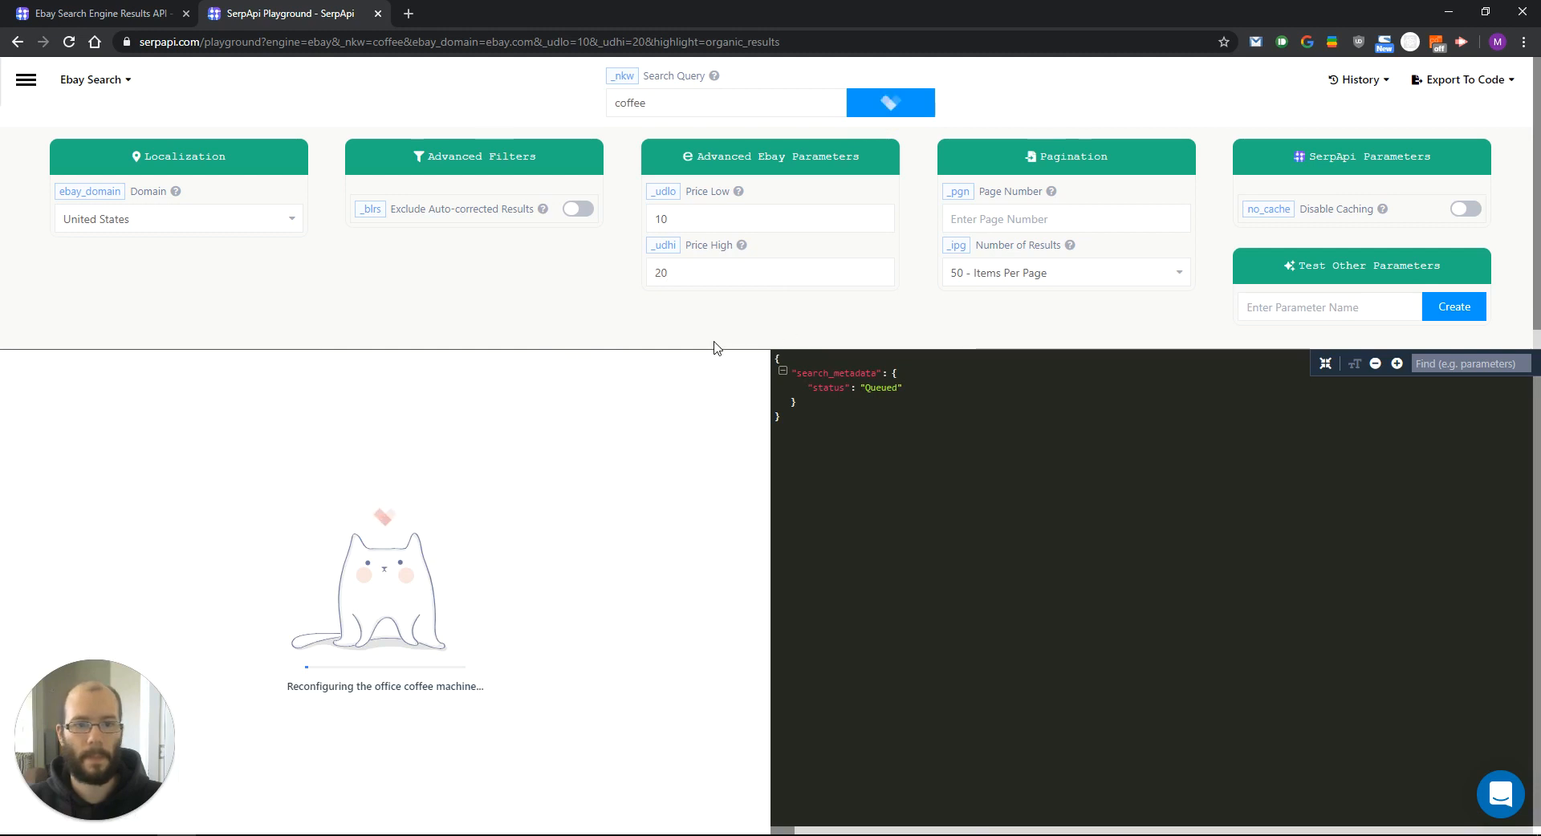
{"action": "left_click", "coordinate": [888, 102]}
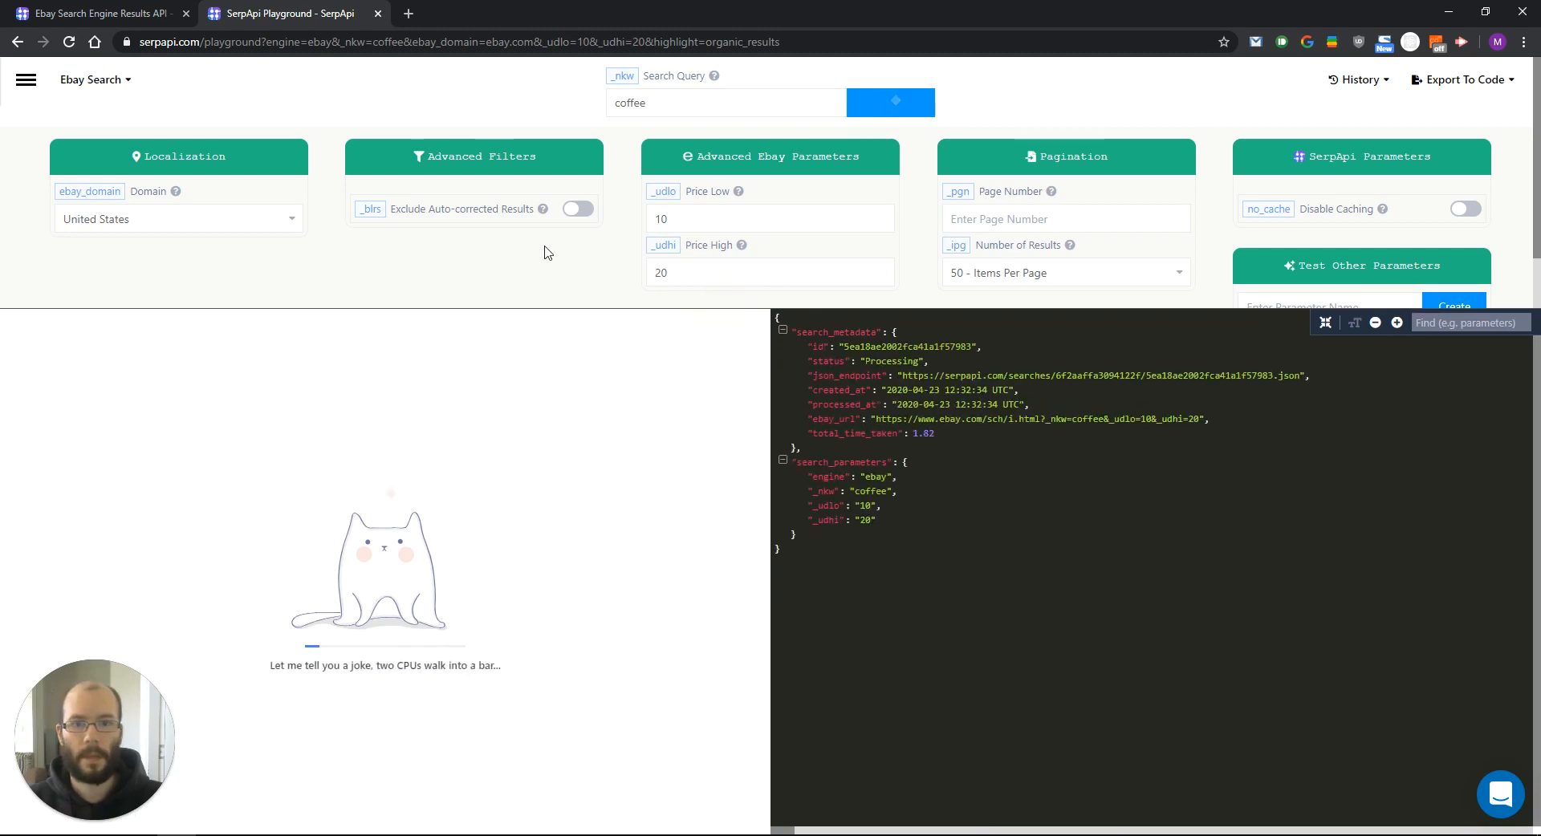
{"action": "mouse_move", "coordinate": [626, 233]}
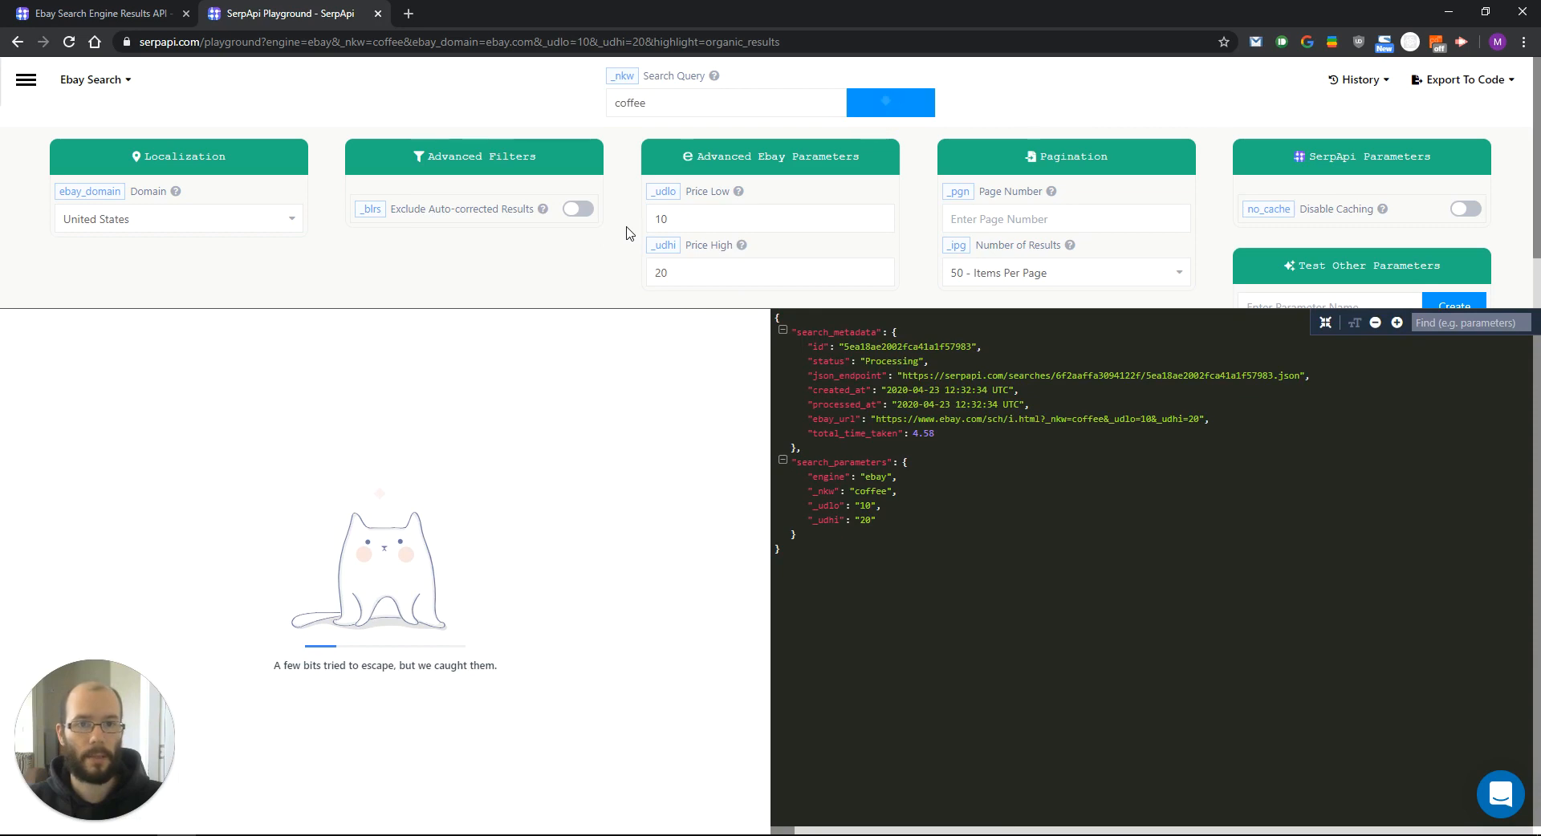
{"action": "left_click", "coordinate": [766, 272]}
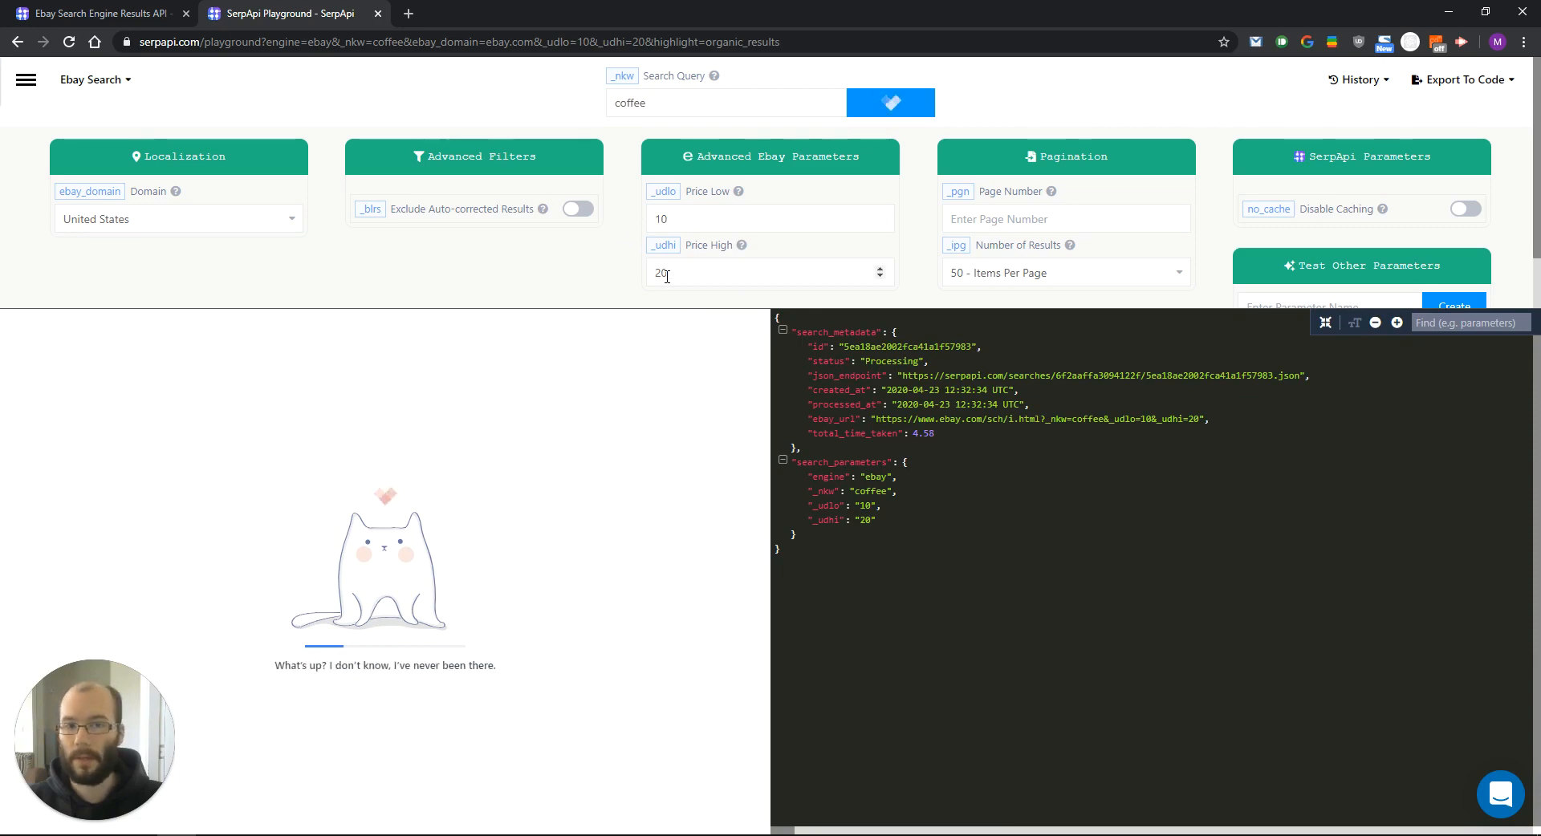
{"action": "left_click", "coordinate": [889, 101]}
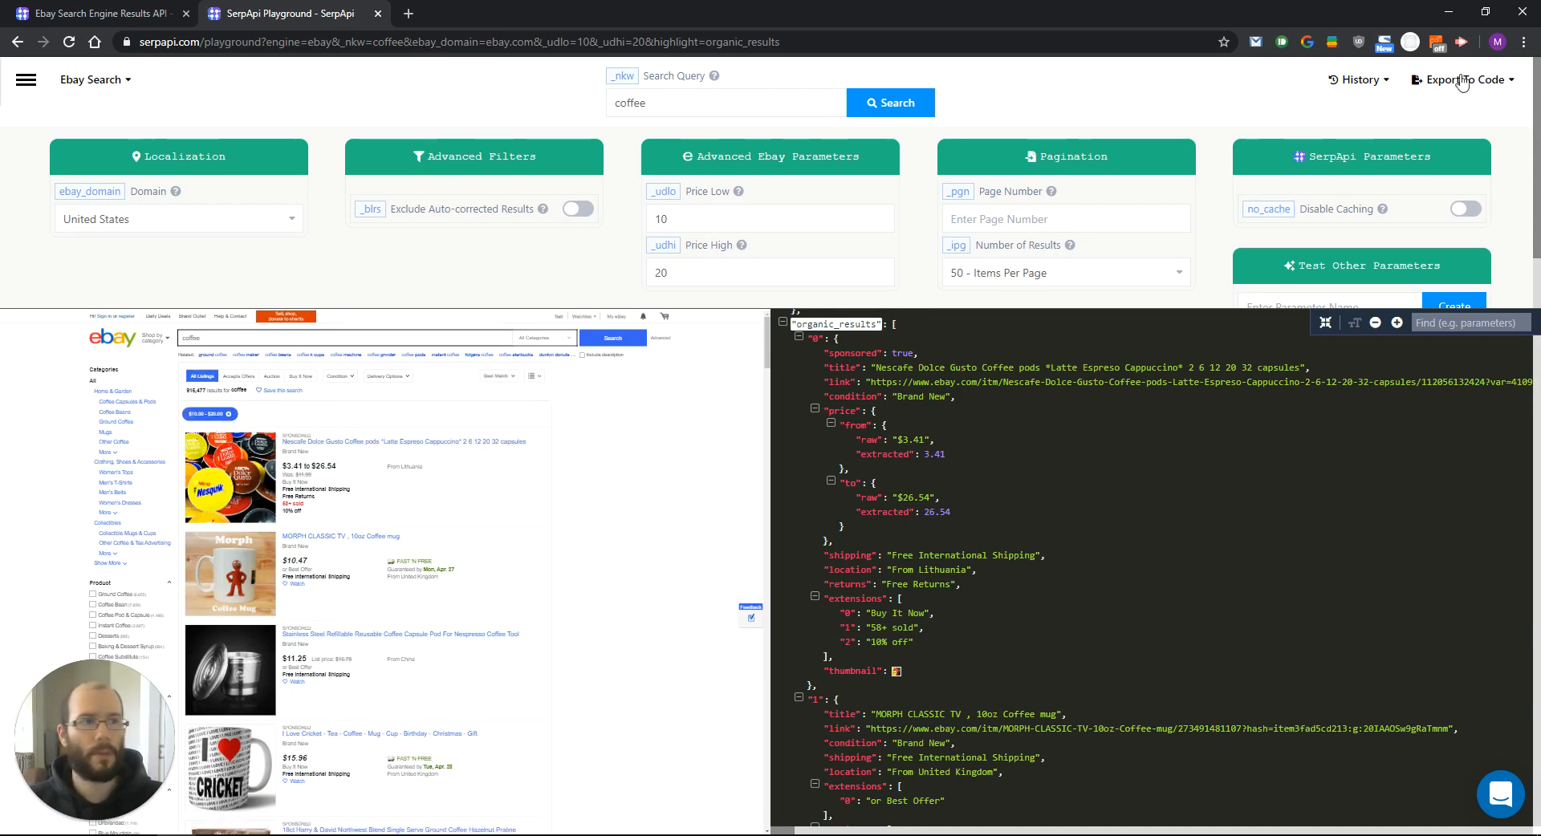
Export the filtered coffee search to code and copy the curl command.
{"action": "left_click", "coordinate": [1463, 80]}
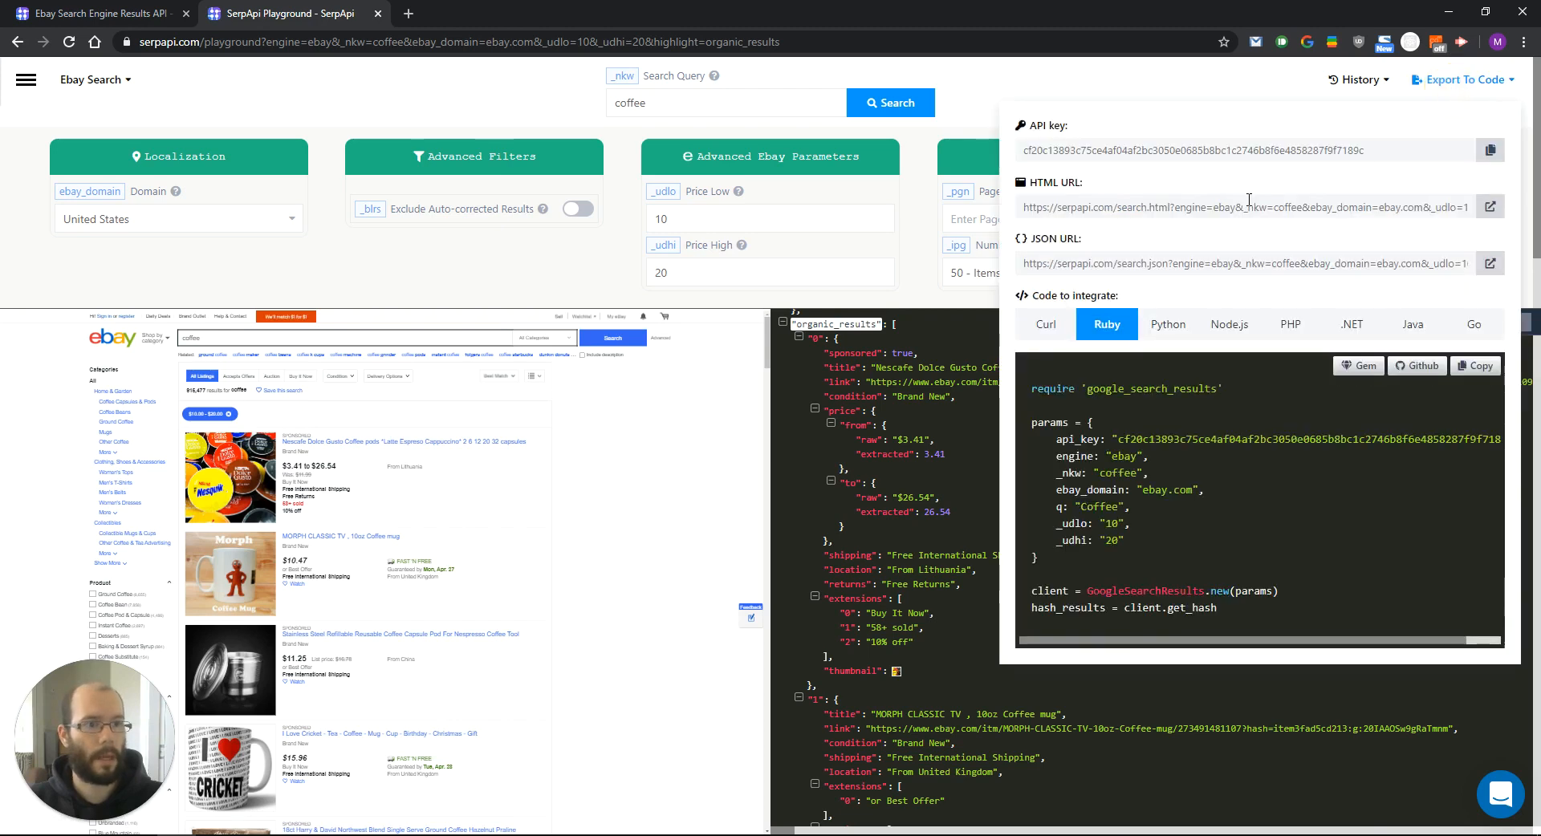
{"action": "left_click", "coordinate": [1230, 323]}
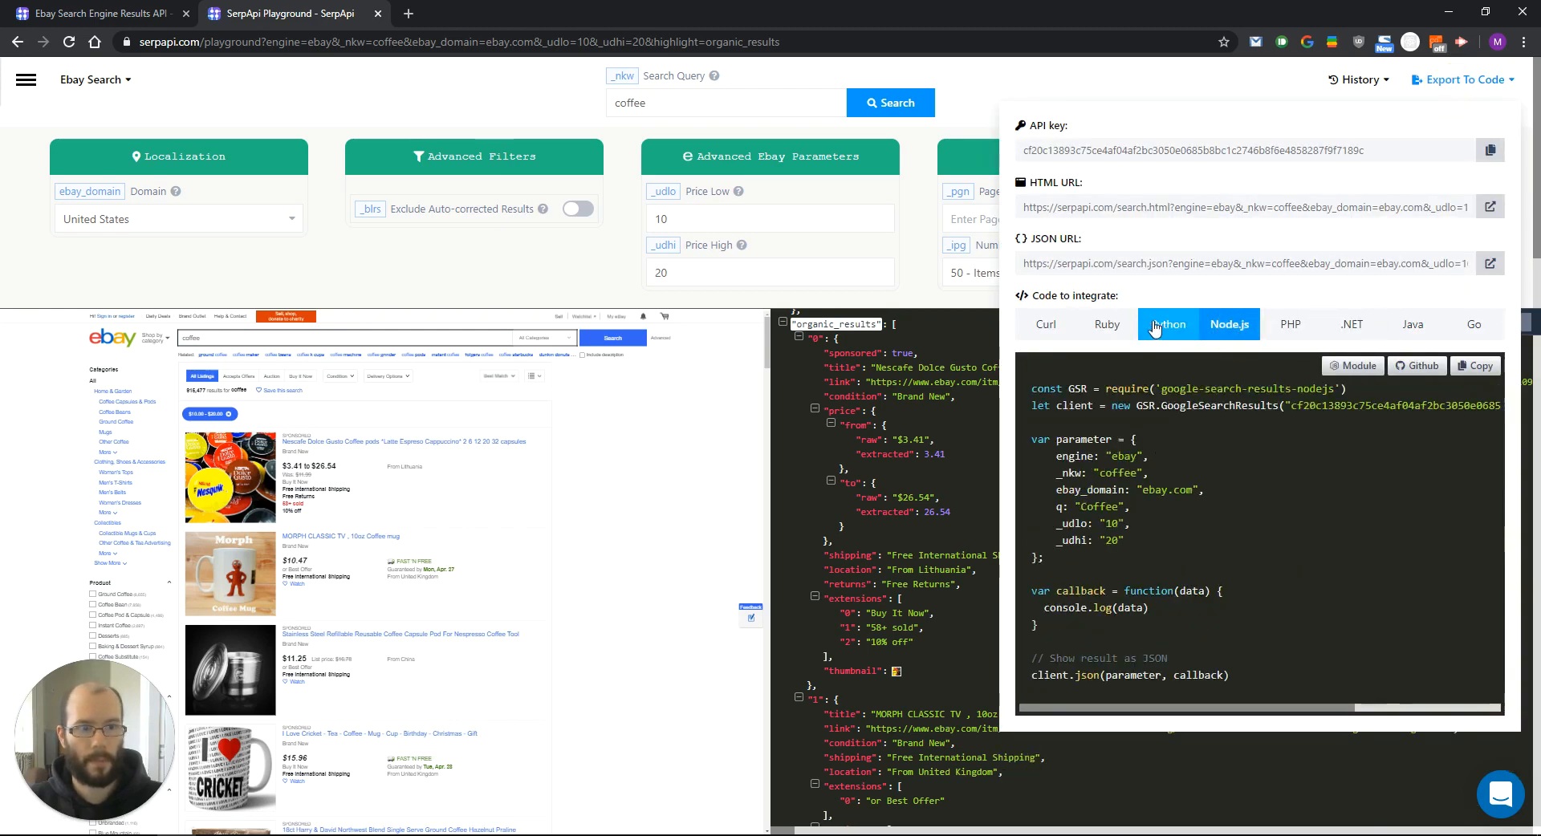
{"action": "left_click", "coordinate": [1045, 323]}
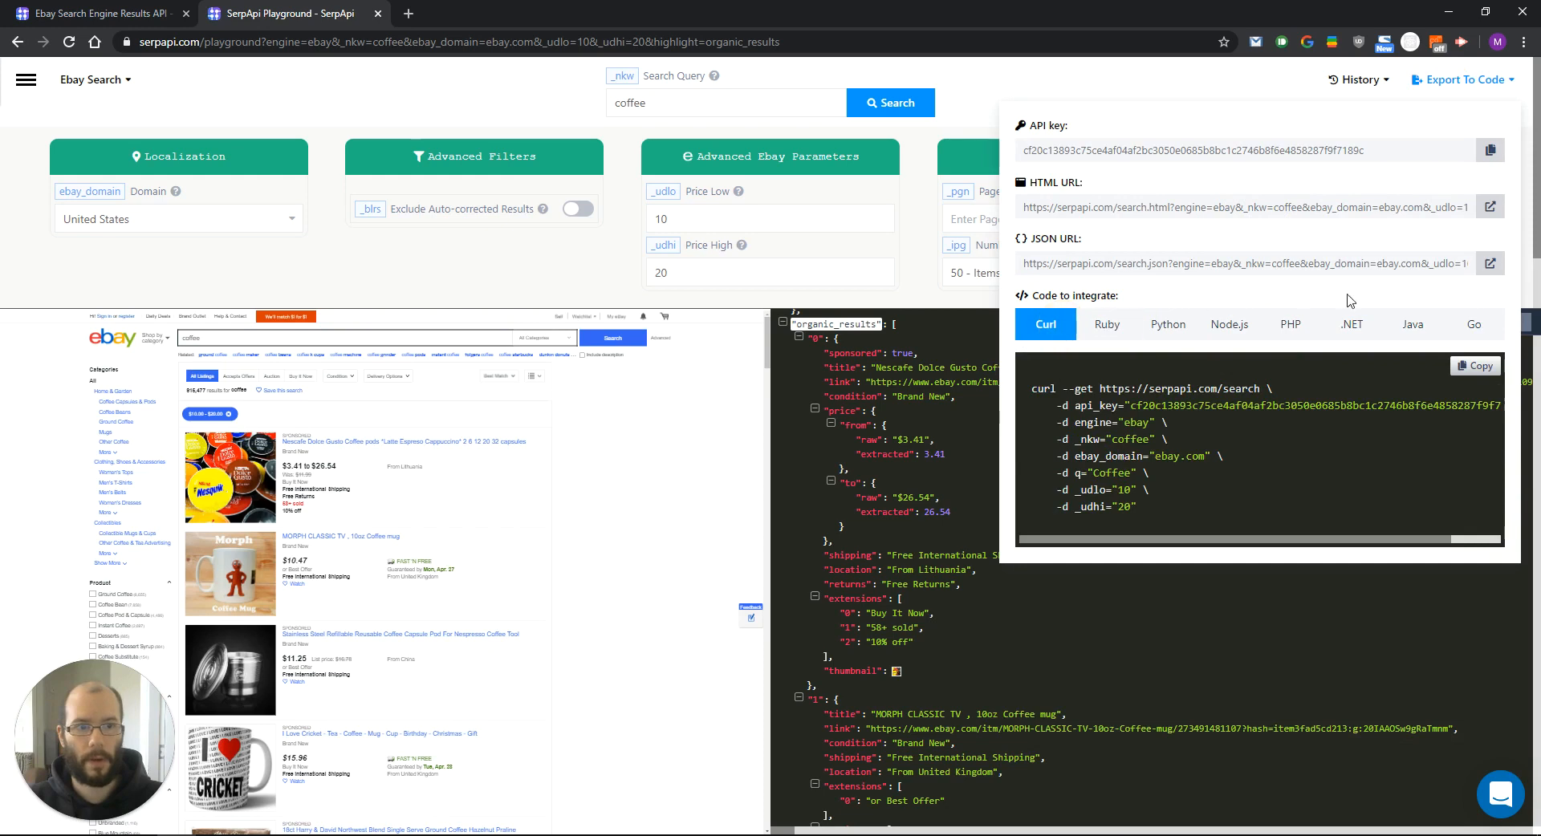
{"action": "left_click", "coordinate": [1475, 365]}
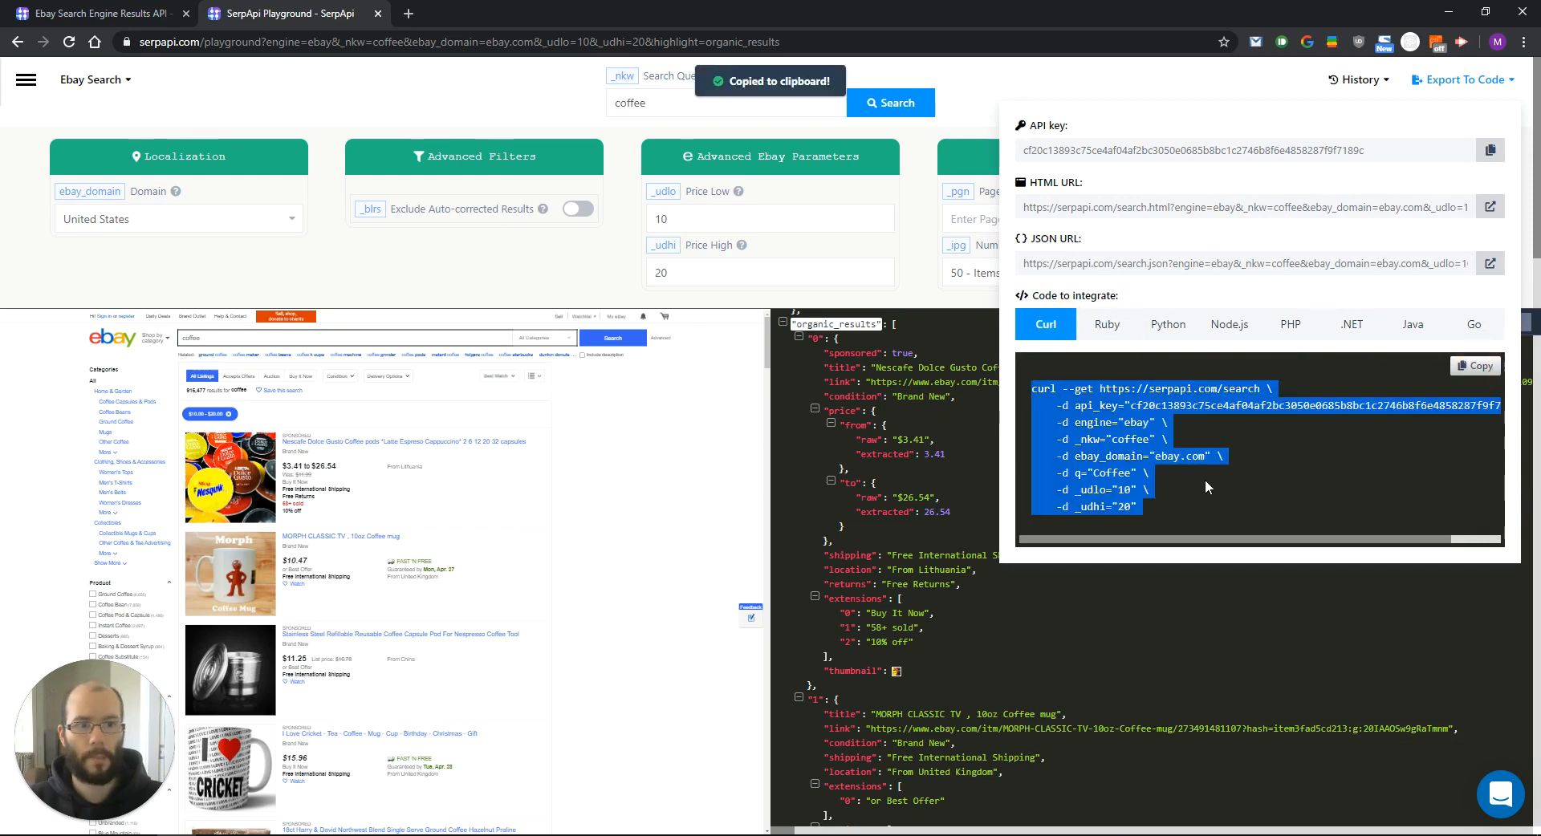
{"action": "mouse_move", "coordinate": [915, 276]}
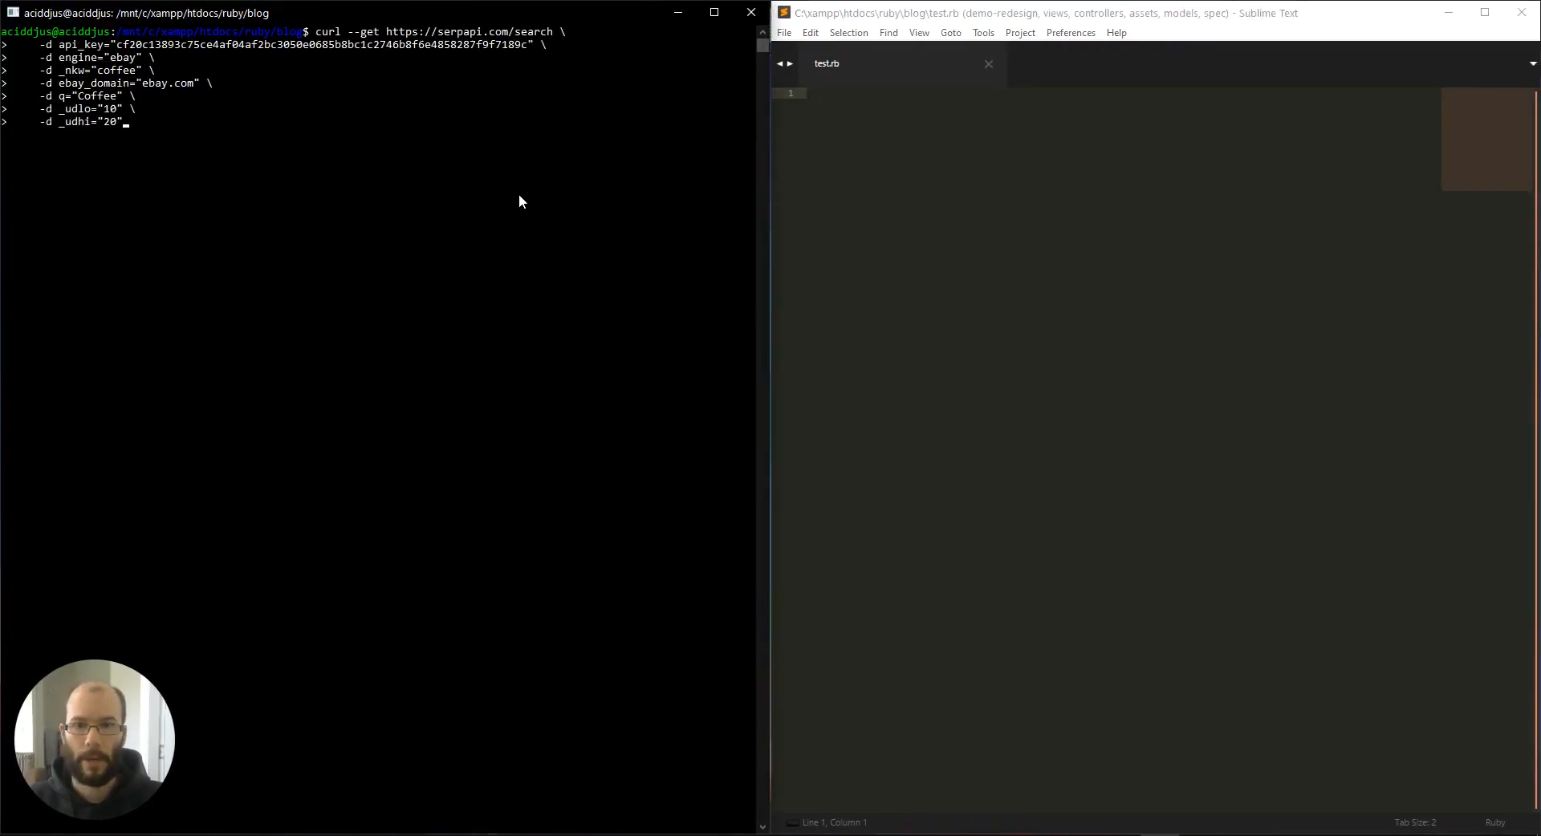
Run the pasted curl request to print coffee results JSON, then open the Ruby gem page.
{"action": "key", "text": "Return"}
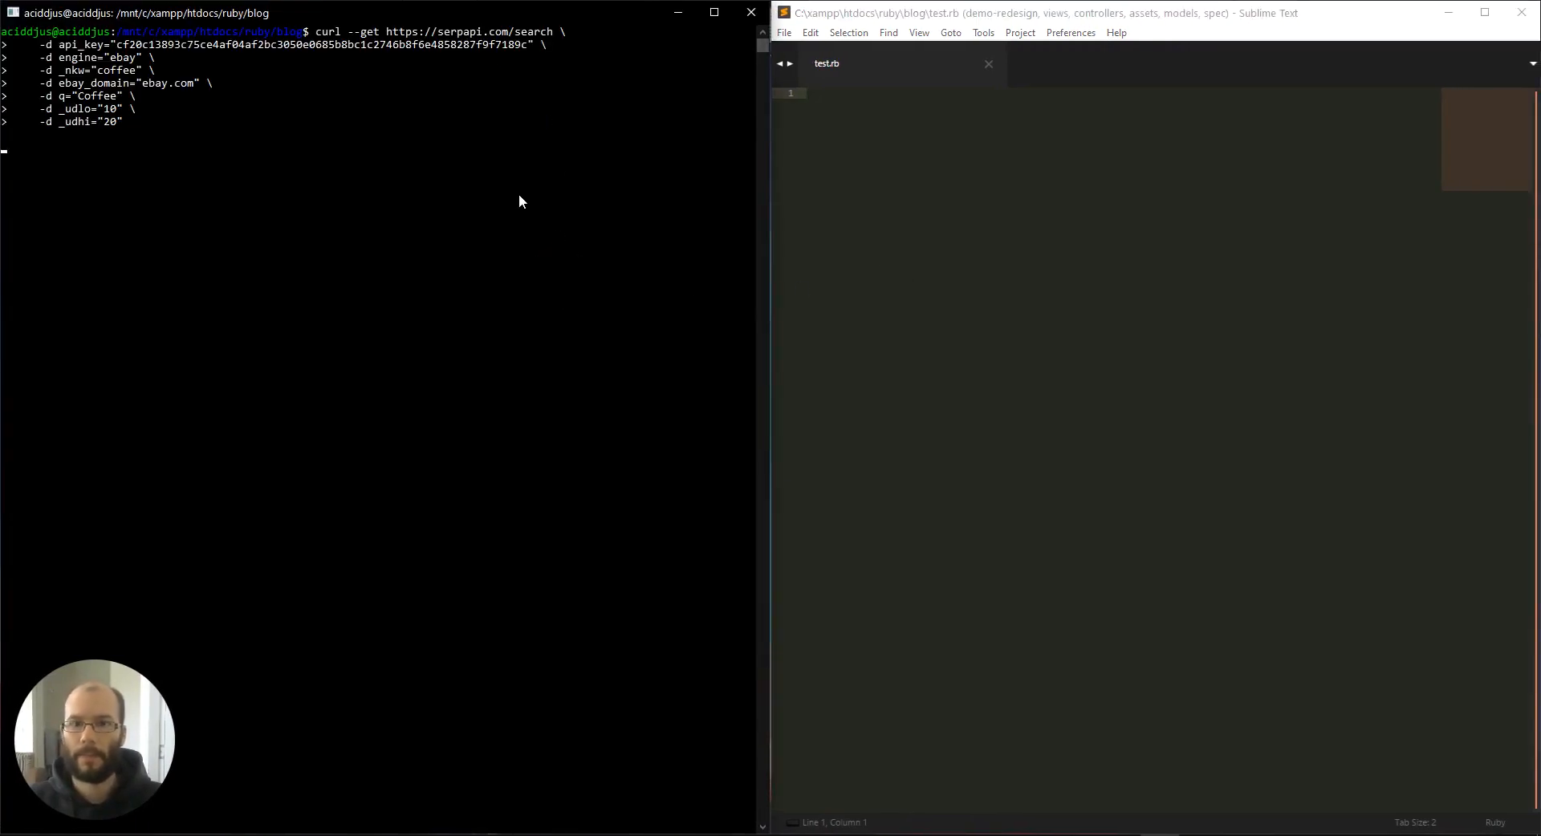
{"action": "key", "text": "Return"}
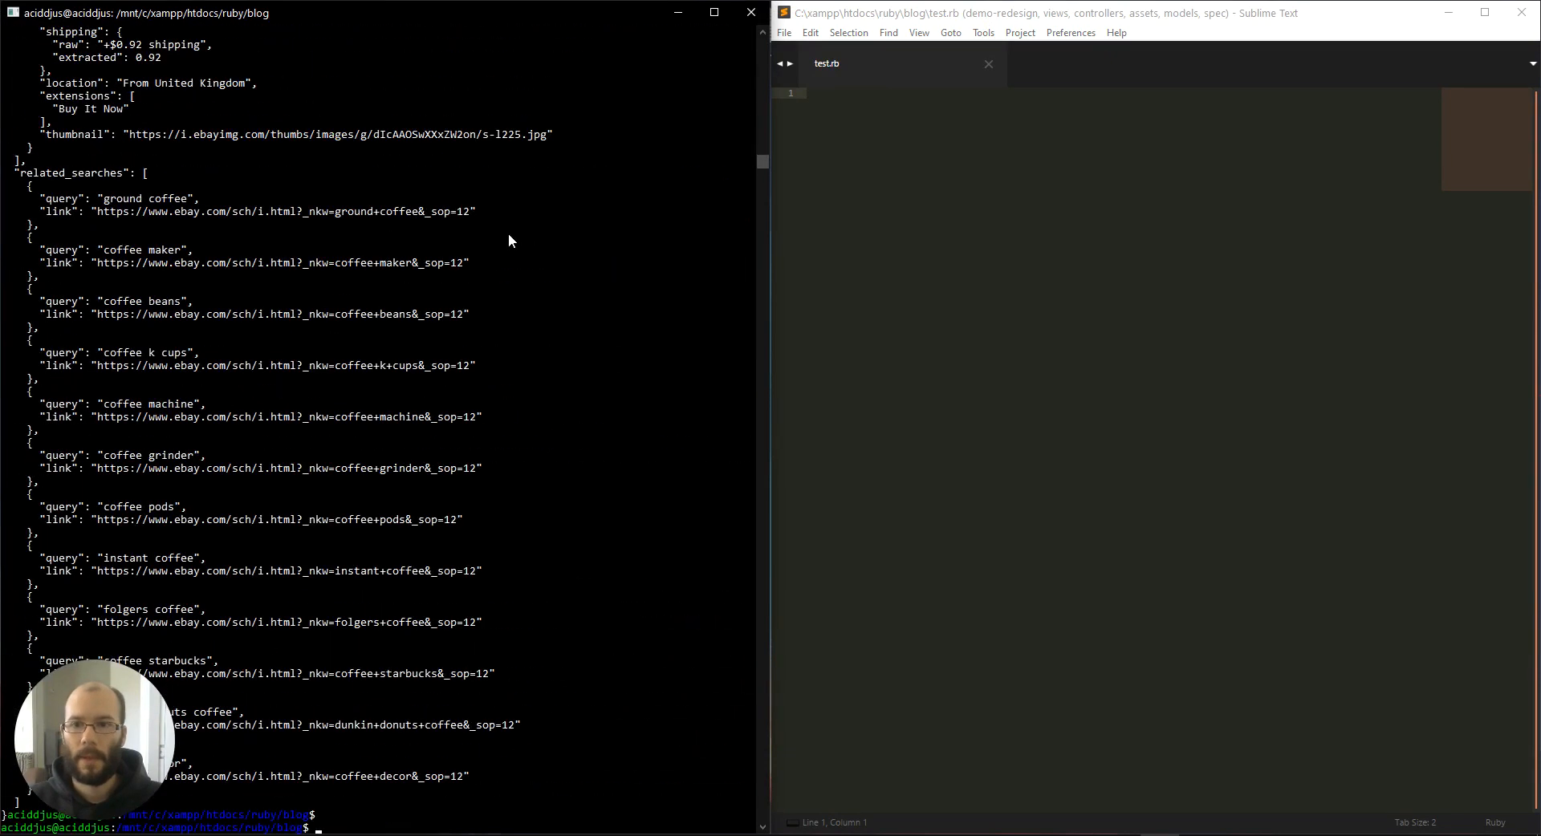
{"action": "scroll", "scroll_direction": "up", "scroll_amount": 3}
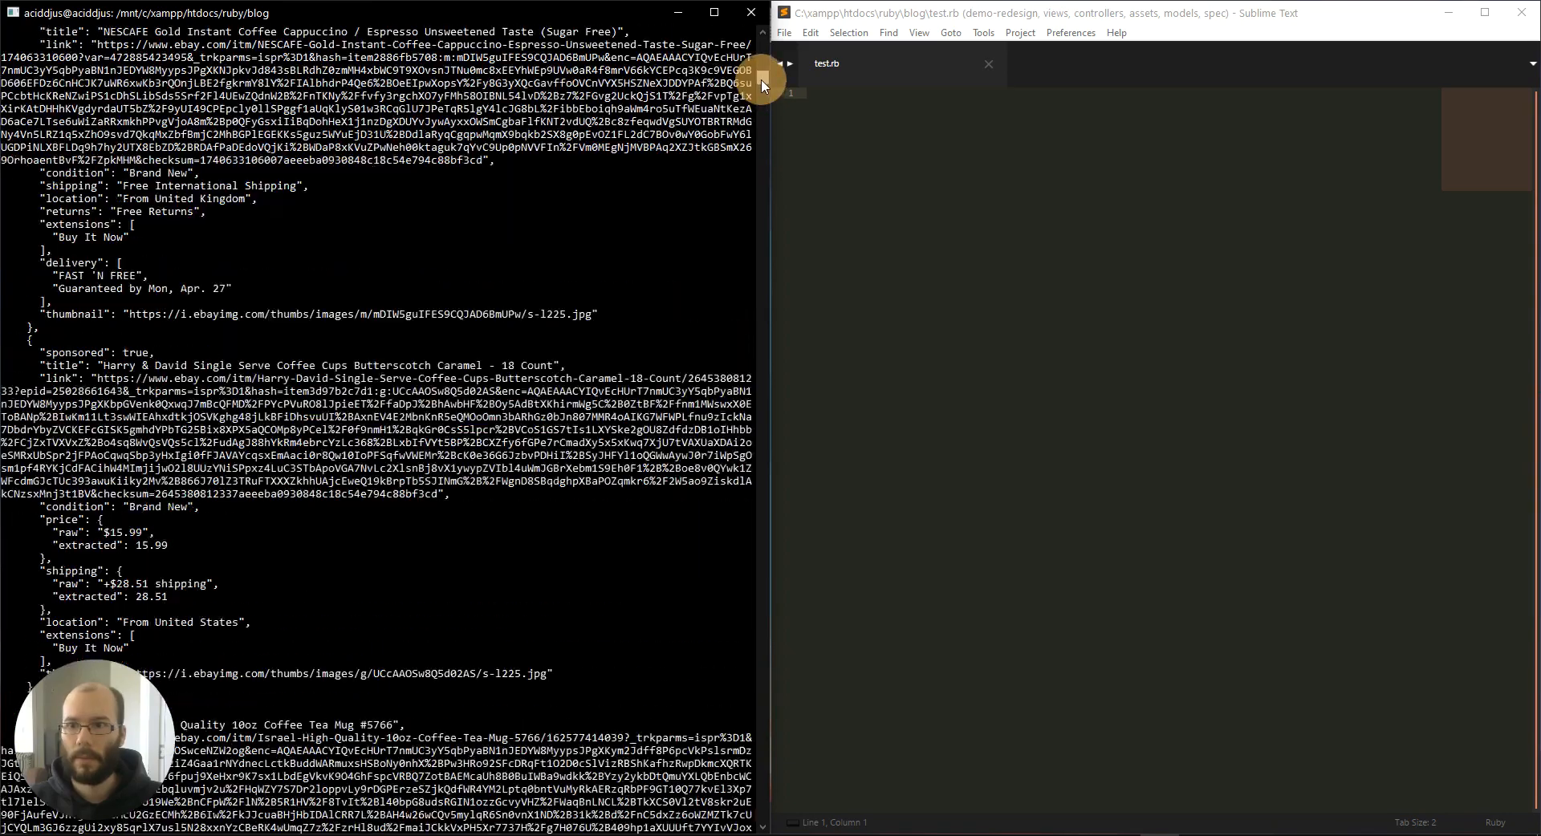
{"action": "scroll", "scroll_direction": "down", "scroll_amount": 3}
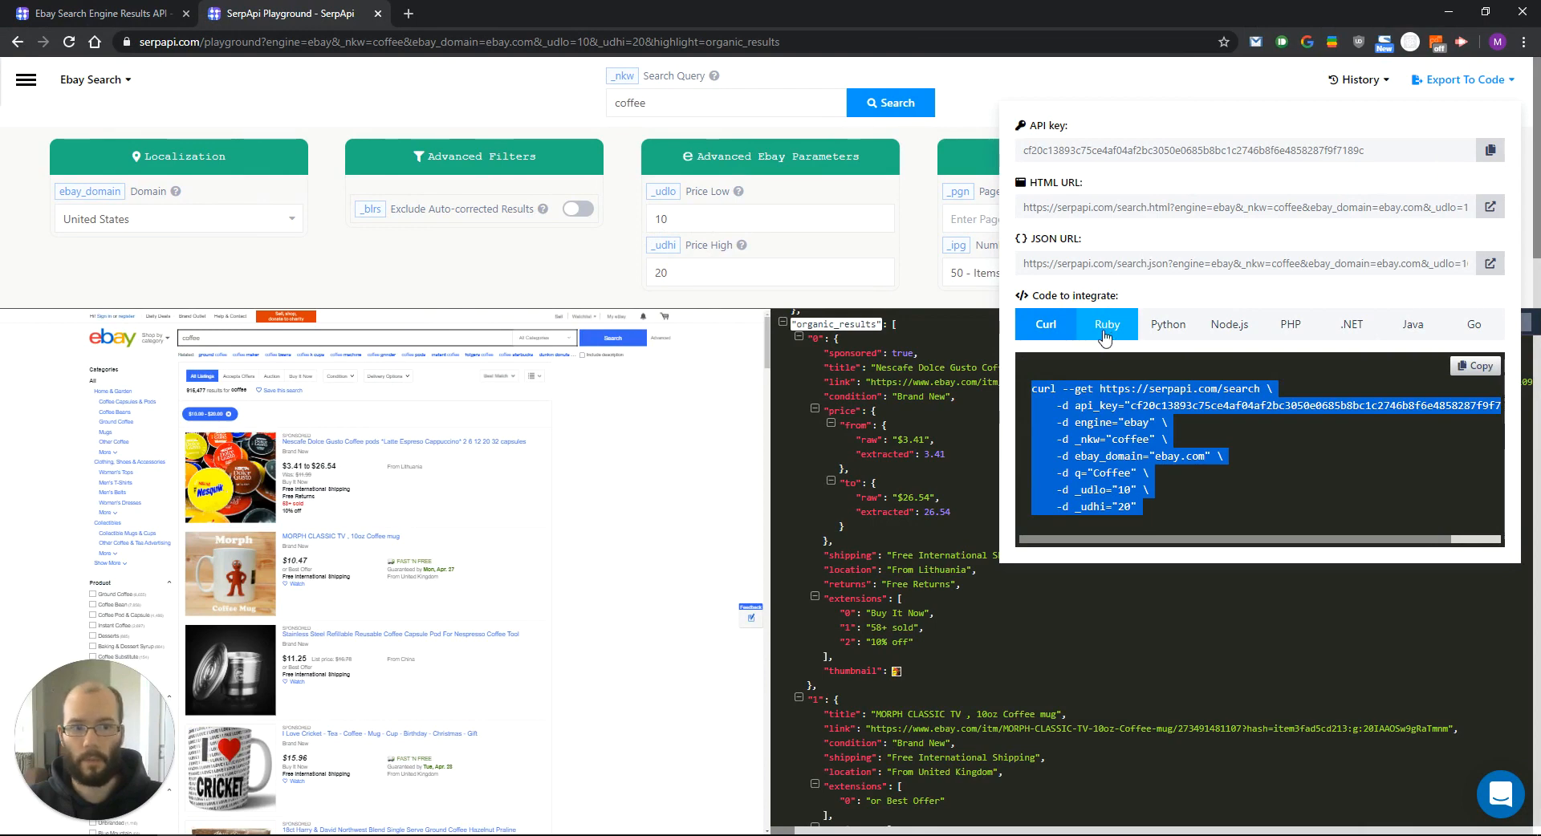
{"action": "left_click", "coordinate": [1106, 324]}
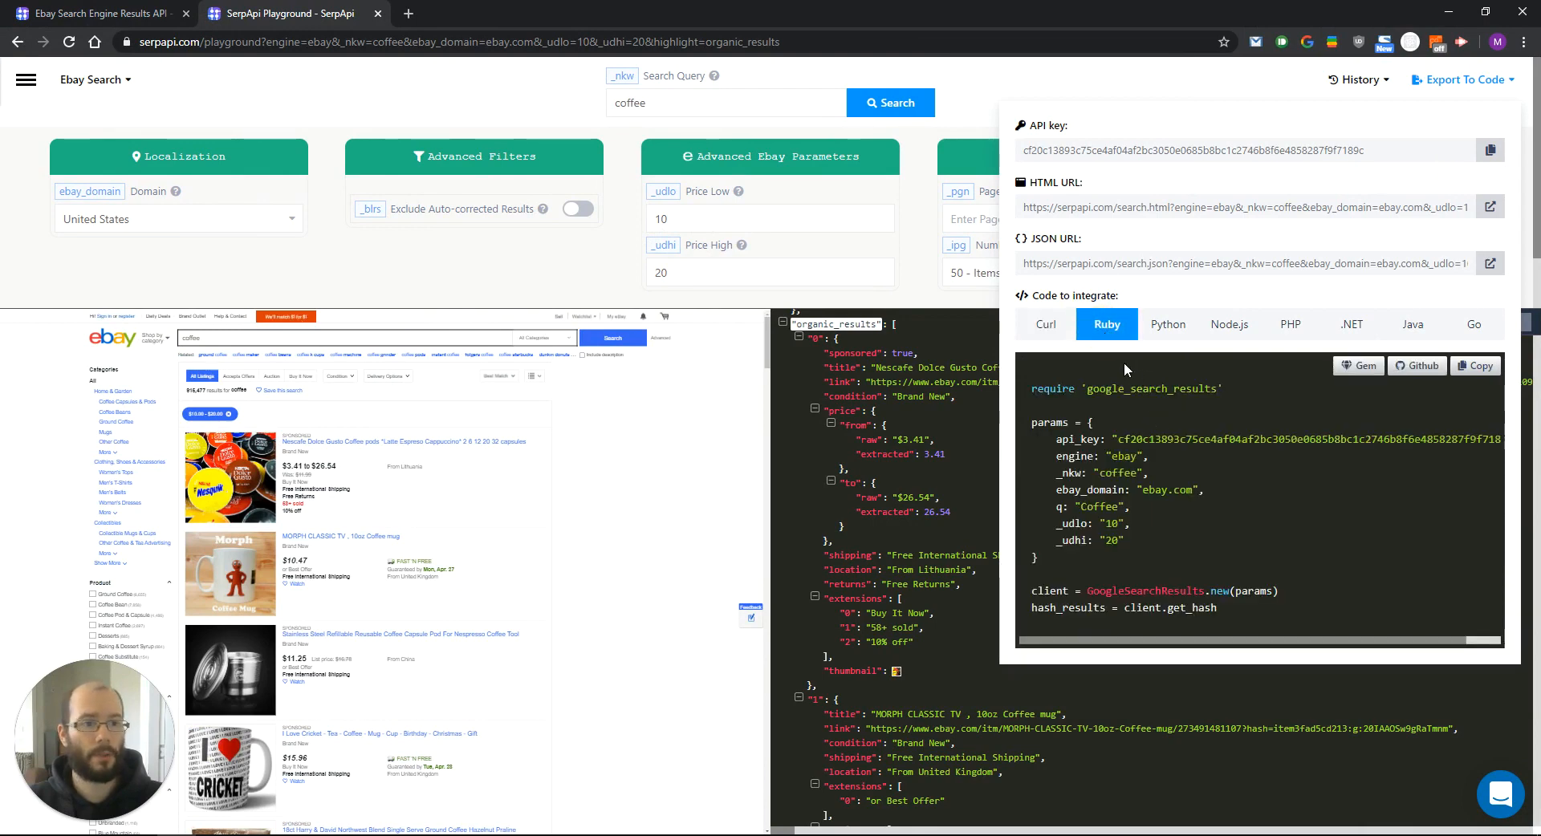
{"action": "mouse_move", "coordinate": [1359, 365]}
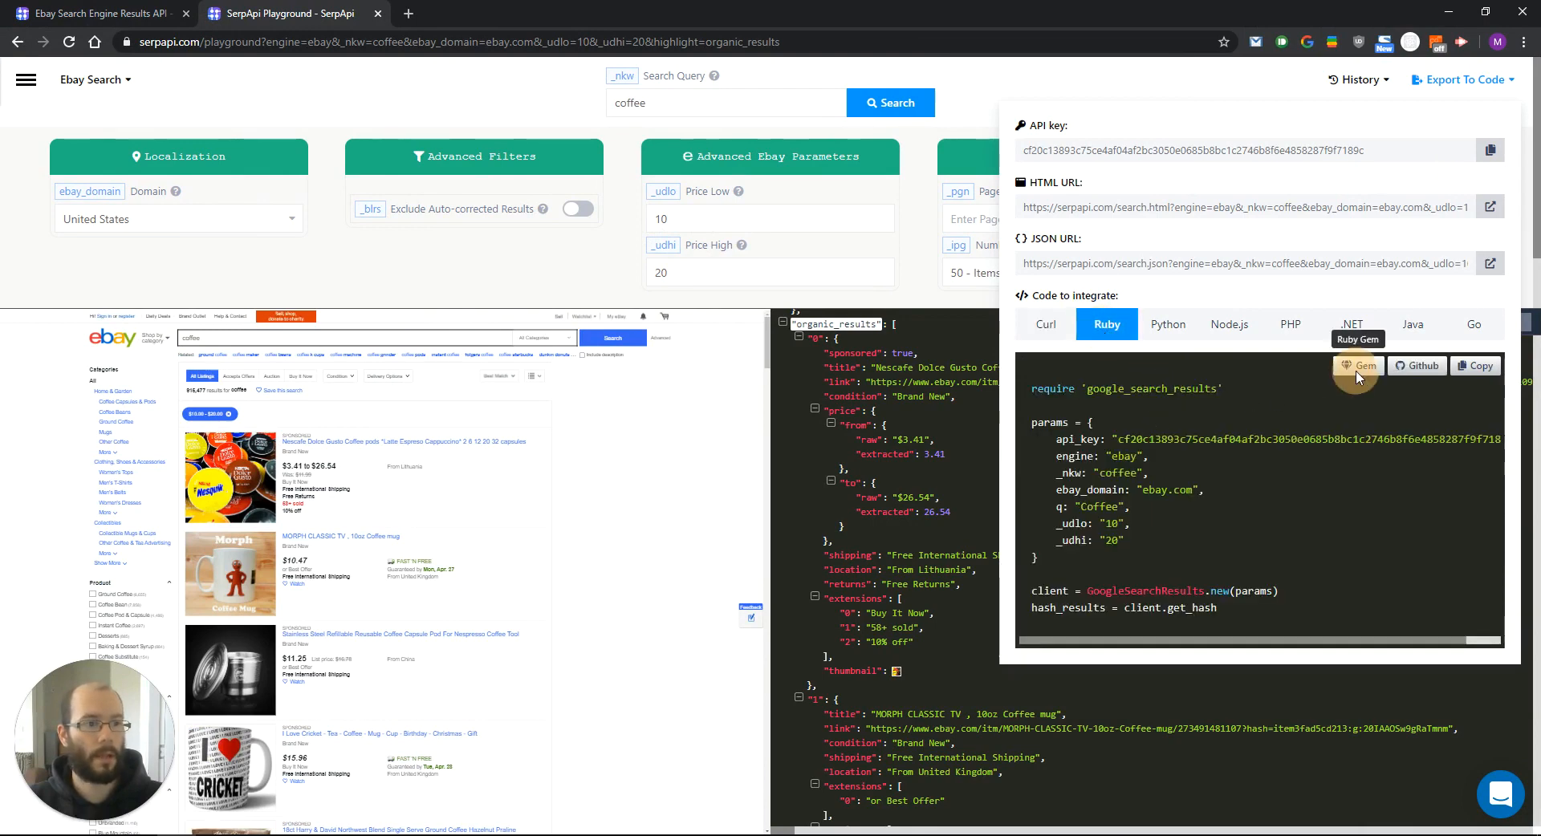
{"action": "left_click", "coordinate": [1359, 365]}
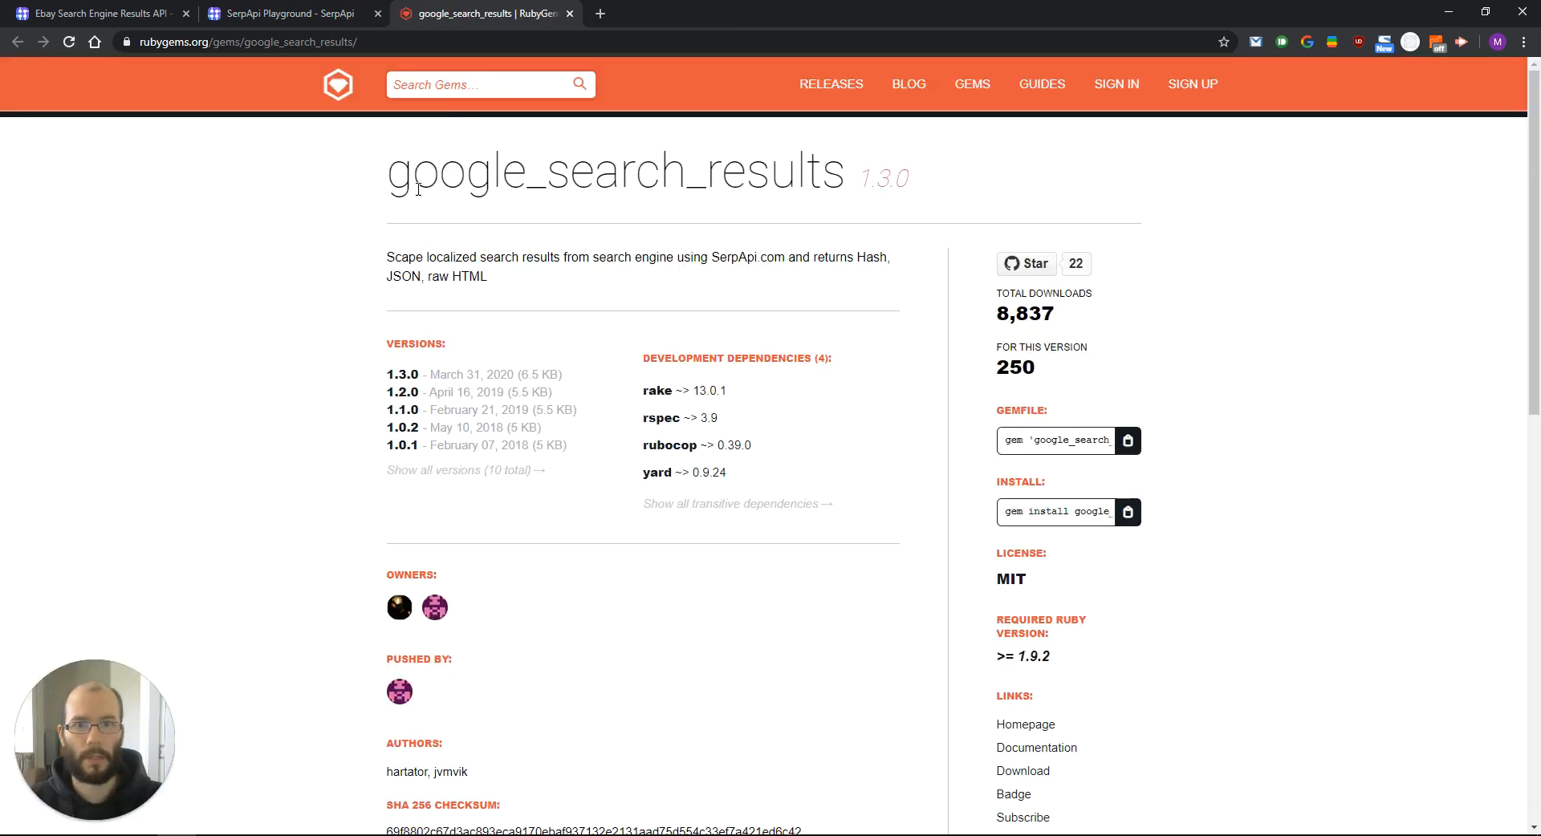
Leave the google_search_results gem page and return to the desktop windows.
{"action": "left_click", "coordinate": [285, 13]}
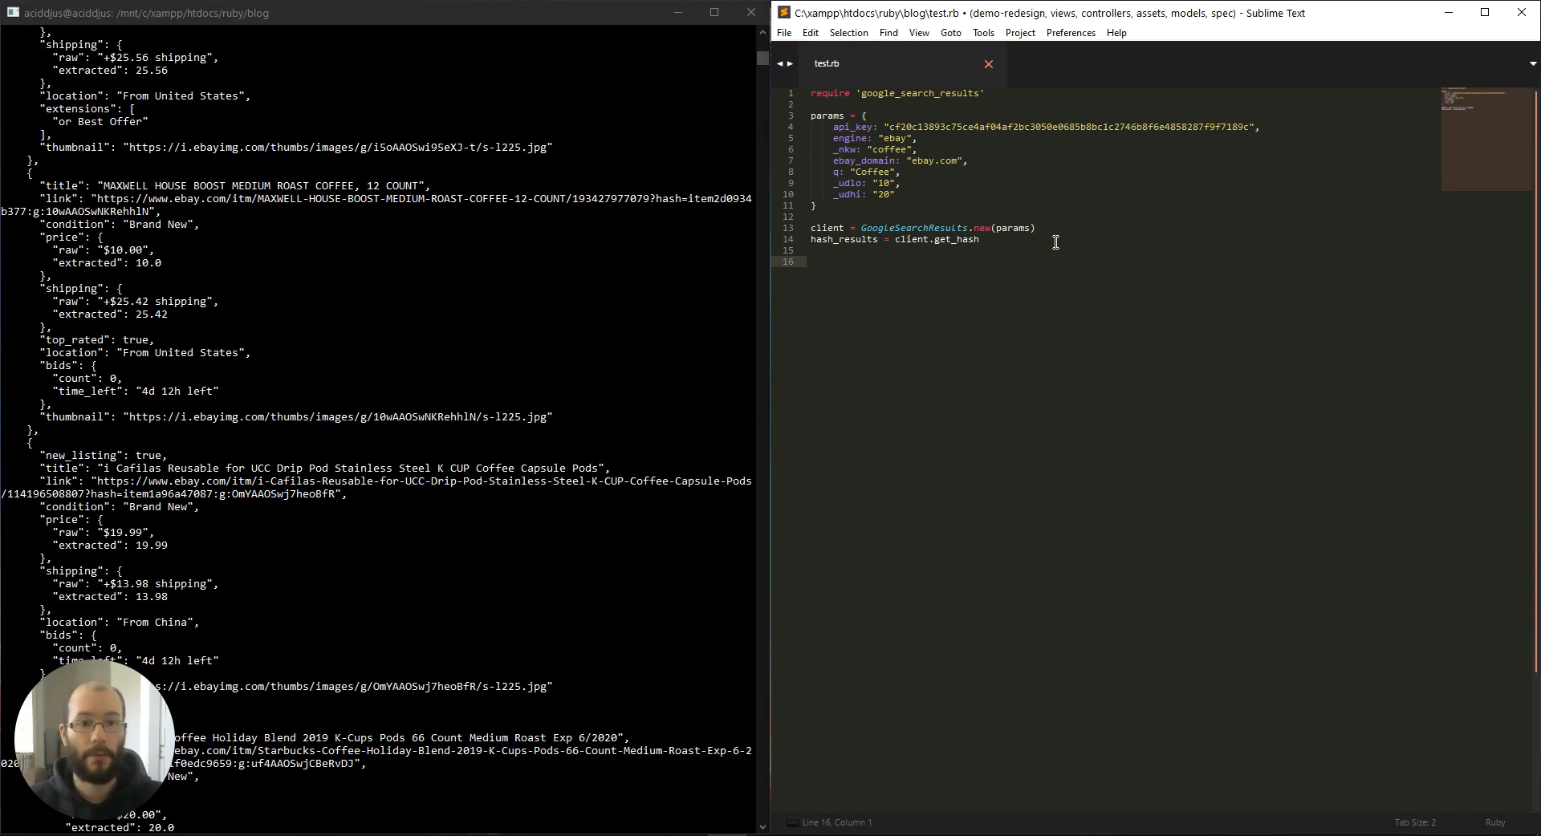
Append p hash_results[:organic_results][0] to test.rb and save the file.
{"action": "type", "text": "p hash"}
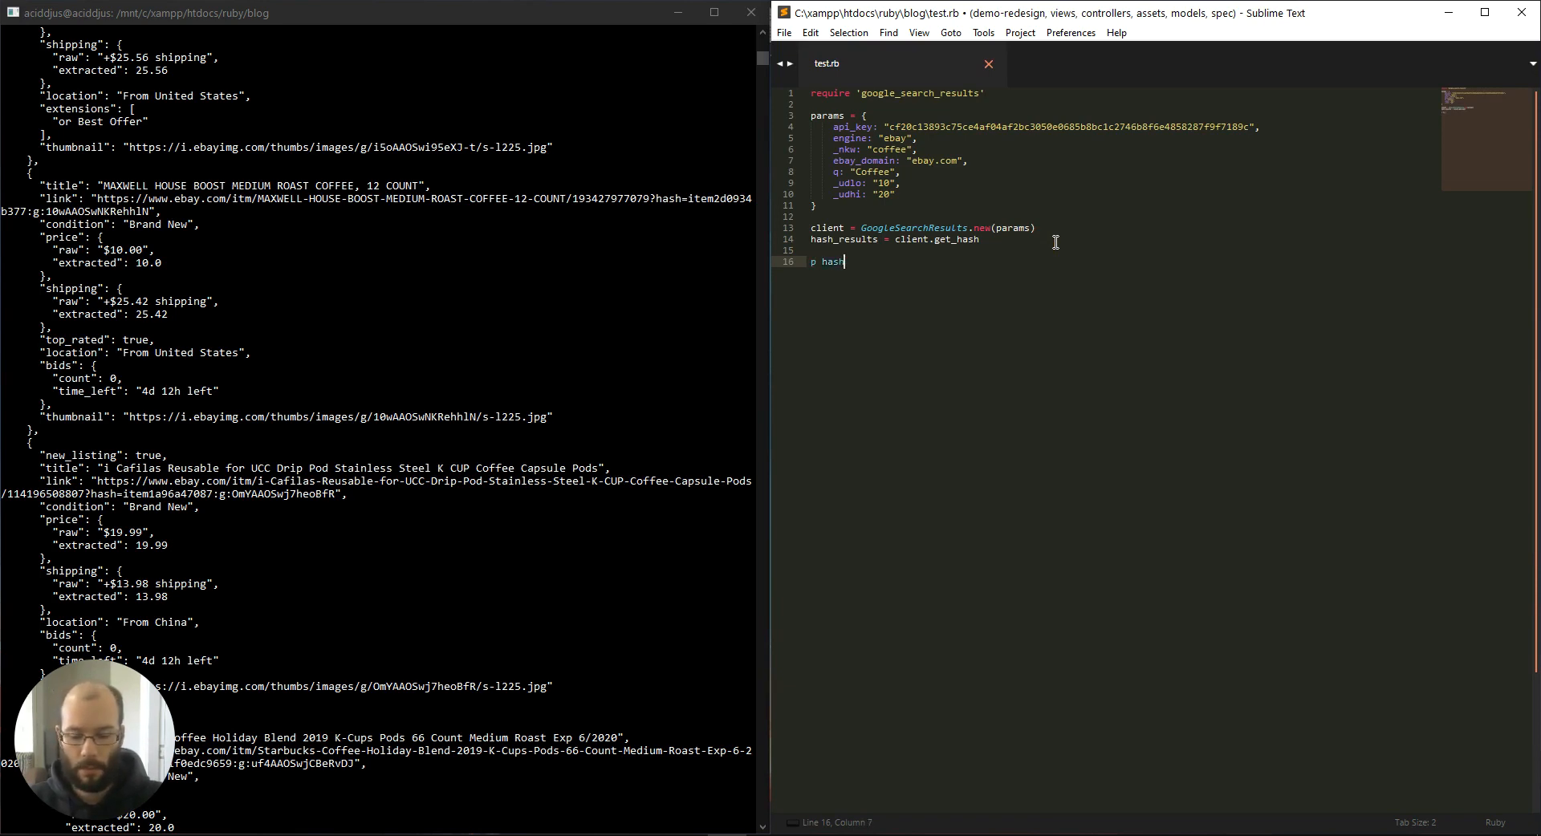
{"action": "type", "text": "_results"}
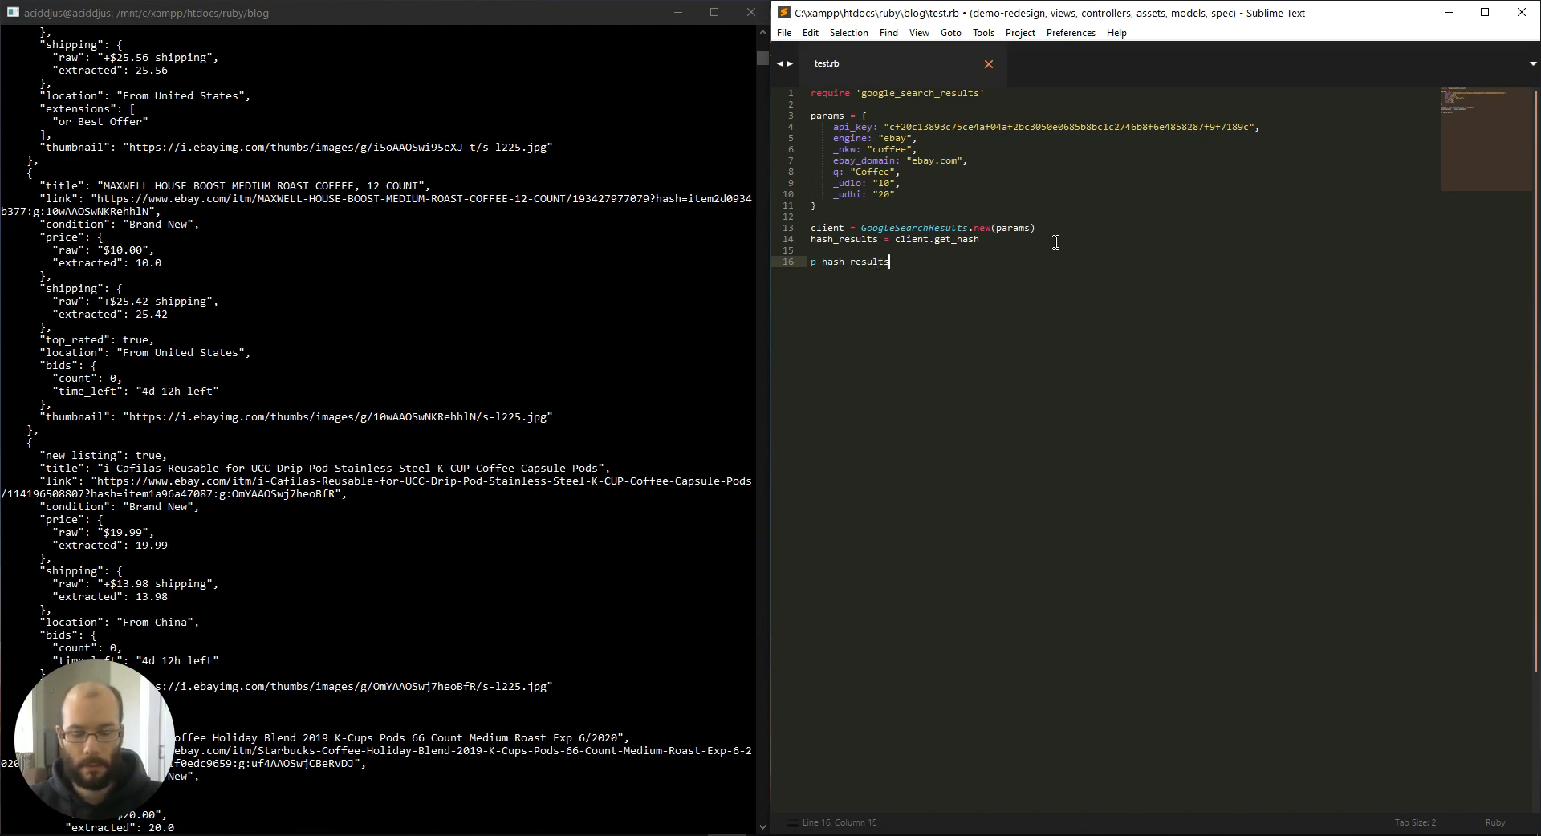
{"action": "type", "text": "["}
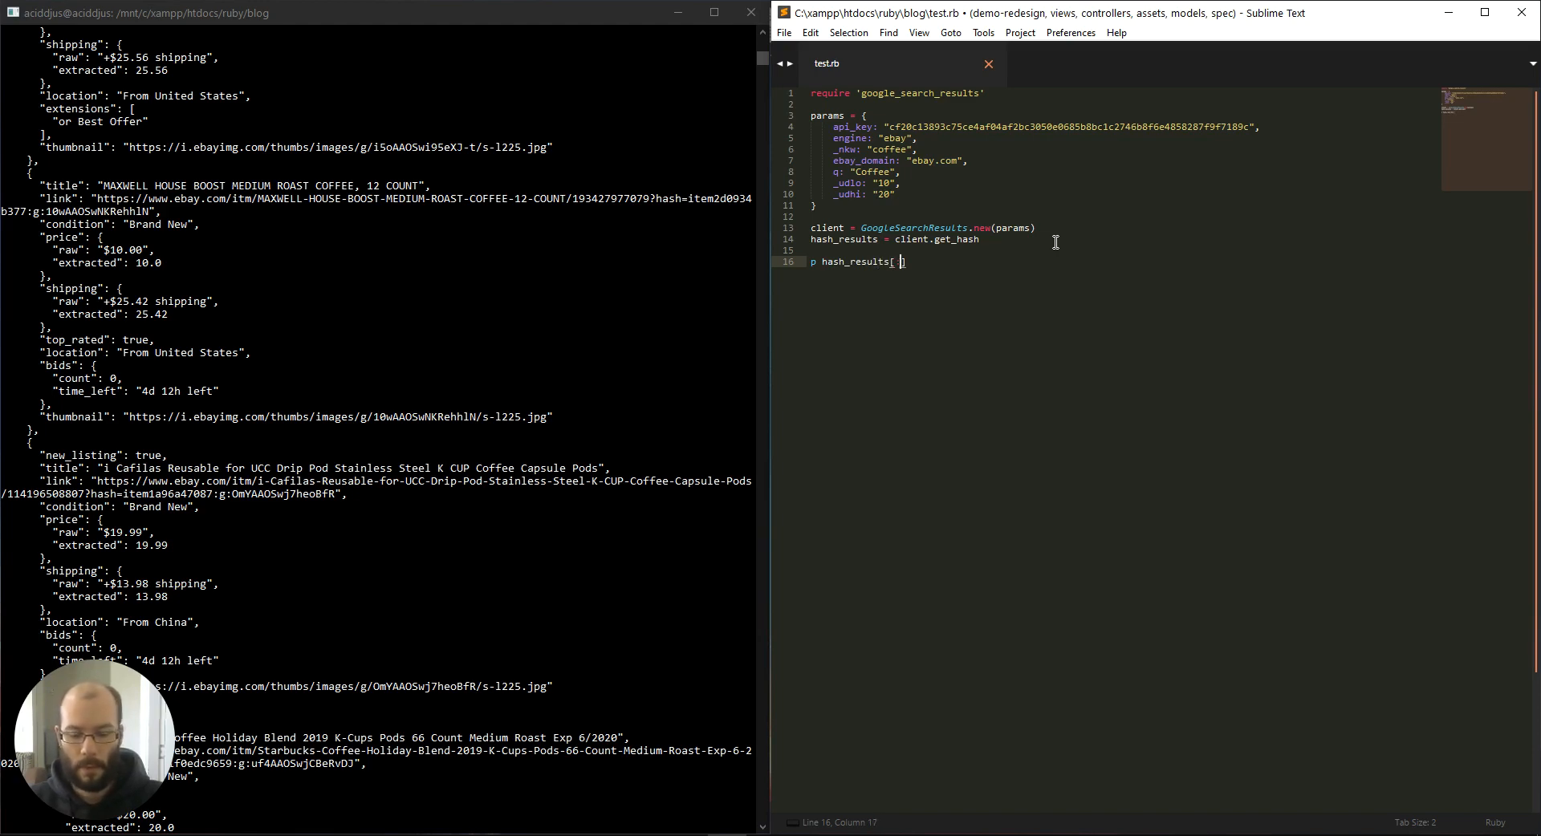
{"action": "type", "text": ":organic_results"}
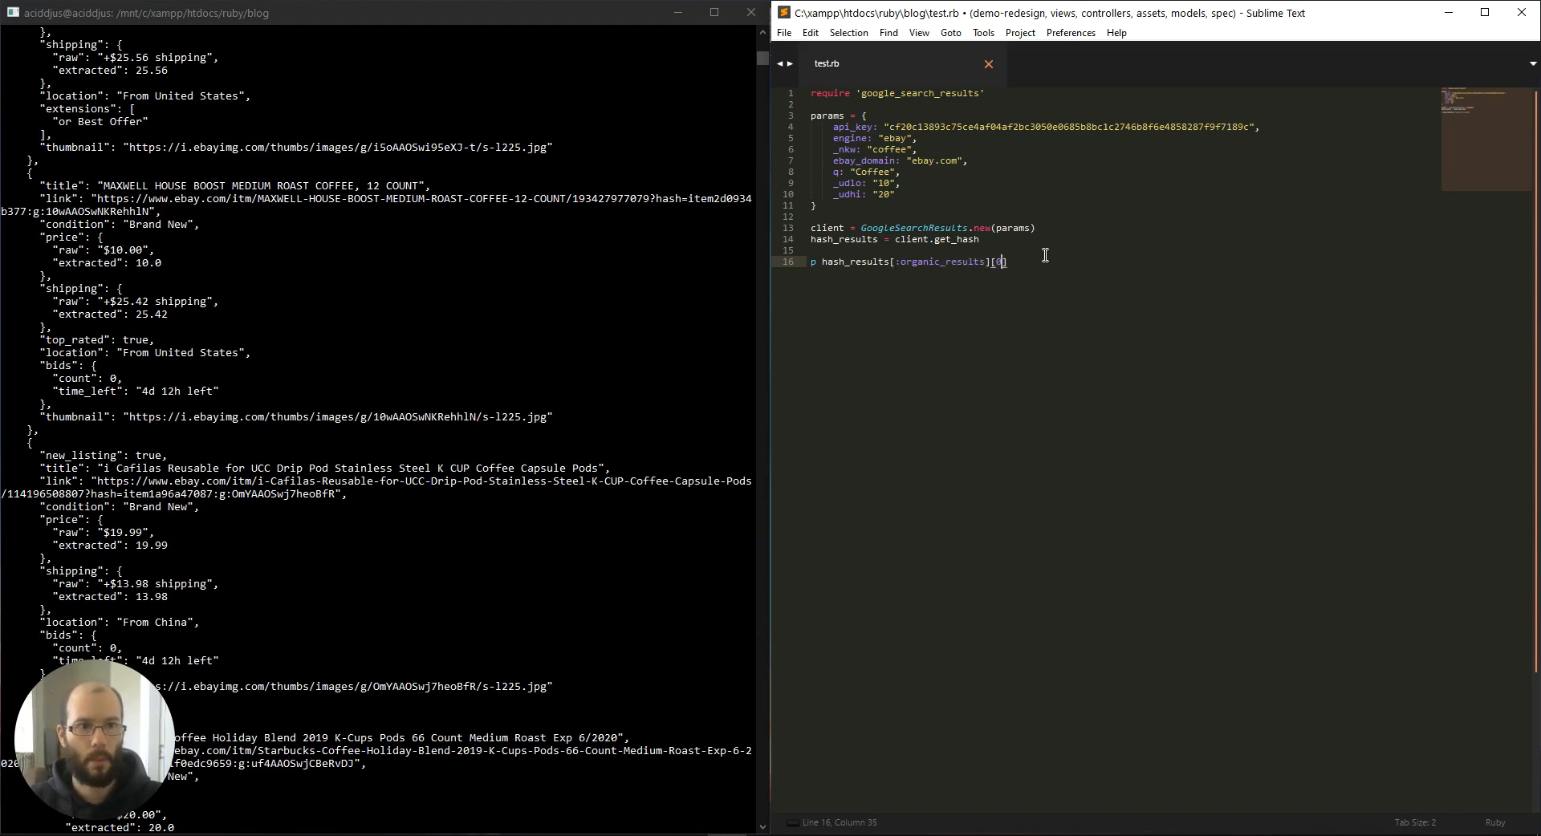
{"action": "key", "text": "ctrl+s"}
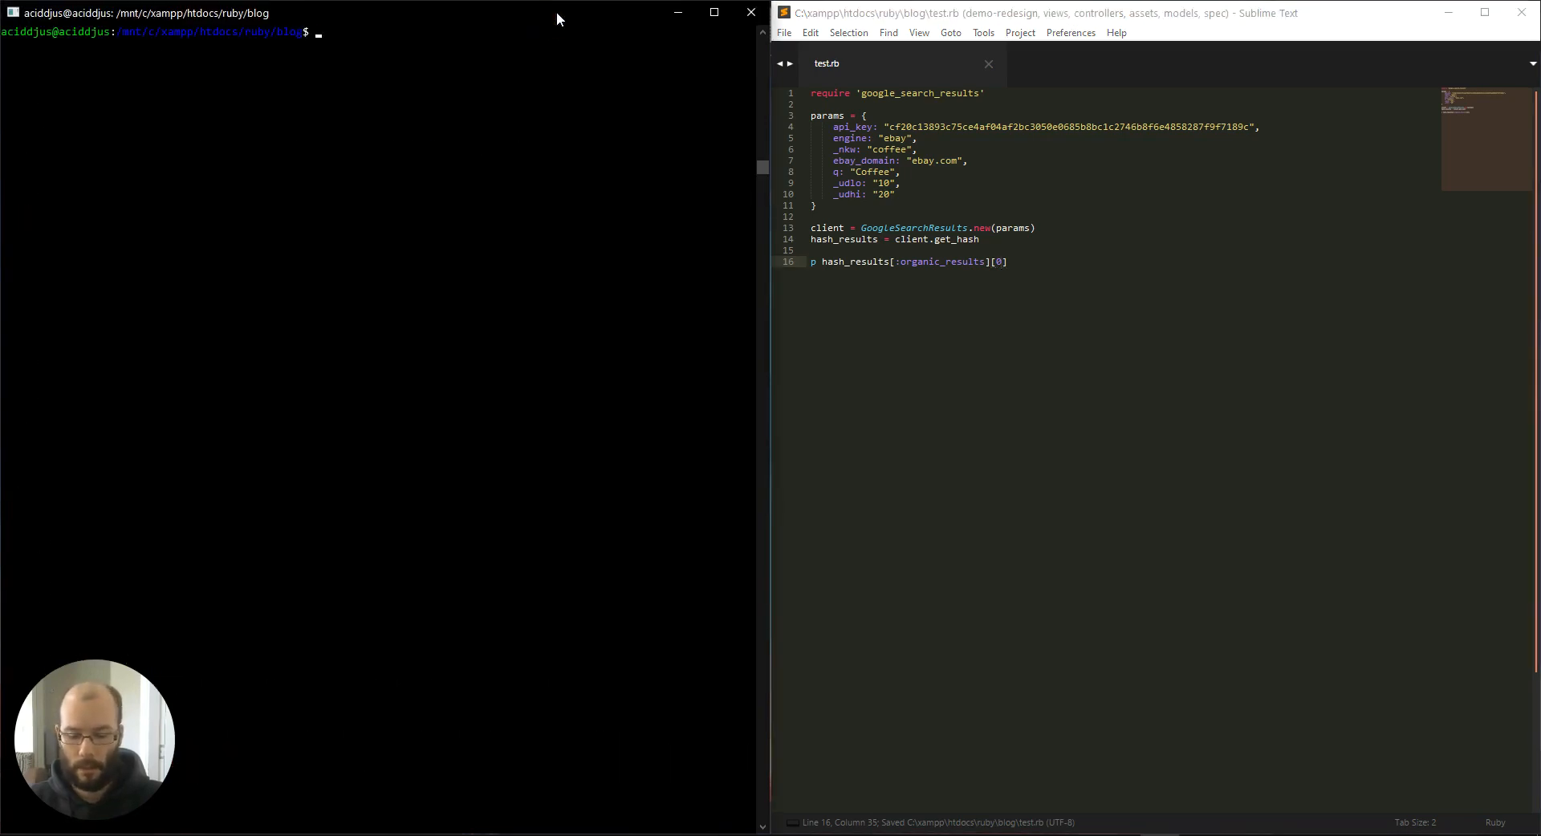
Run ruby test.rb to print the first result, the Nescafe Dolce Gusto pods listing.
{"action": "type", "text": "ruby test"}
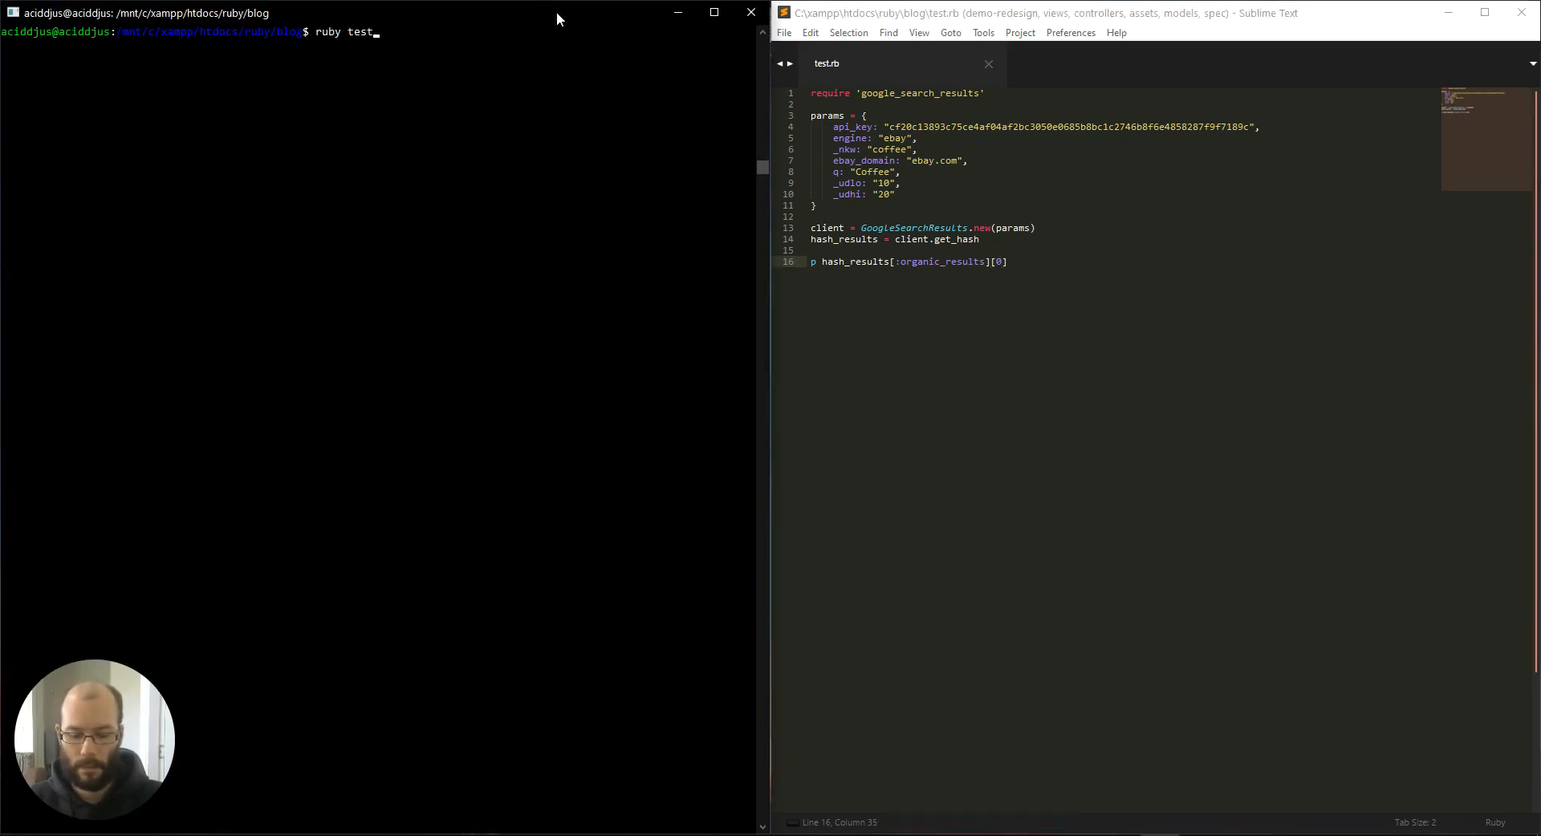
{"action": "type", "text": ".rtb"}
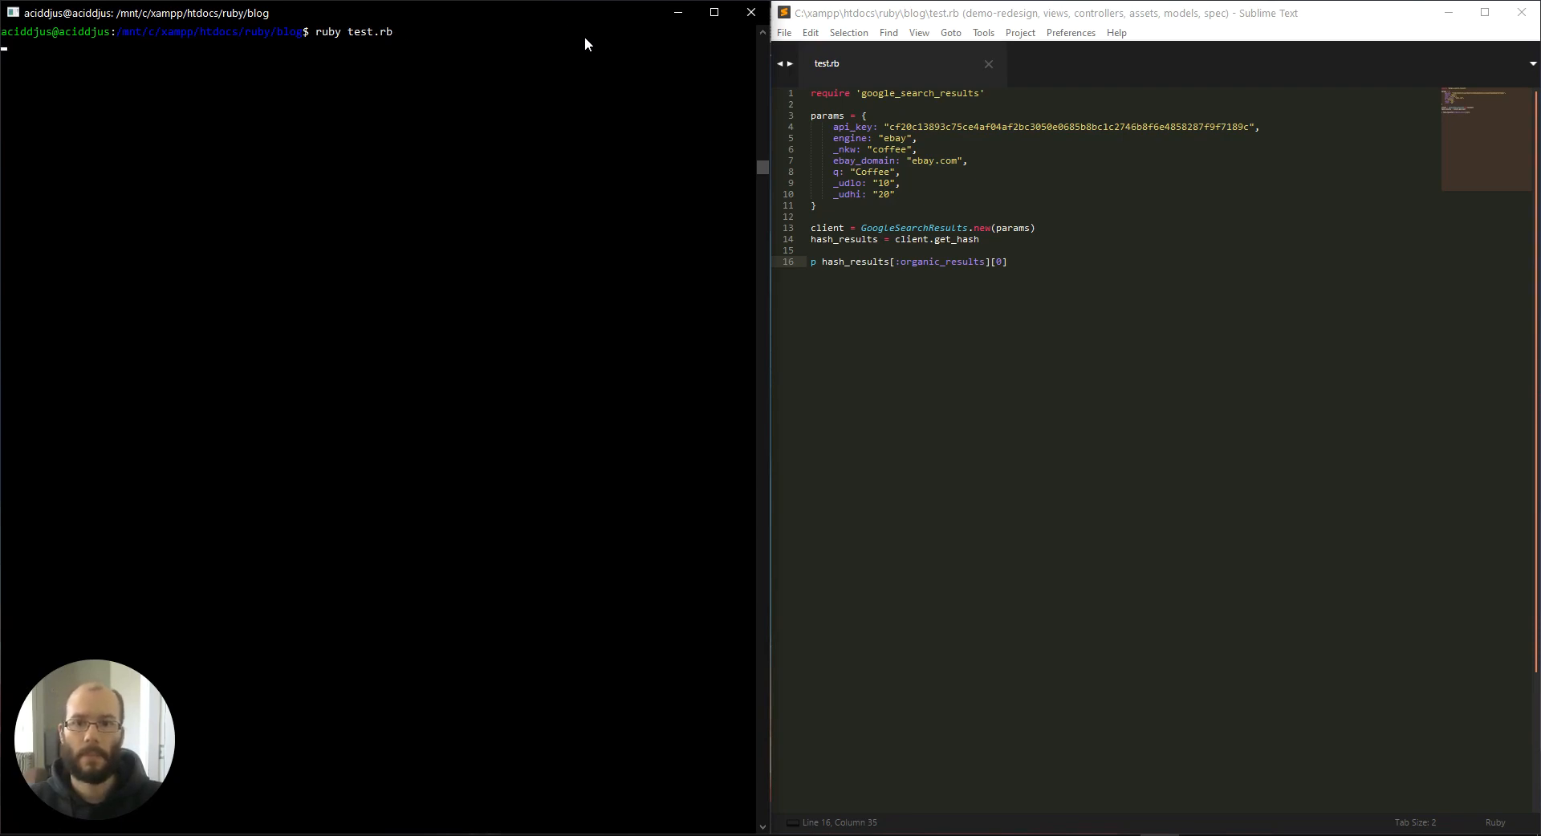
{"action": "key", "text": "Return"}
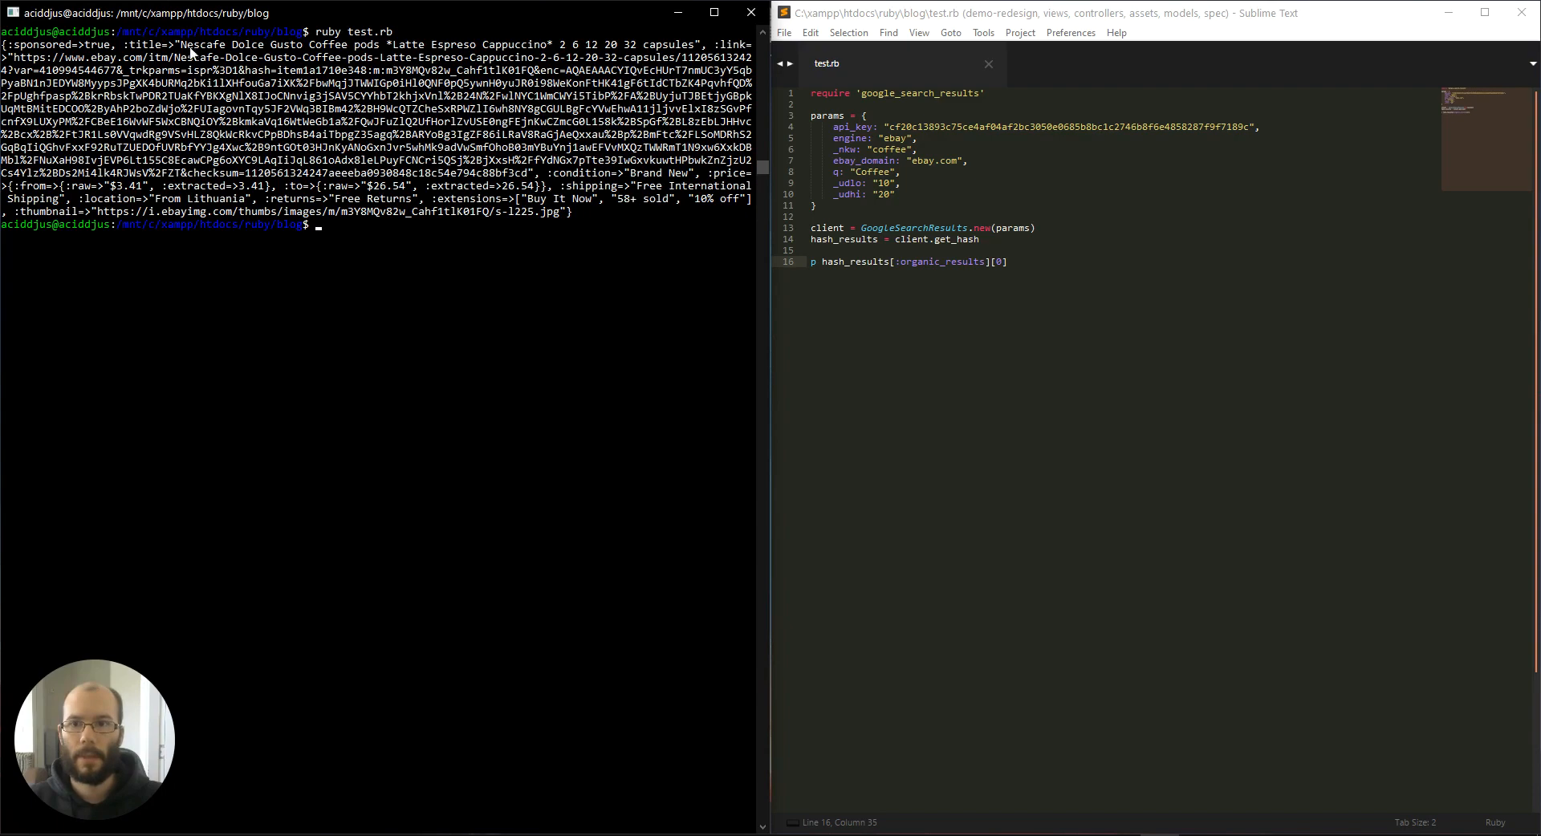
{"action": "double_click", "coordinate": [246, 44]}
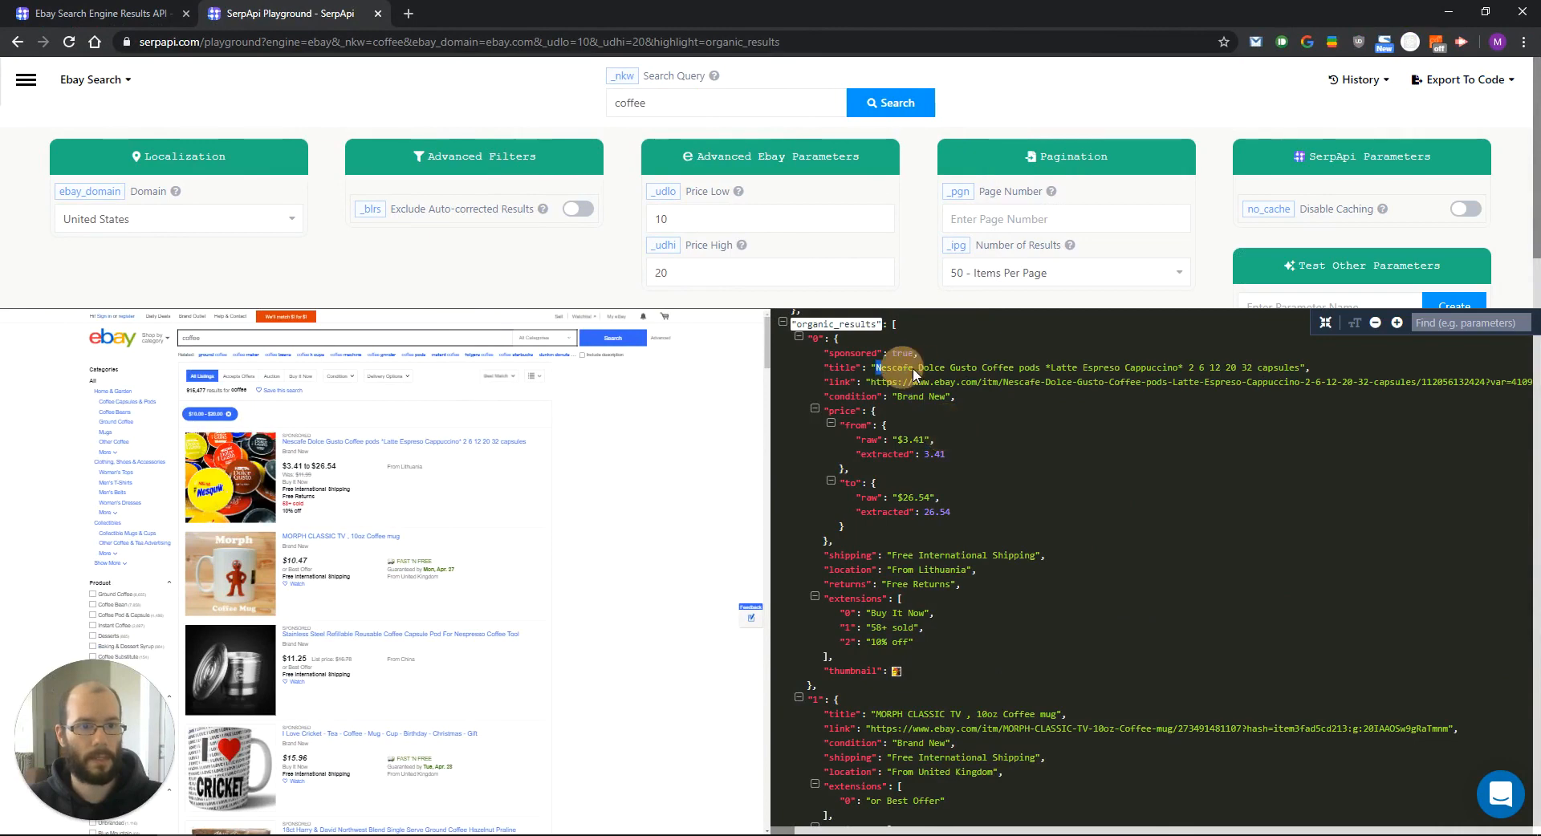
{"action": "mouse_move", "coordinate": [1069, 463]}
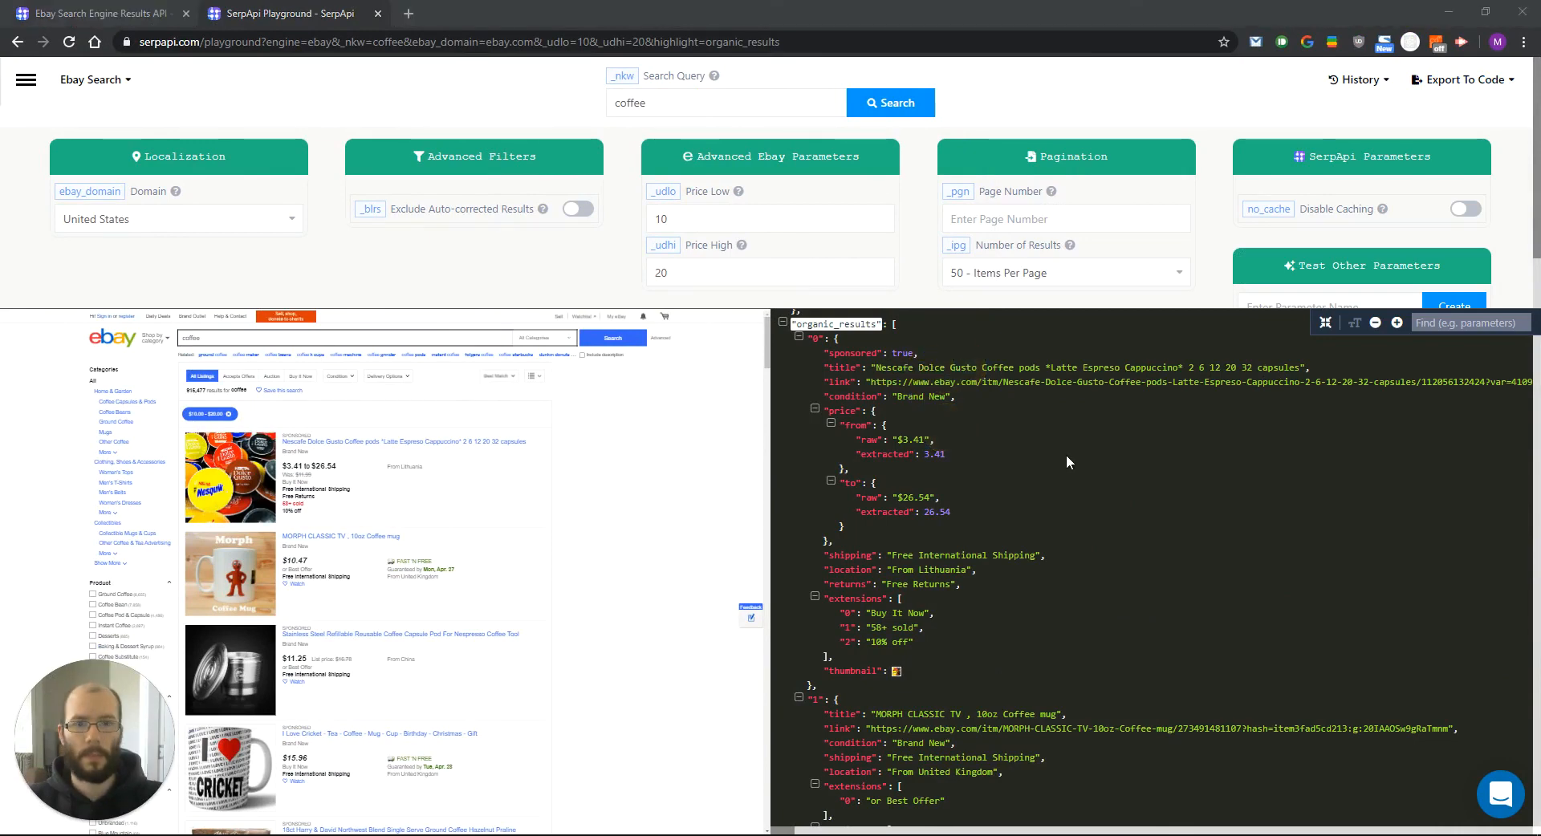